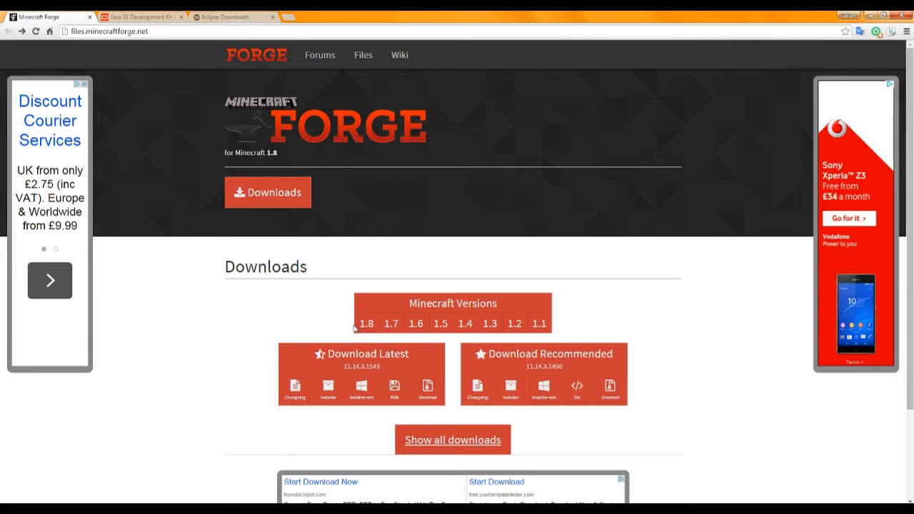
mouse_move(577, 387)
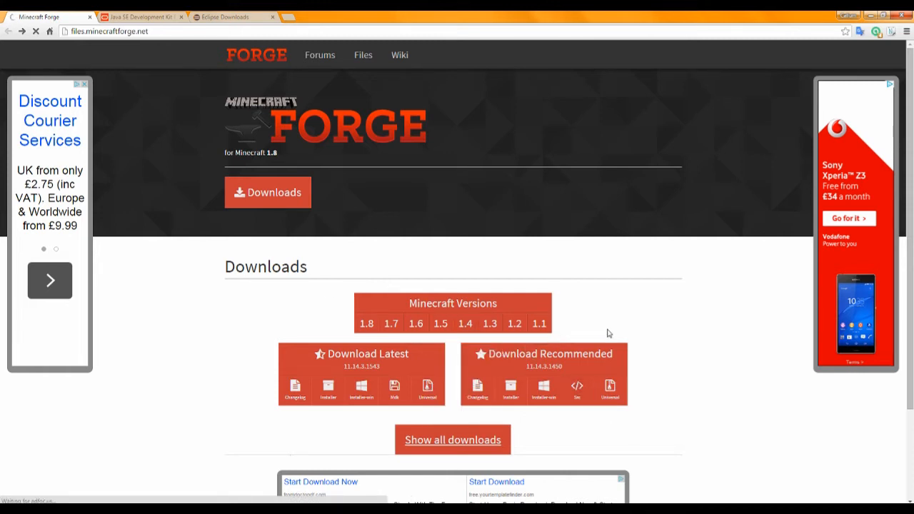
mouse_move(577, 388)
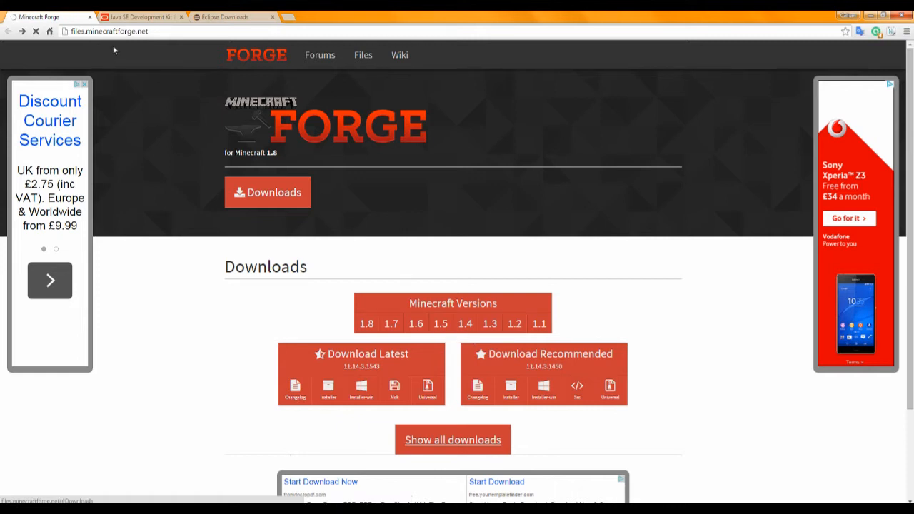
mouse_move(577, 389)
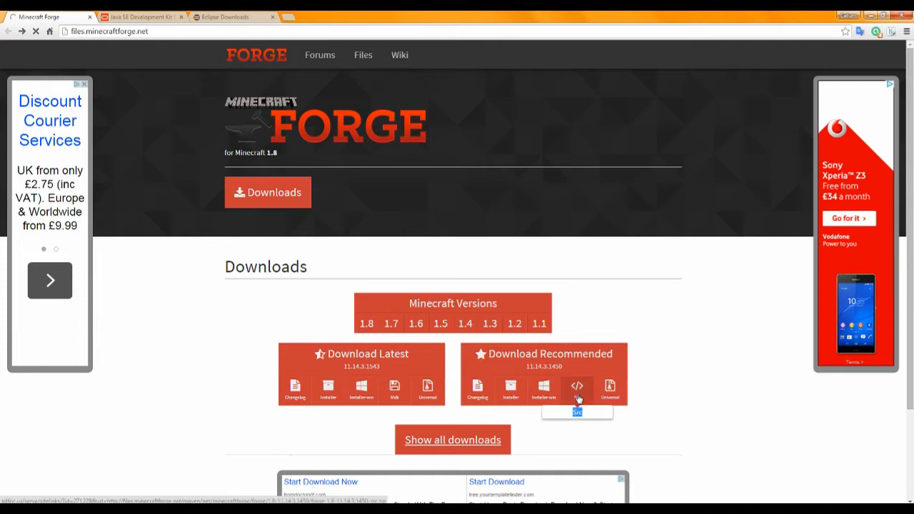
mouse_move(512, 388)
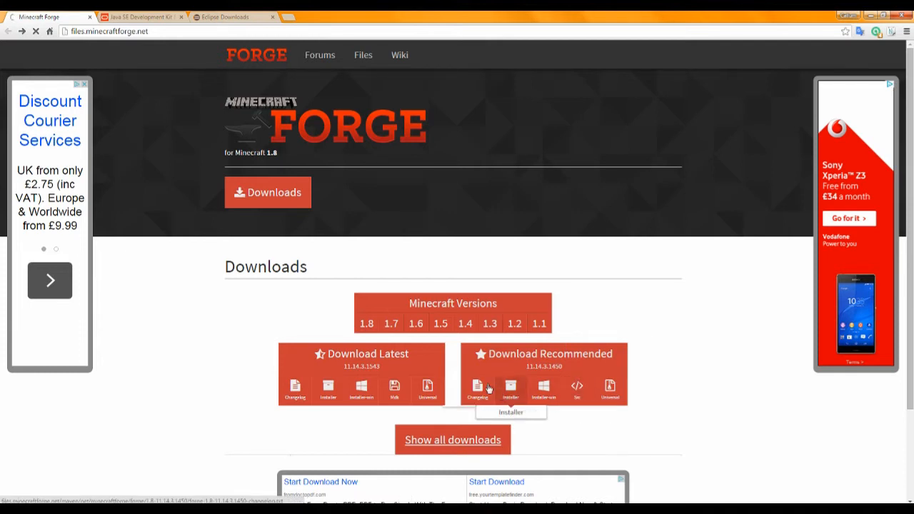
mouse_move(543, 388)
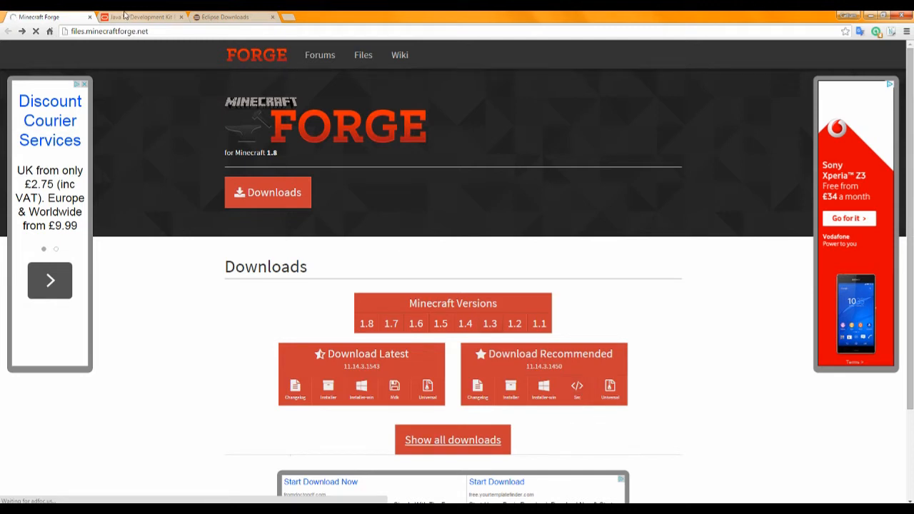
Switch from the Forge downloads page to the Java SE Development Kit 8 downloads tab.
click(140, 17)
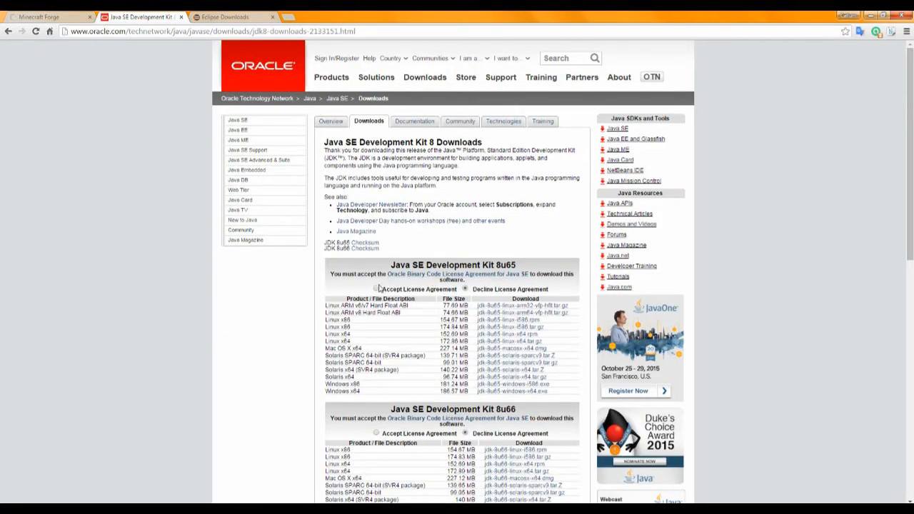
Accept the Oracle license, check the system type in Explorer, and download the Windows x64 JDK 8u65 installer.
click(377, 289)
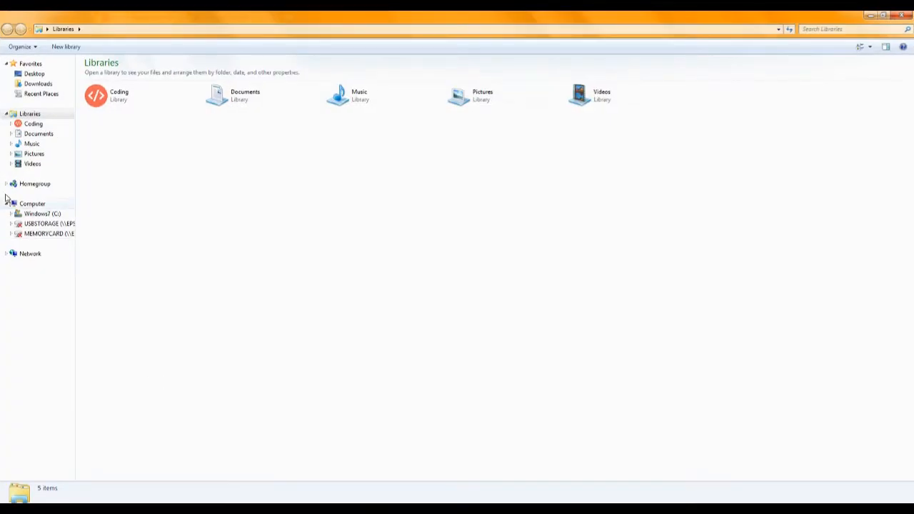
click(32, 203)
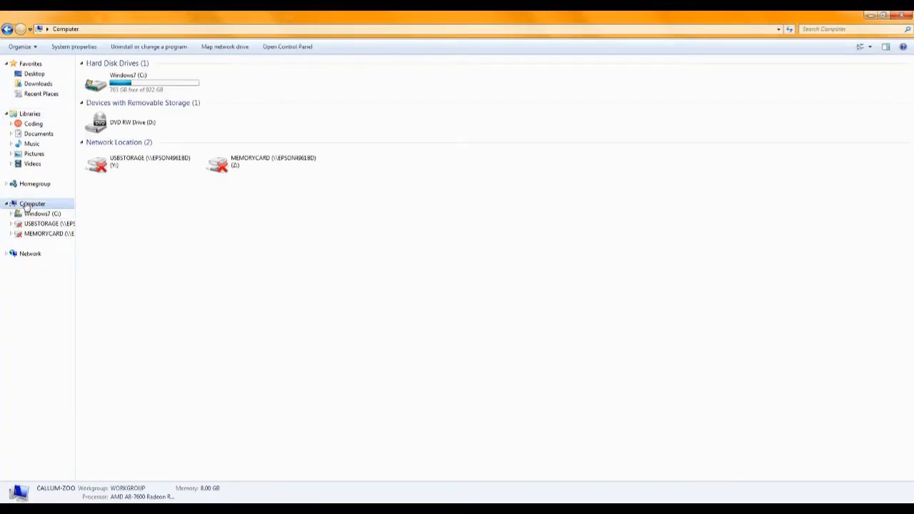
click(74, 46)
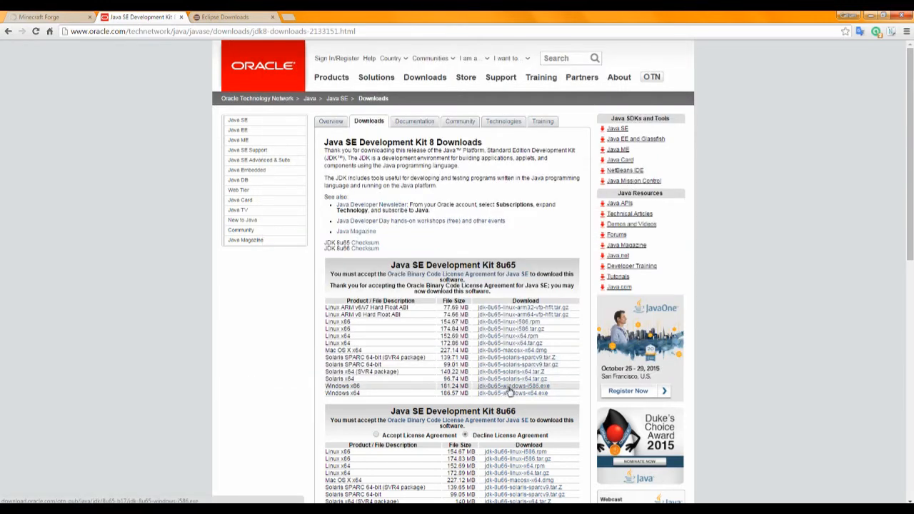
click(43, 17)
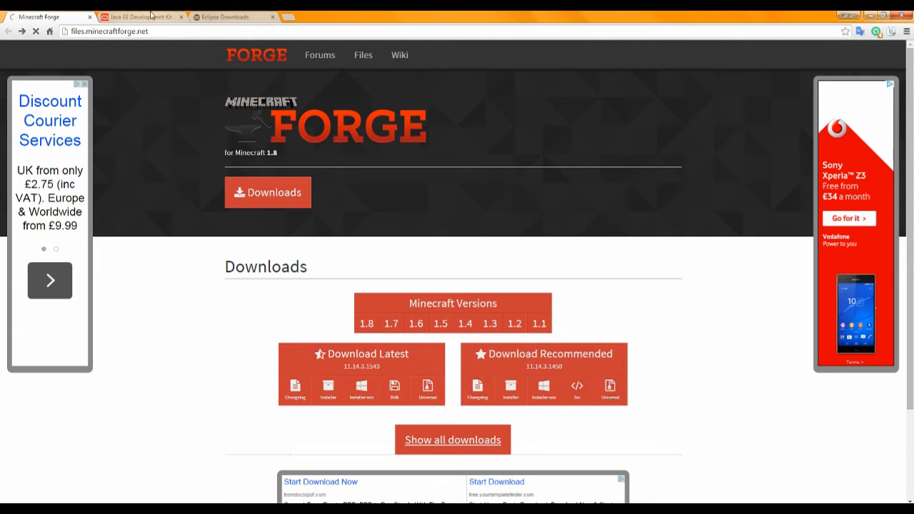
Start the Forge 1.8 source zip download through the AdFoc.us ad page.
click(135, 17)
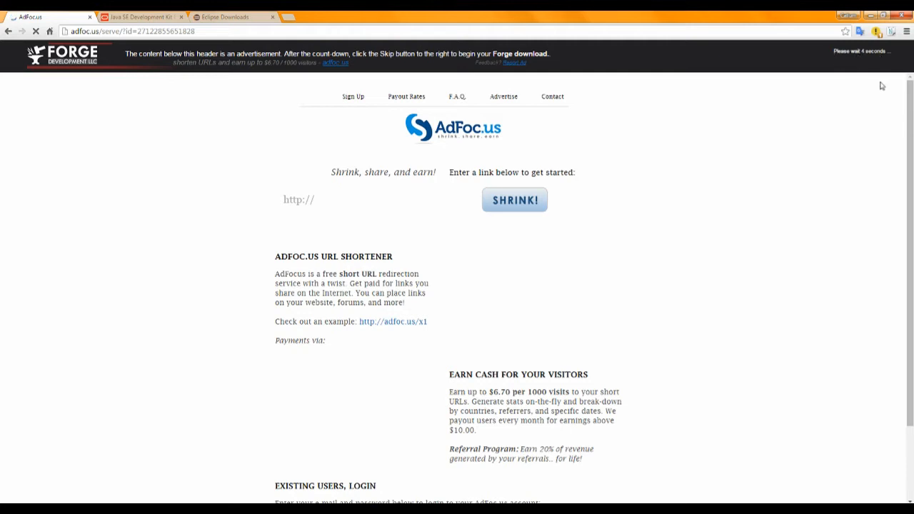
mouse_move(874, 51)
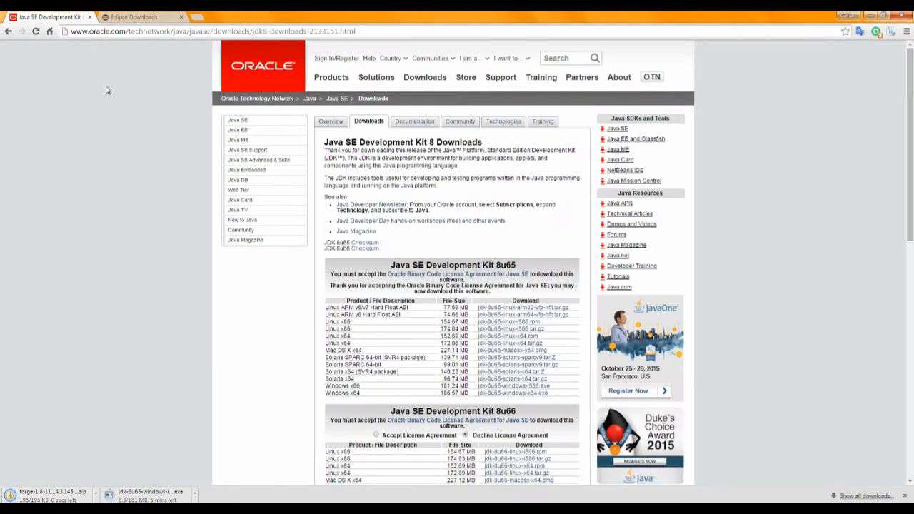
mouse_move(199, 394)
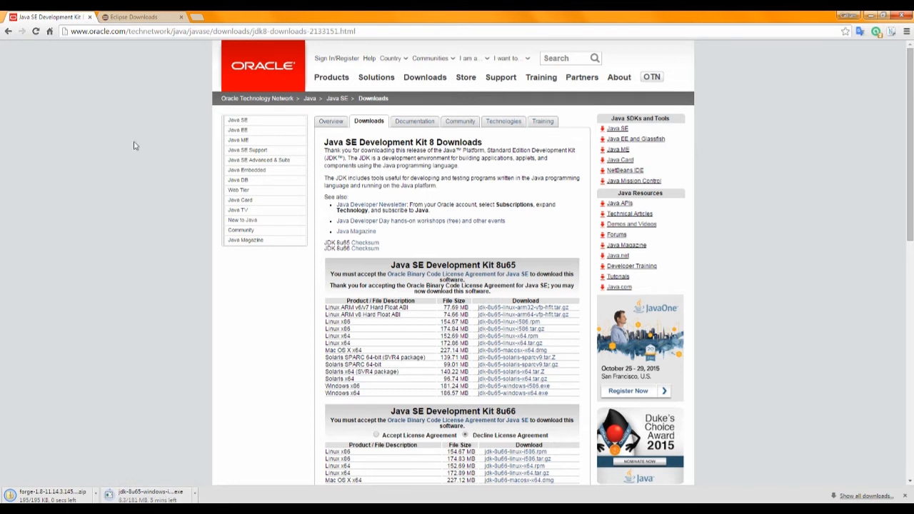
Download the Windows 64-bit Eclipse installer from the suggested mirror.
click(140, 17)
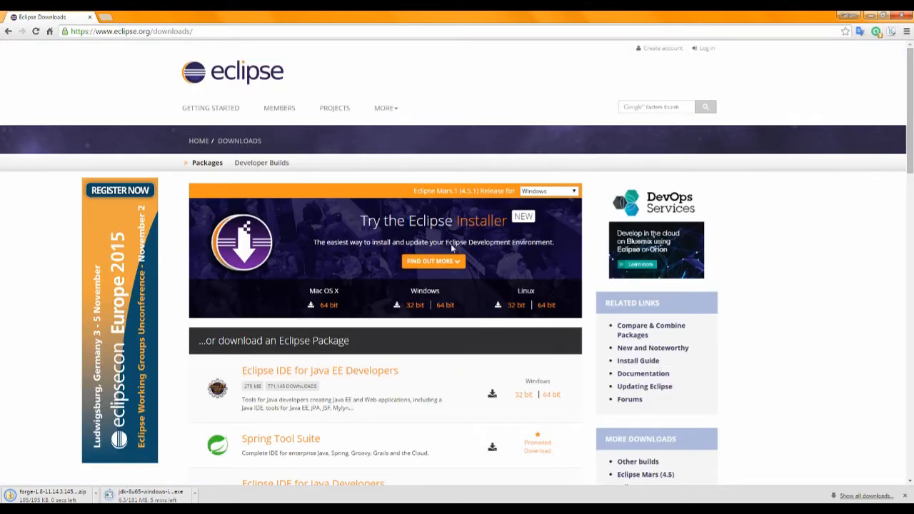
mouse_move(288, 147)
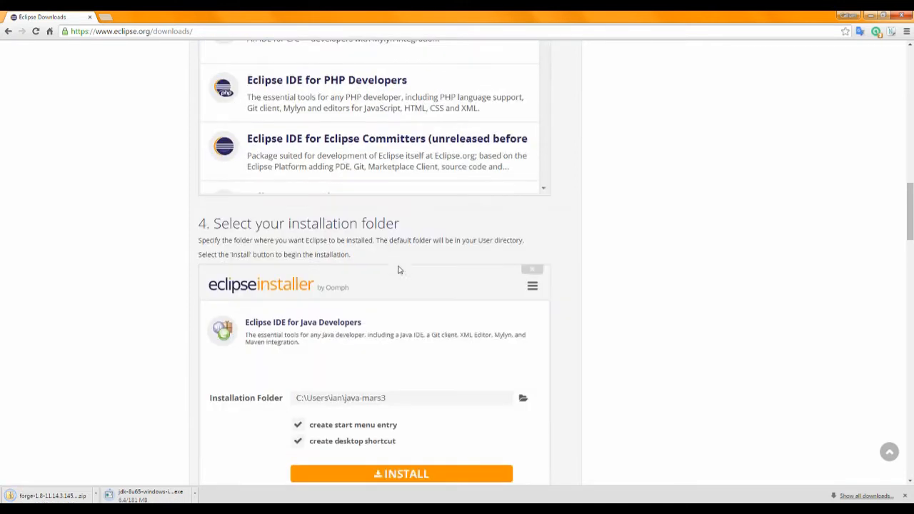
mouse_move(320, 338)
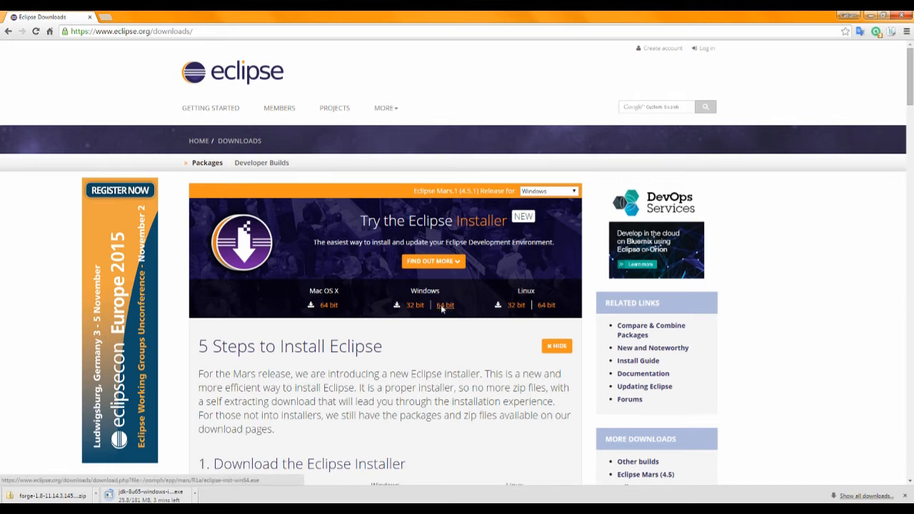
click(446, 306)
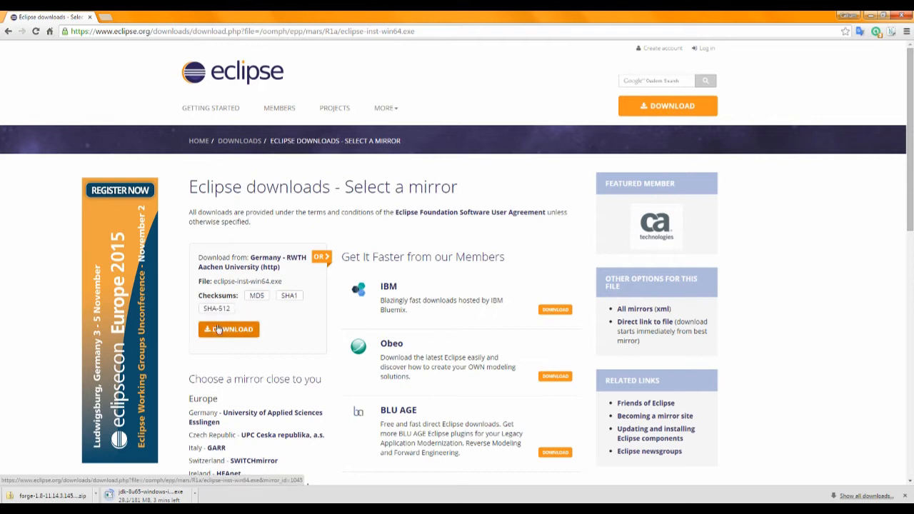
click(228, 329)
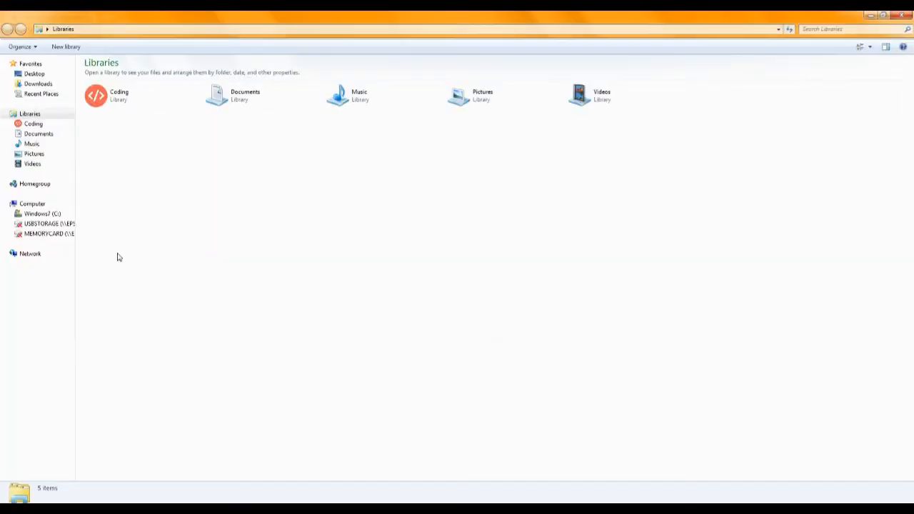
Extract the Forge 1.8 source zip in Downloads to the default destination.
click(37, 83)
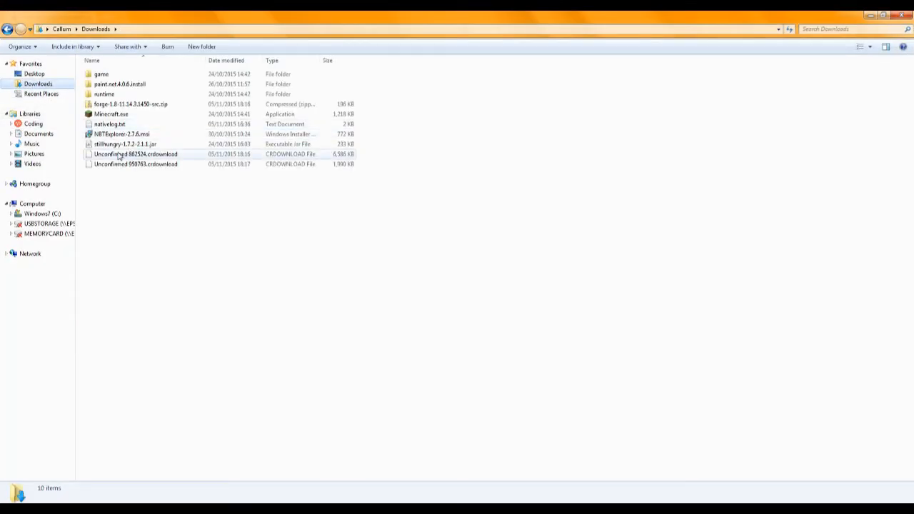
click(131, 103)
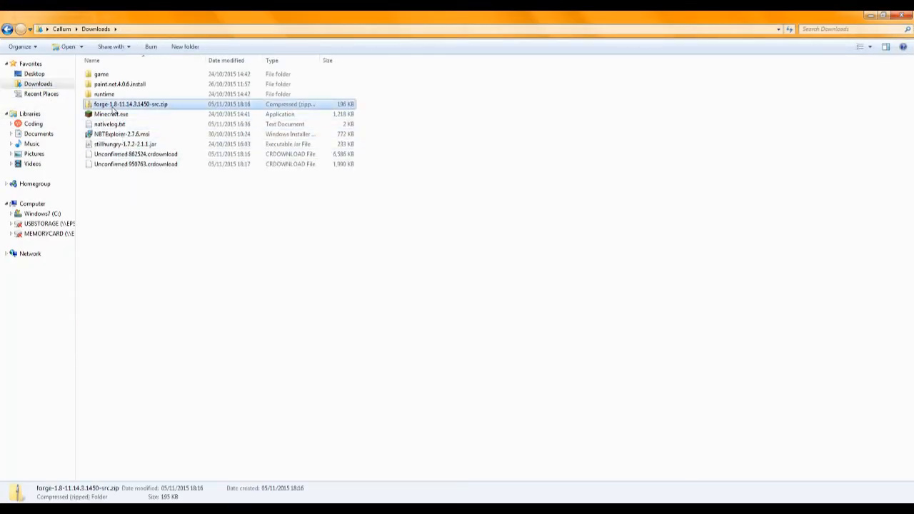
right_click(131, 102)
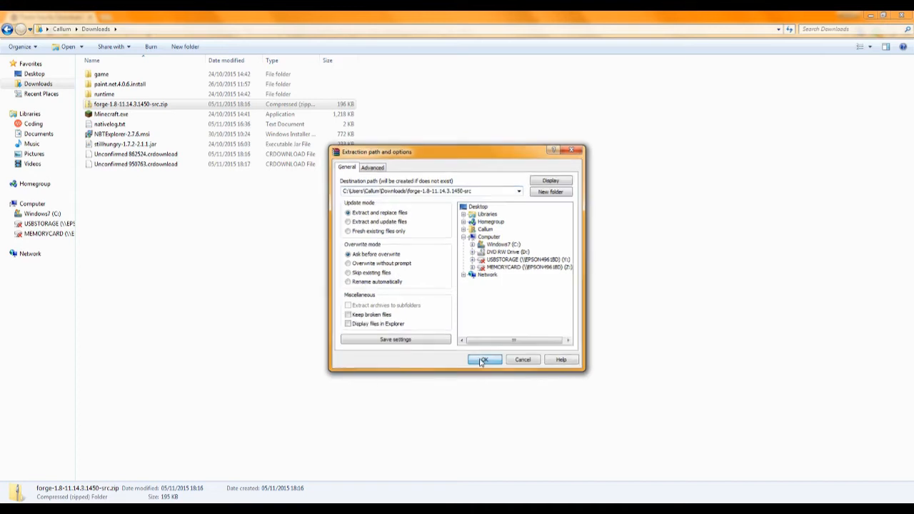
click(484, 360)
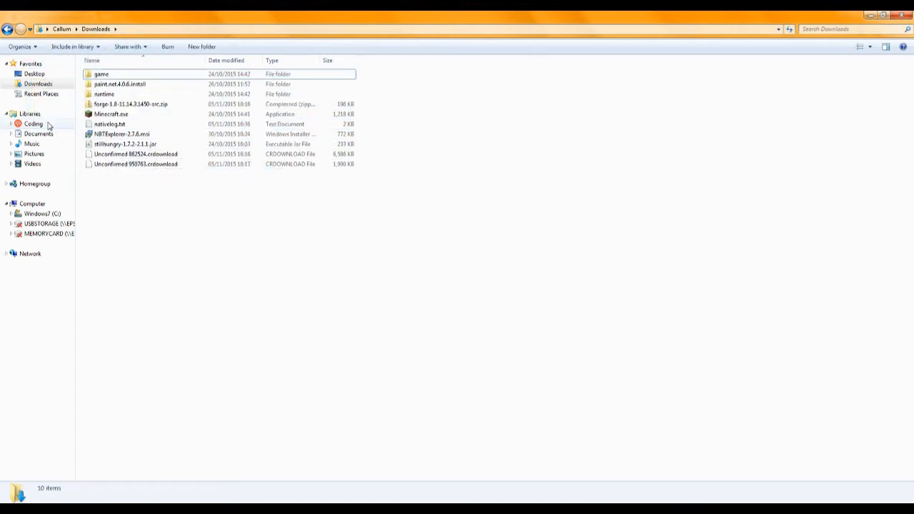
Browse the Coding library into Minecraft > Minecraft Mods.
click(33, 123)
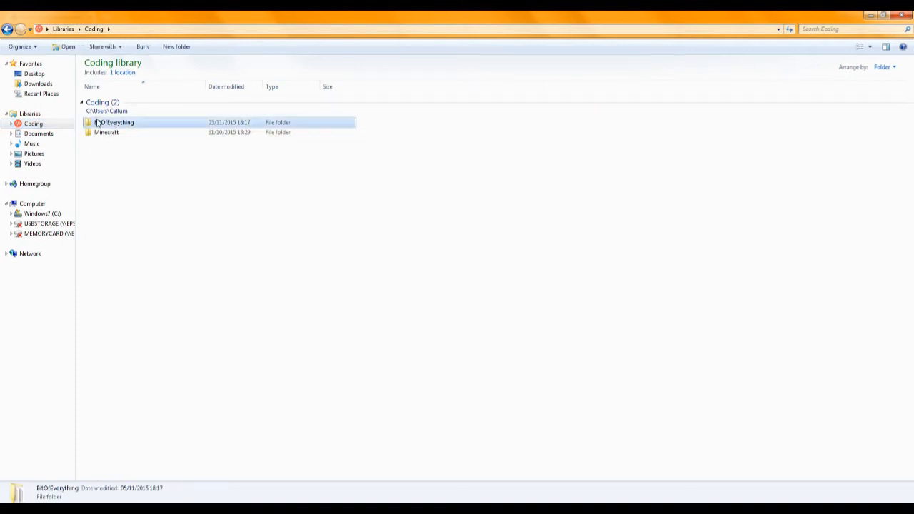
double_click(106, 131)
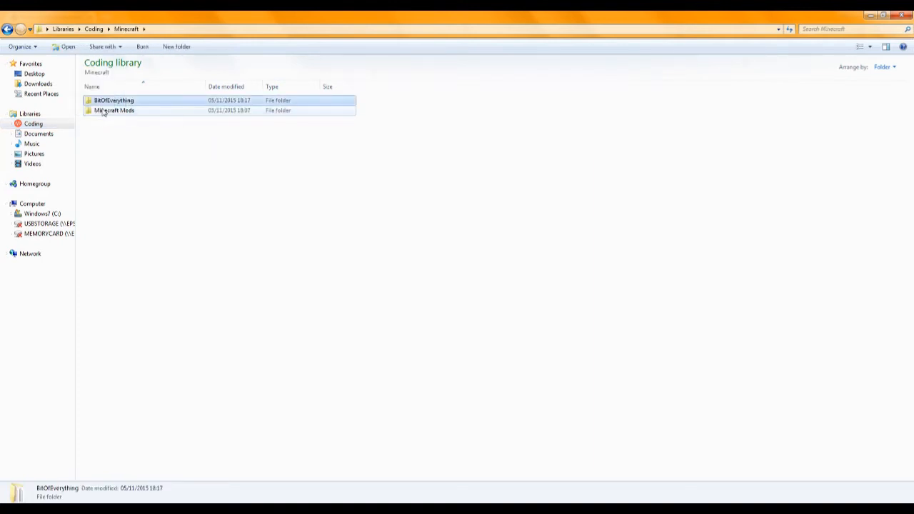
double_click(114, 110)
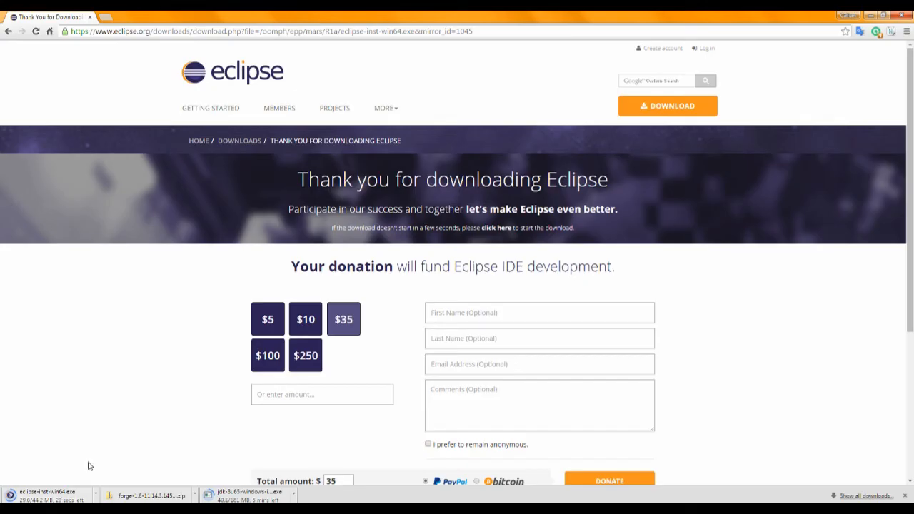
mouse_move(199, 395)
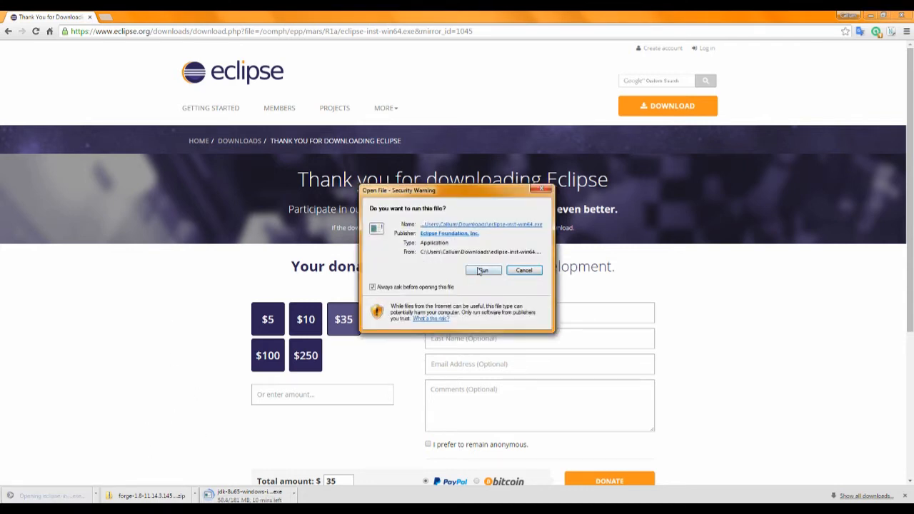
Run the downloaded eclipse-inst-win64.exe past the security warning.
click(483, 269)
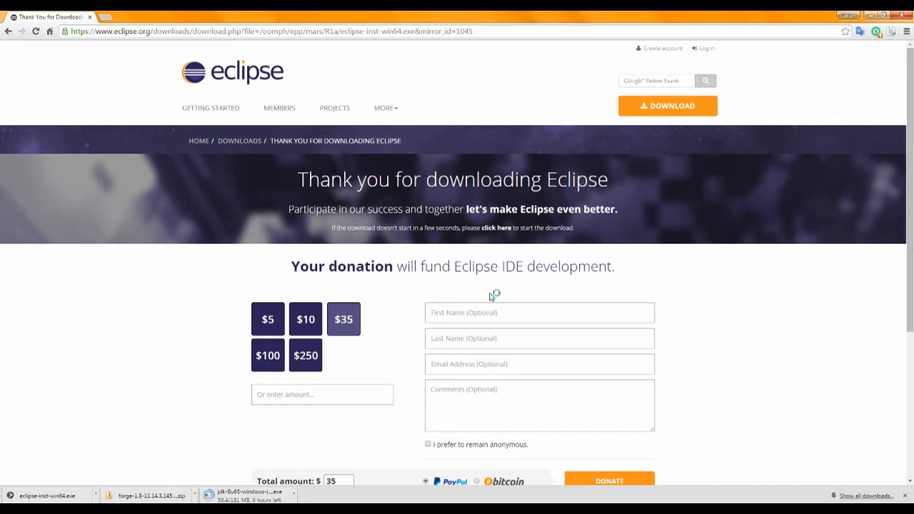
mouse_move(394, 317)
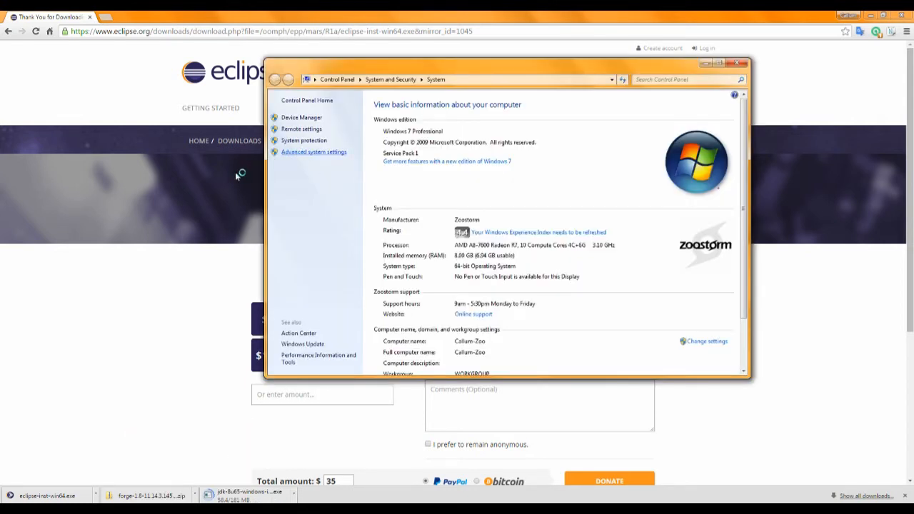
Create a new user environment variable named JAVA via Advanced system settings.
click(314, 152)
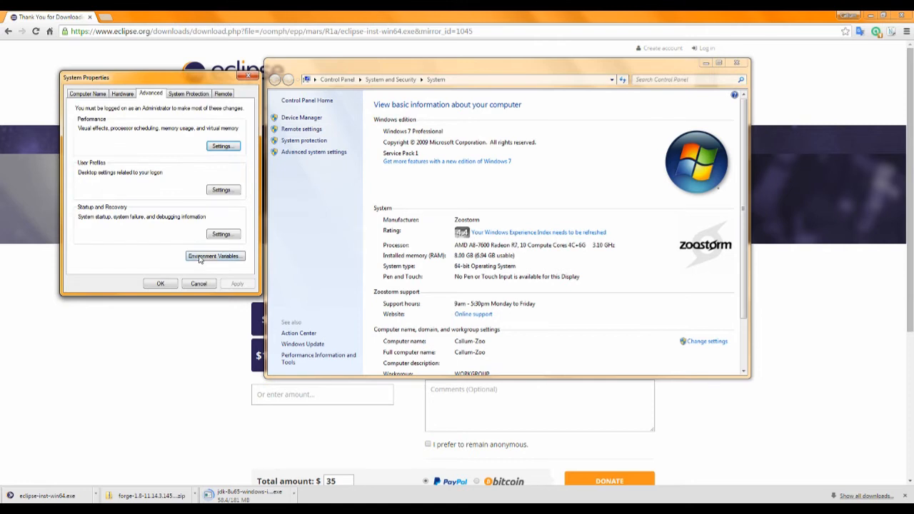
click(215, 255)
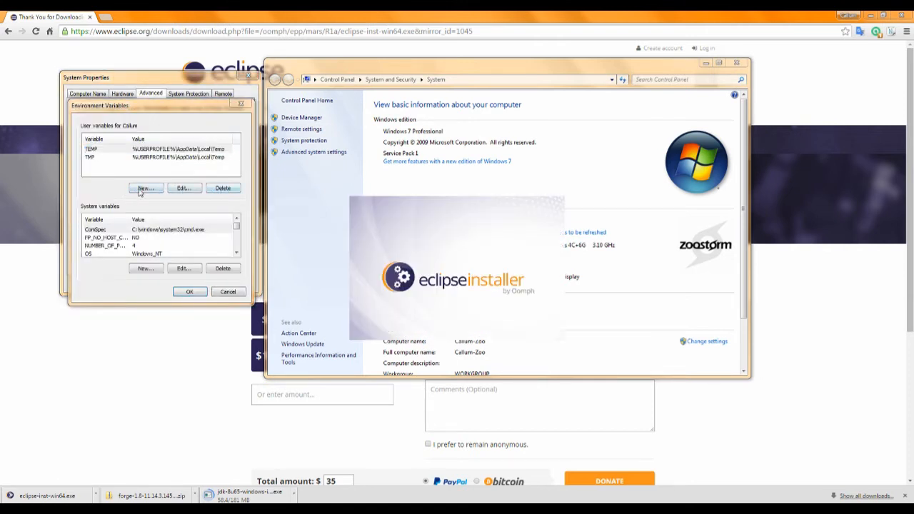
click(146, 189)
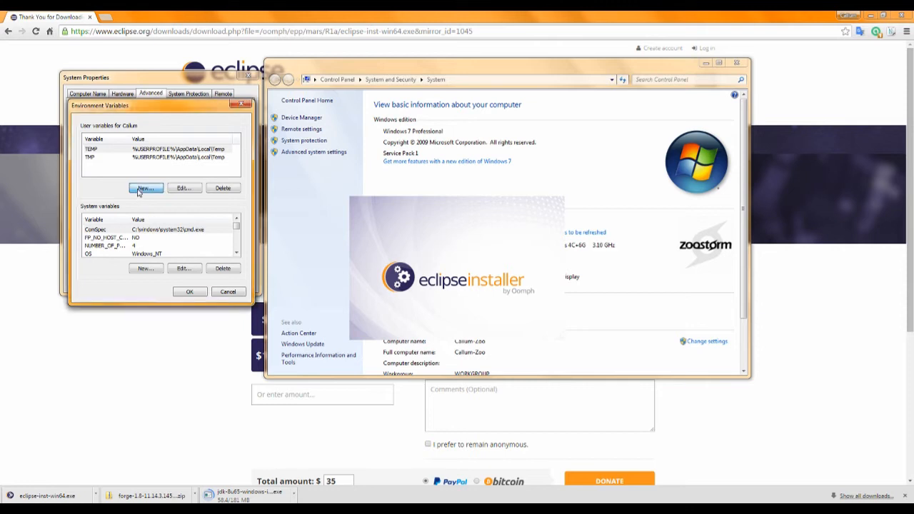
click(146, 188)
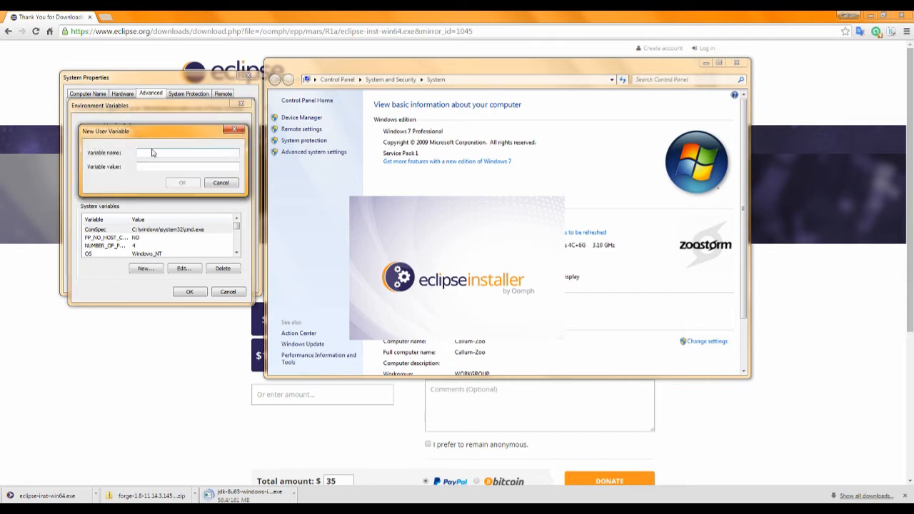
text(JAVA)
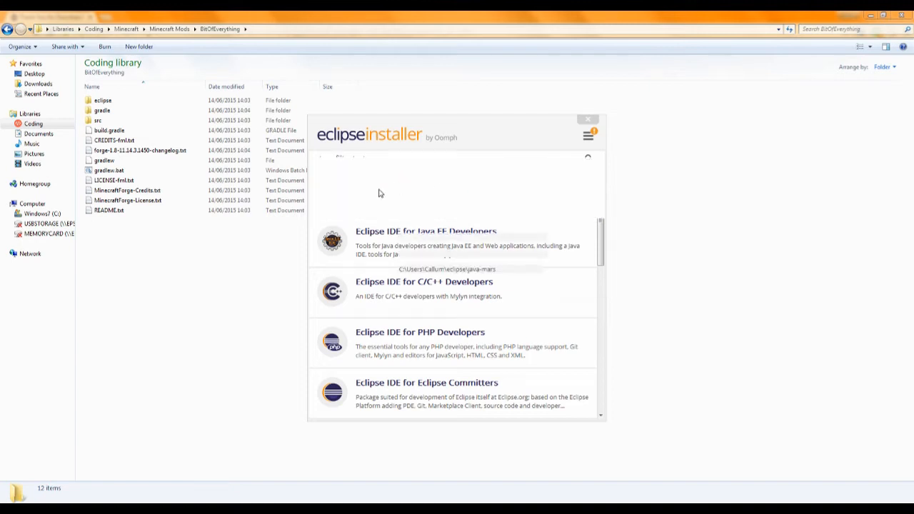
Install Eclipse IDE for Java Developers, then return to the Downloads folder.
click(426, 231)
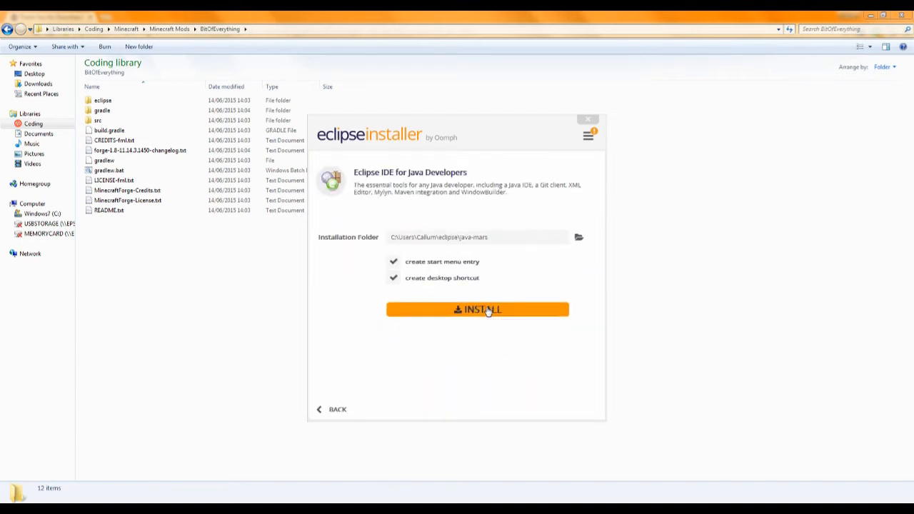
click(477, 308)
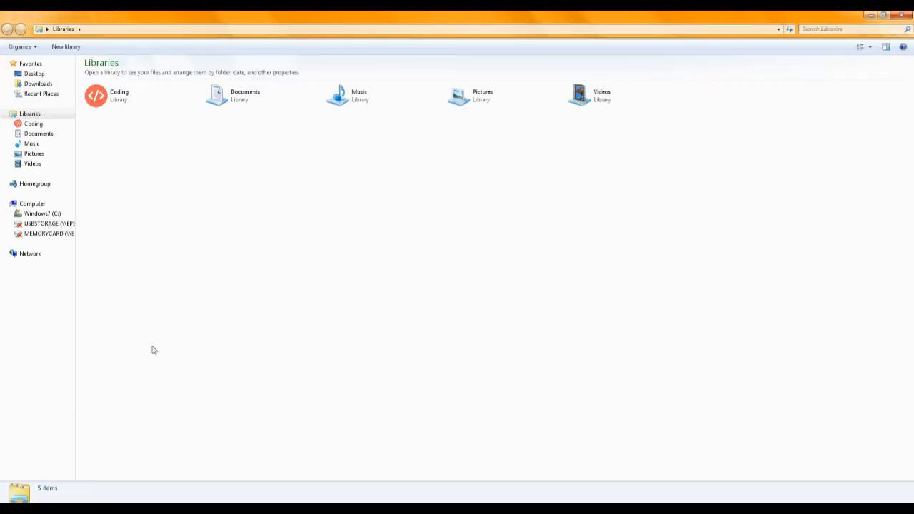
mouse_move(219, 214)
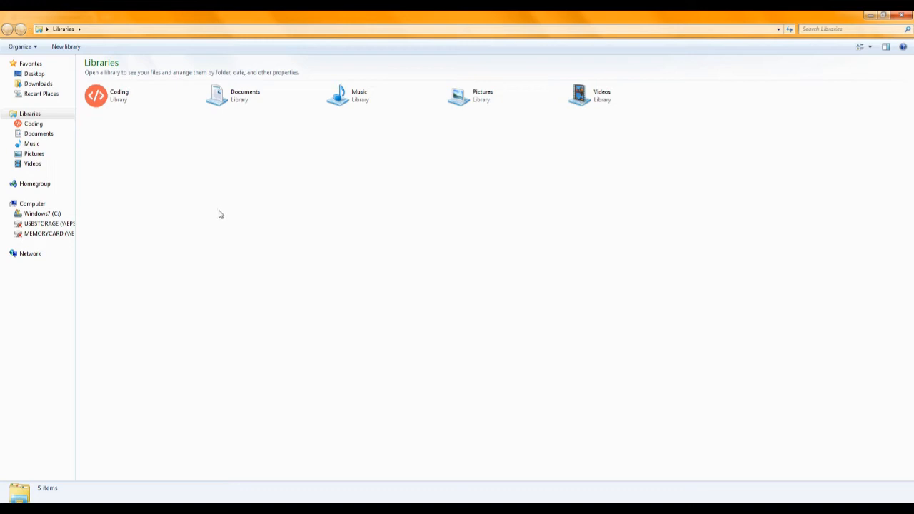
click(37, 83)
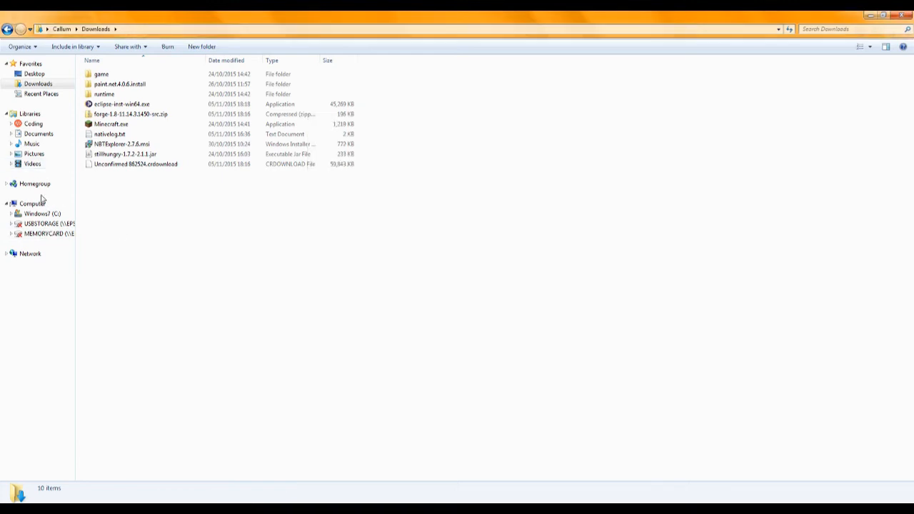
Browse drive C into Program Files (x86) and a folder inside it.
click(32, 203)
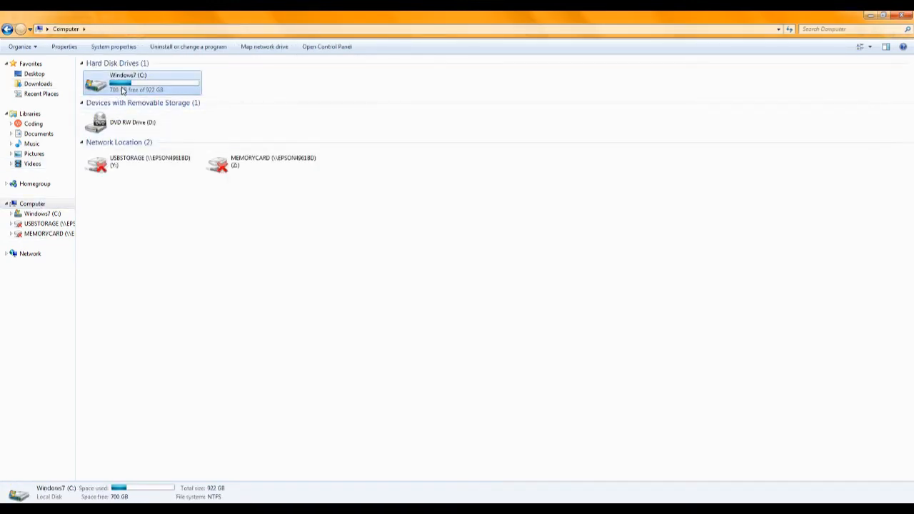
double_click(129, 81)
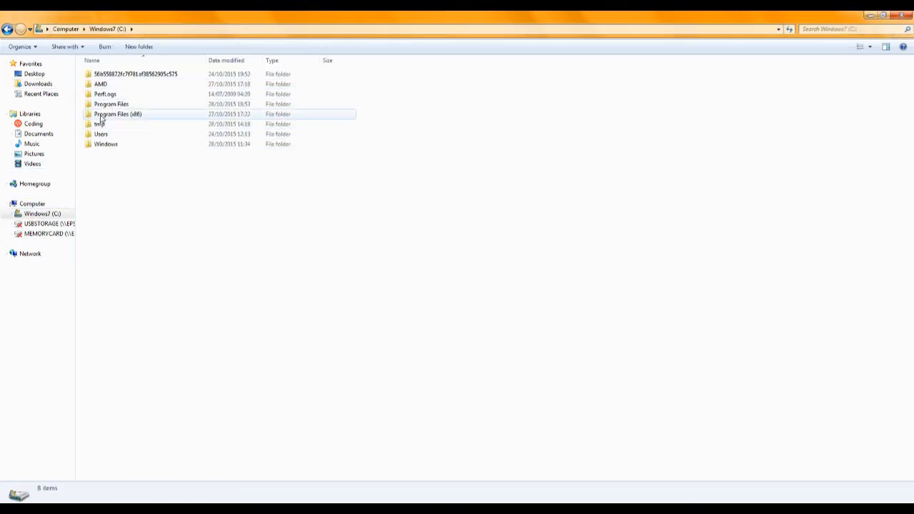
double_click(117, 115)
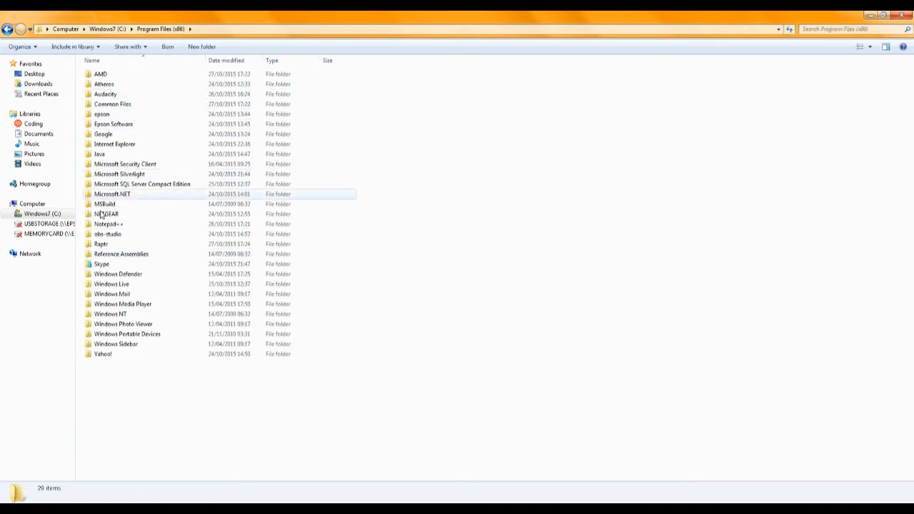
double_click(100, 154)
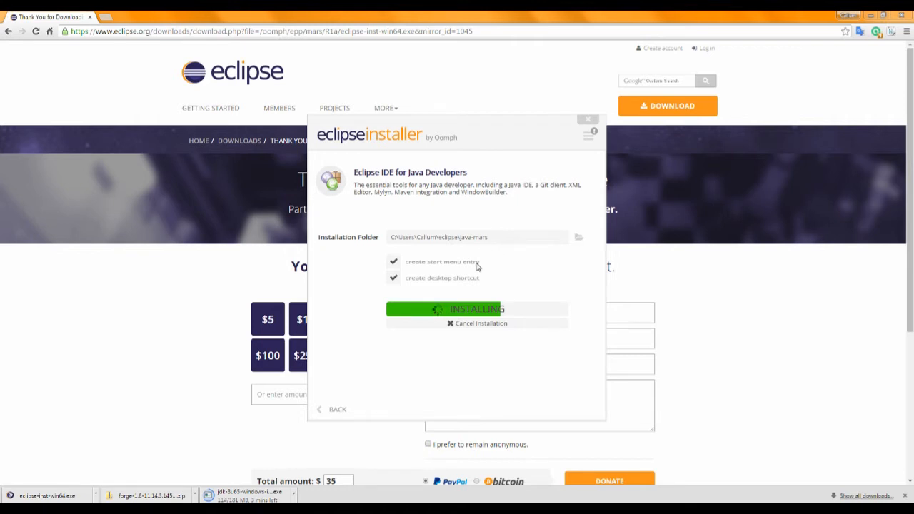
click(589, 120)
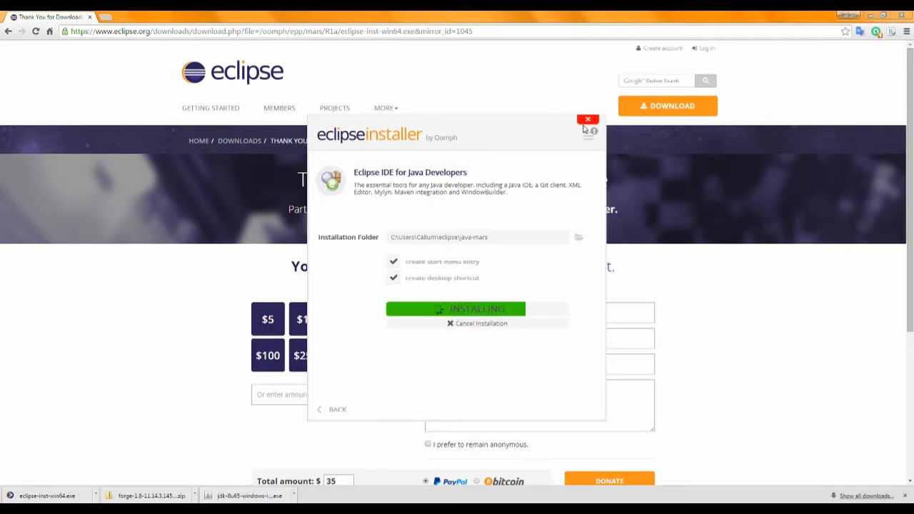
Move the Eclipse Installer window out of the way while the install finishes.
click(588, 120)
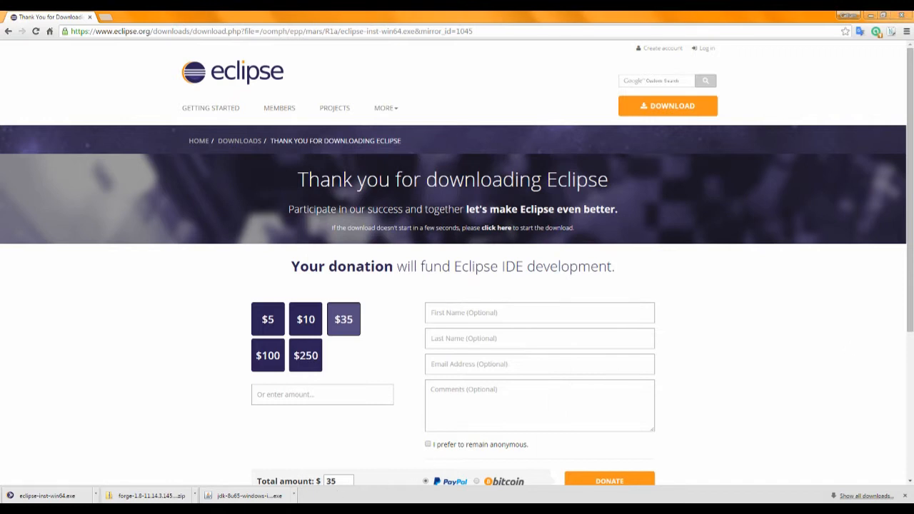
mouse_move(497, 270)
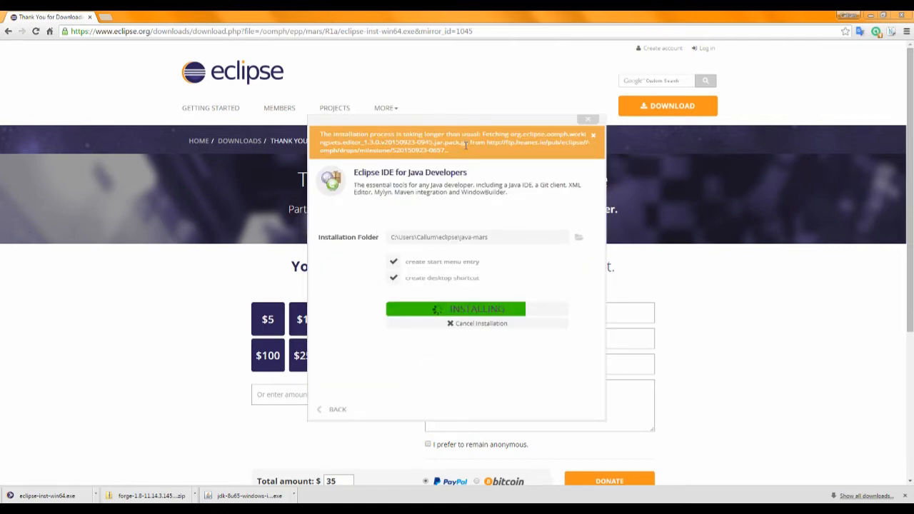
mouse_move(417, 154)
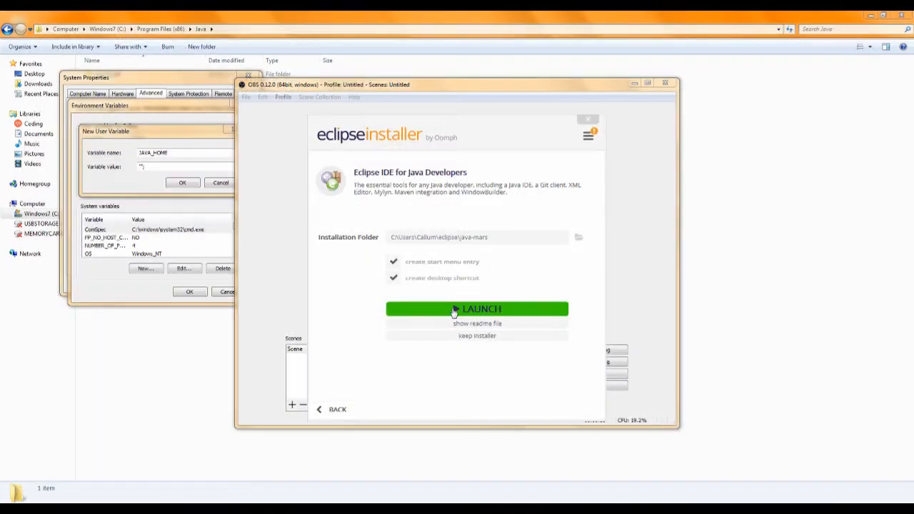
mouse_move(454, 310)
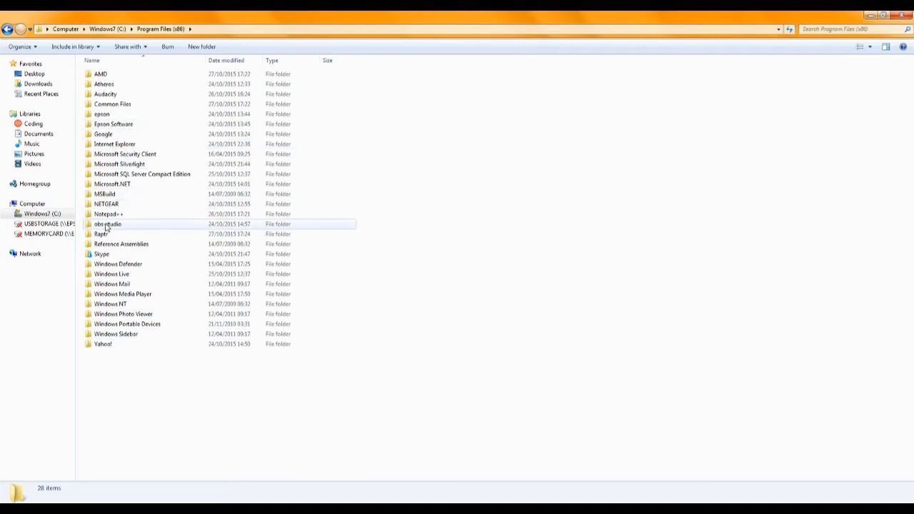
Dismiss the finished installer and browse into eclipse\java-mars\eclipse where eclipse.exe sits.
double_click(107, 222)
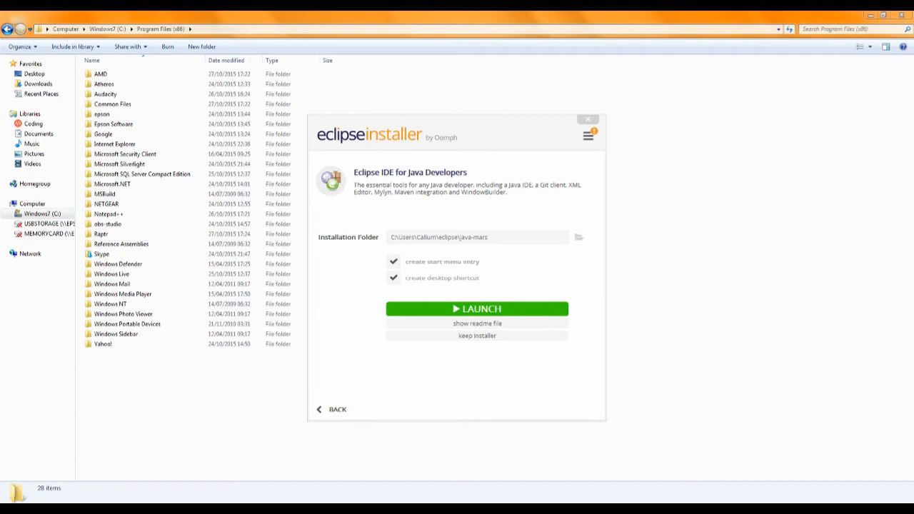
click(477, 308)
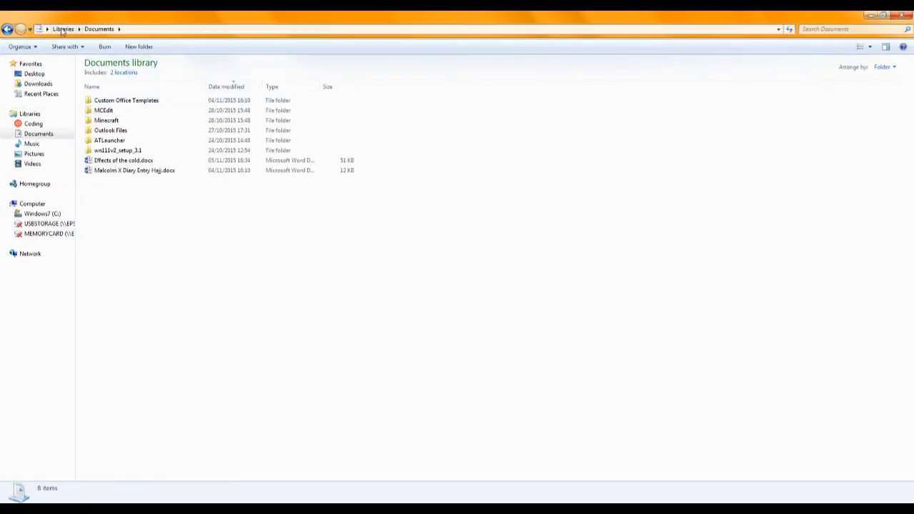
click(35, 28)
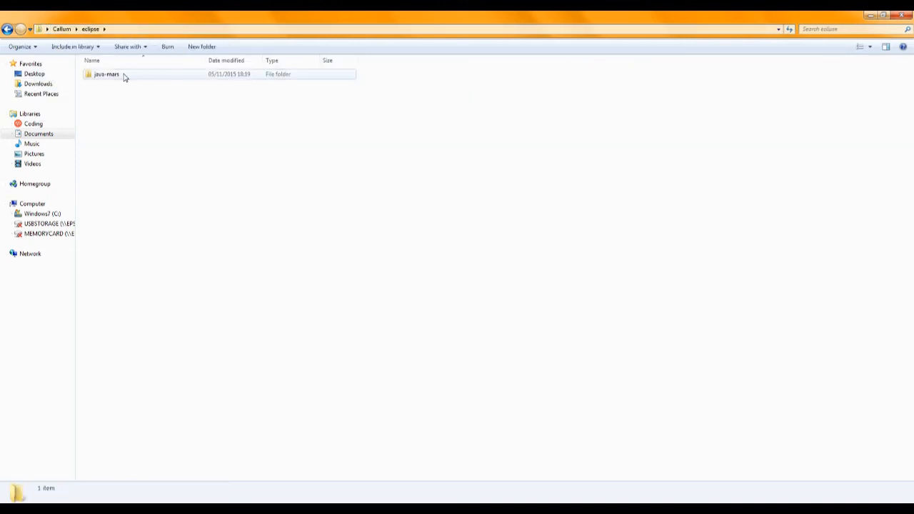
double_click(106, 74)
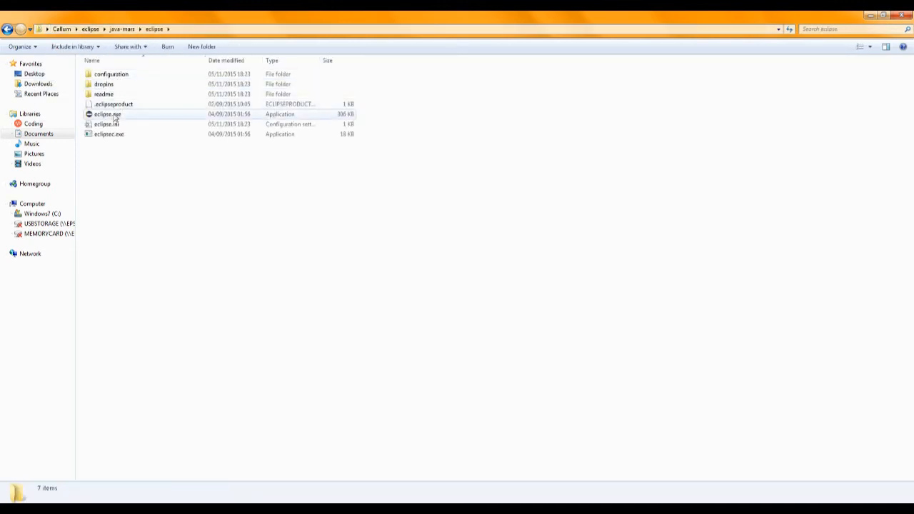
click(107, 115)
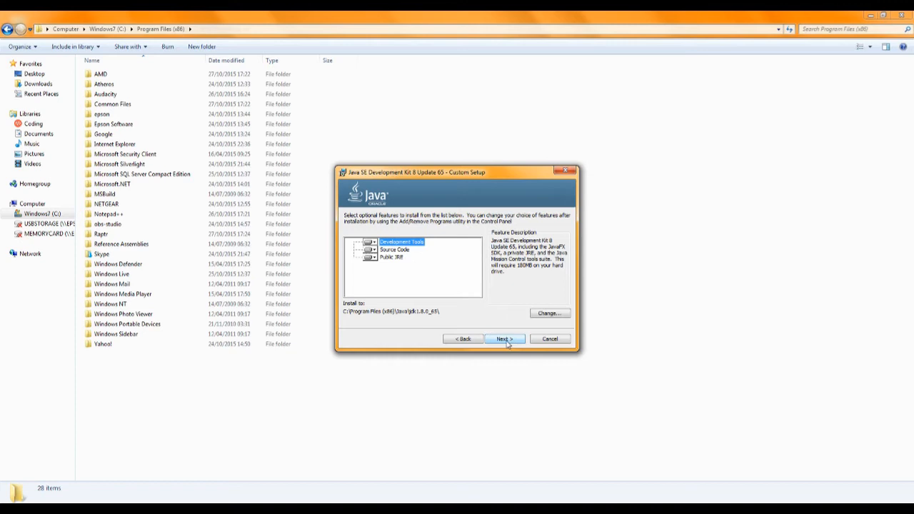
Accept the default JDK 8 Update 65 features so extraction begins, closing the stray workspace chooser.
click(504, 338)
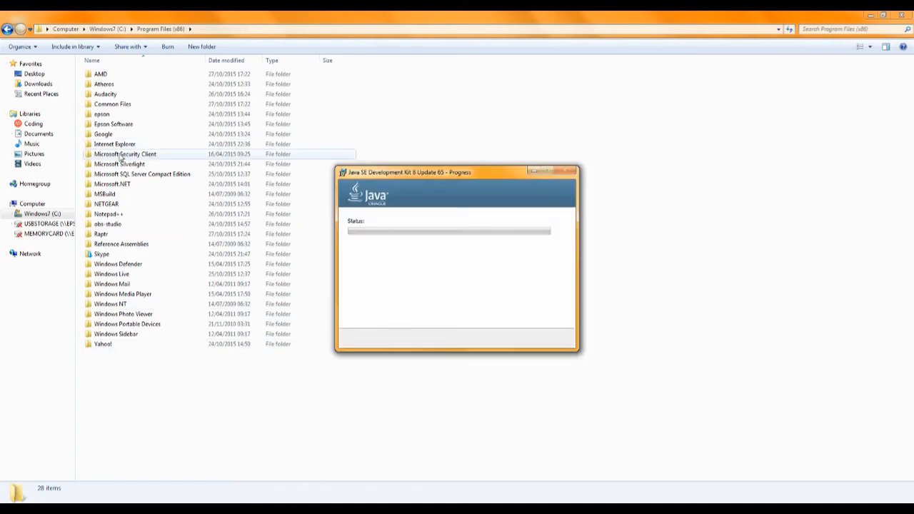
click(125, 154)
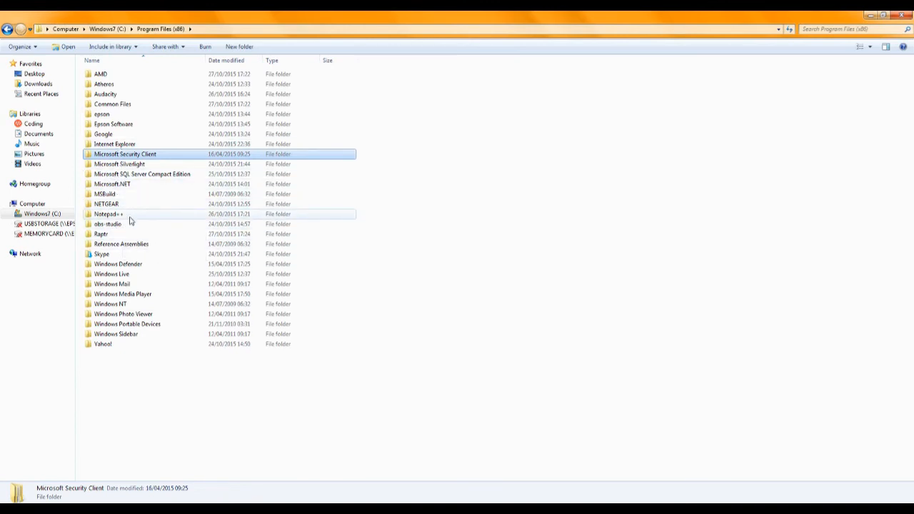
mouse_move(123, 135)
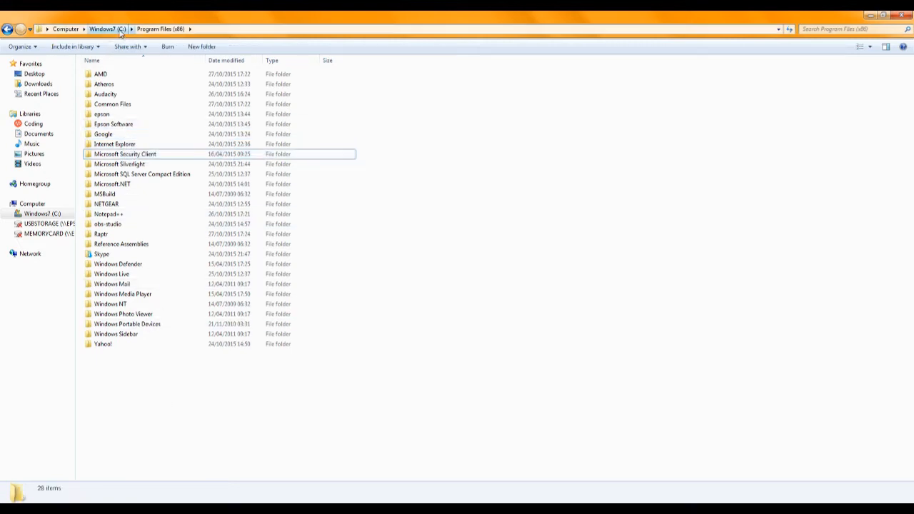
click(105, 29)
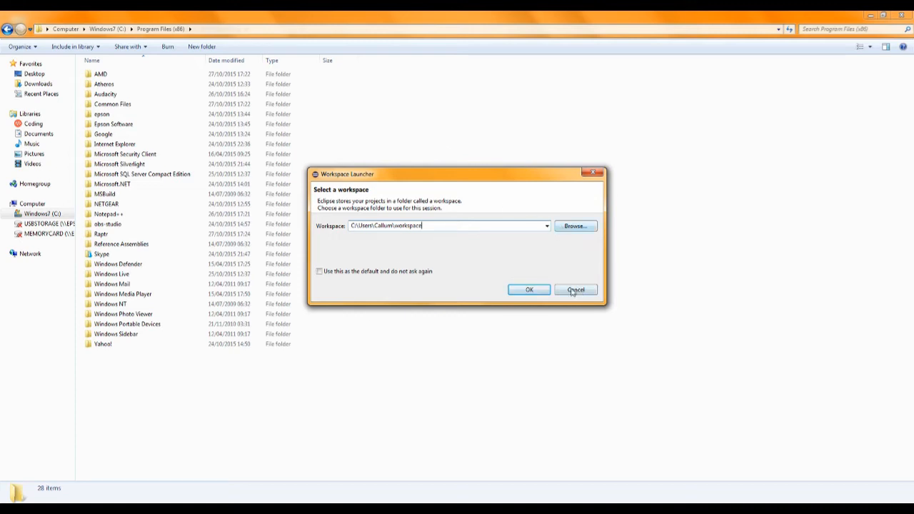
click(574, 288)
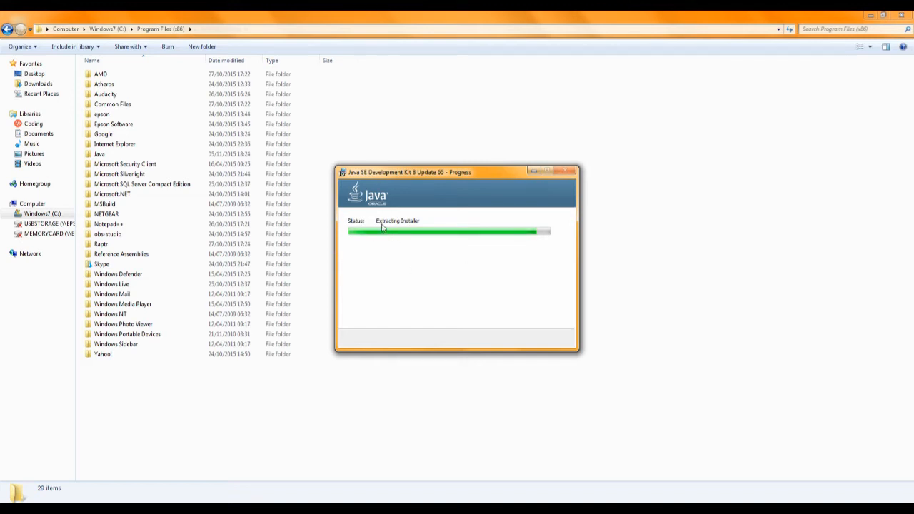
Copy the Java\jdk1.8.0_65 folder path and save it as a JAVA_HOME user environment variable.
click(100, 154)
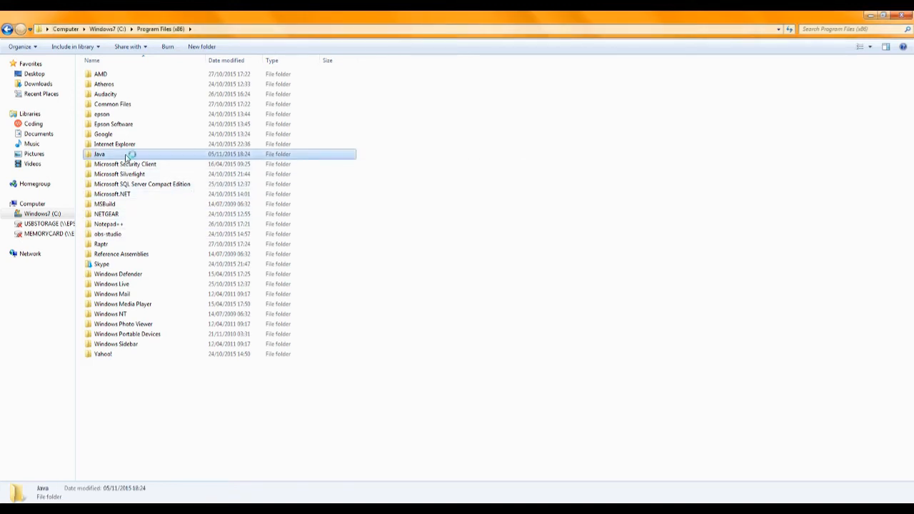
double_click(100, 155)
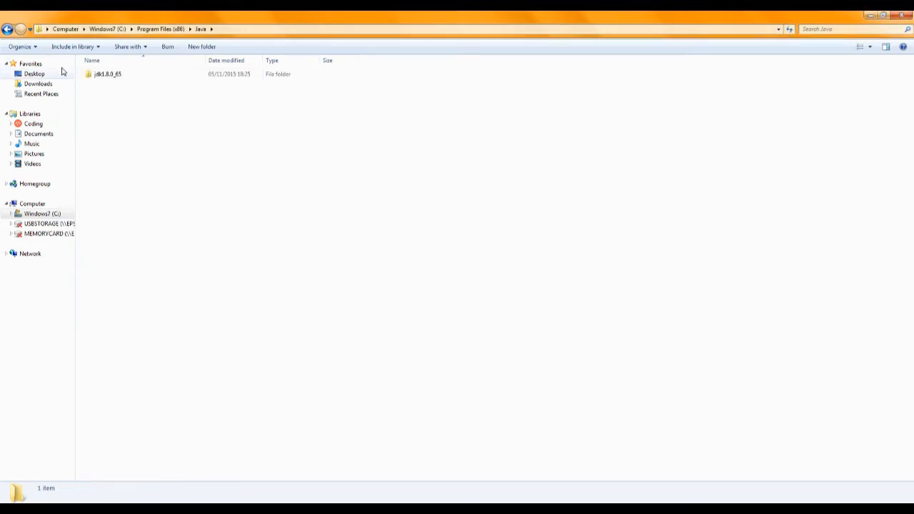
double_click(107, 74)
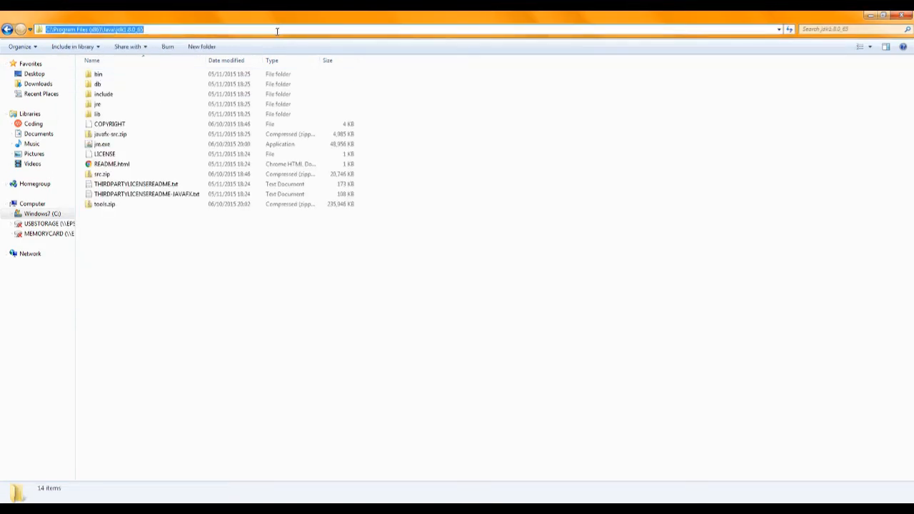
right_click(277, 28)
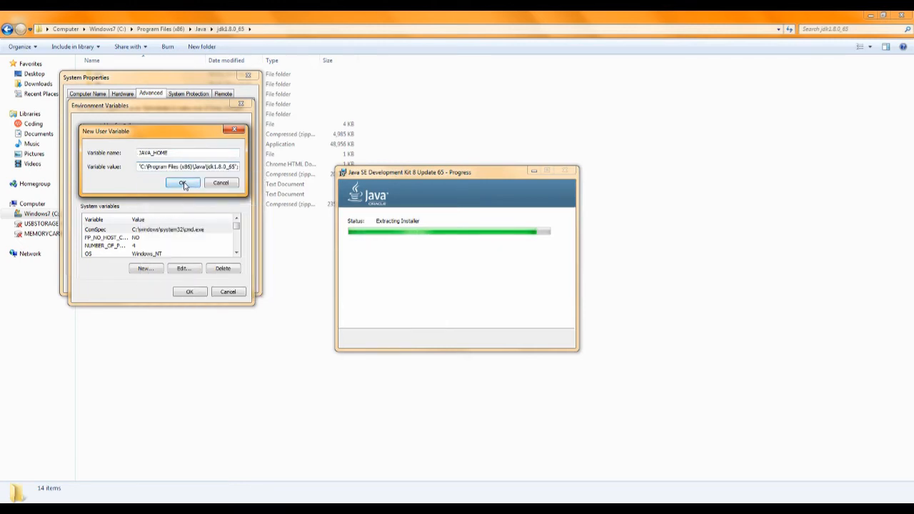
click(183, 183)
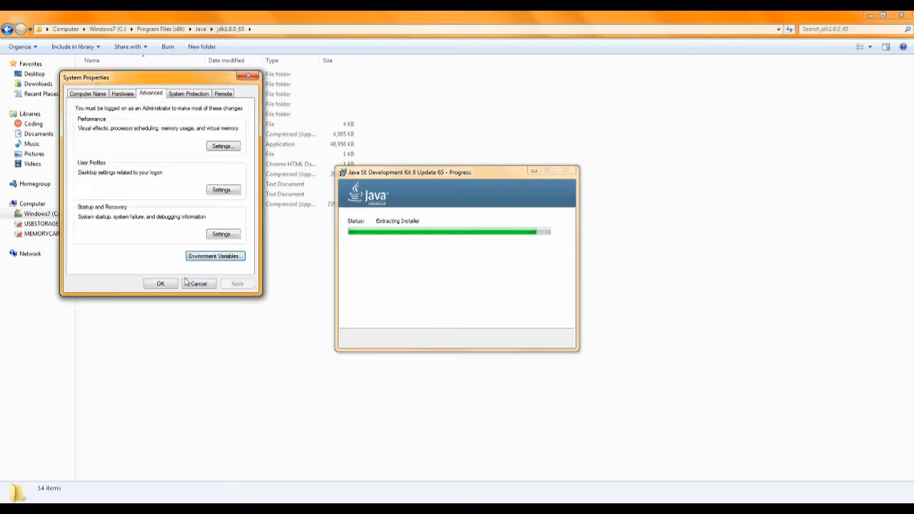
click(198, 283)
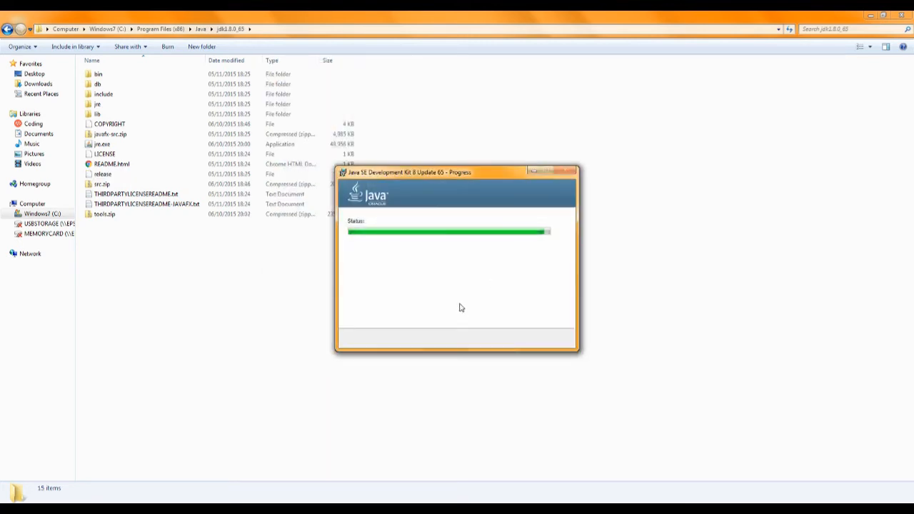
mouse_move(528, 252)
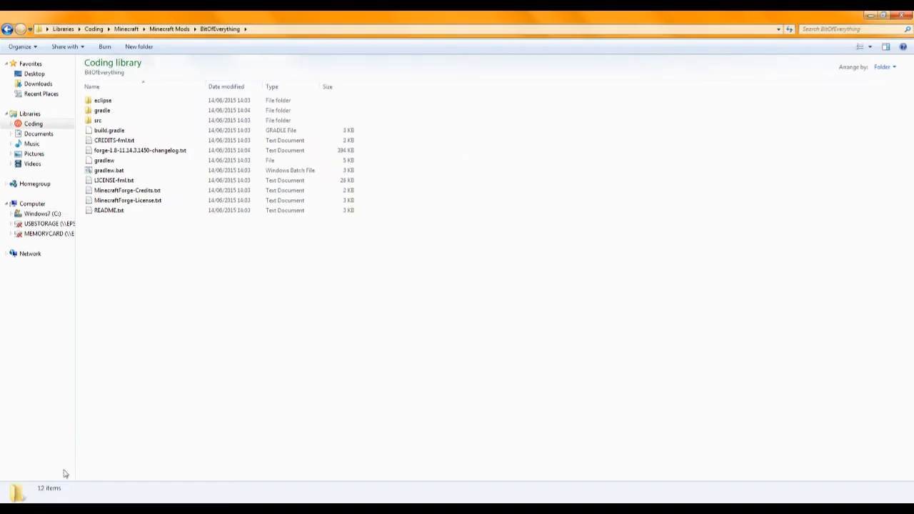
Open a command window in the BitOfEverything folder and start entering the gradlew command.
click(109, 210)
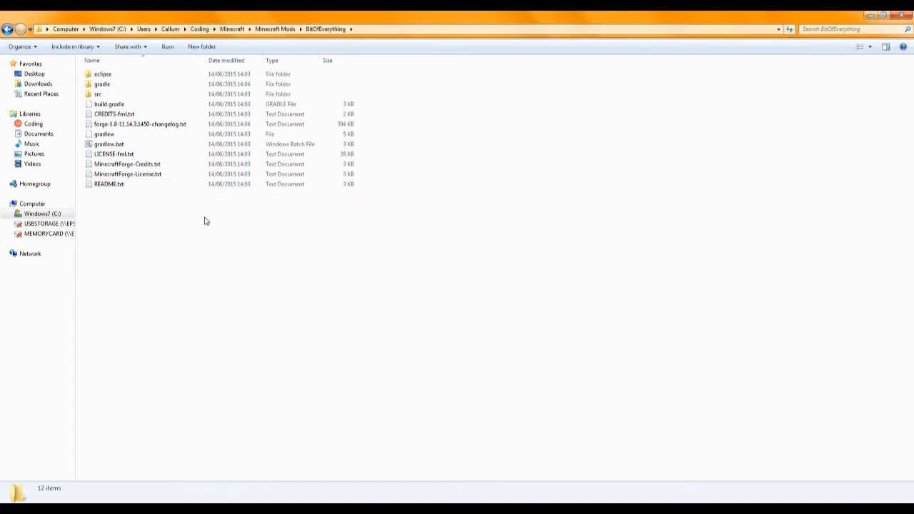
right_click(203, 219)
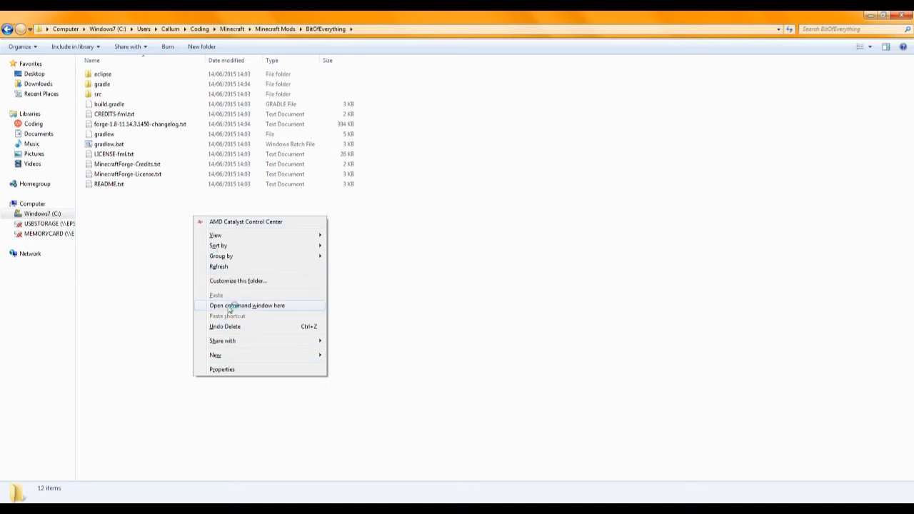
click(247, 306)
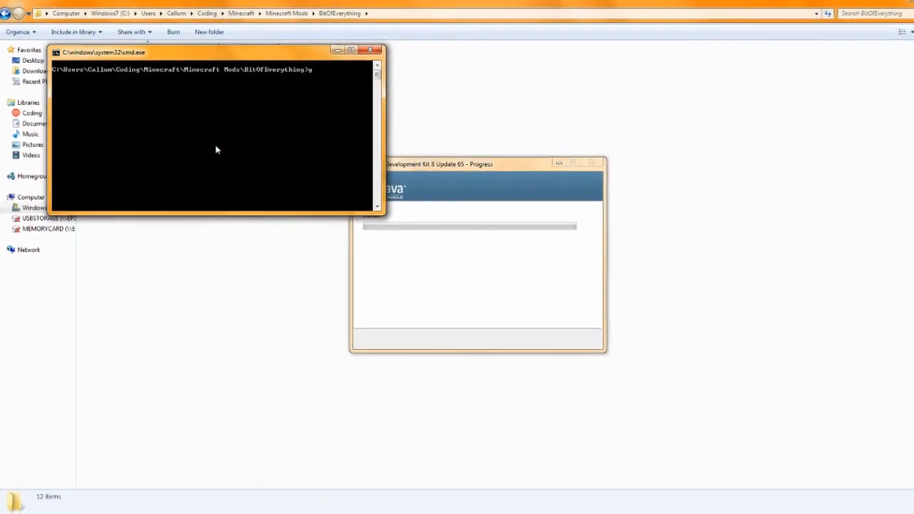
text(gradleu)
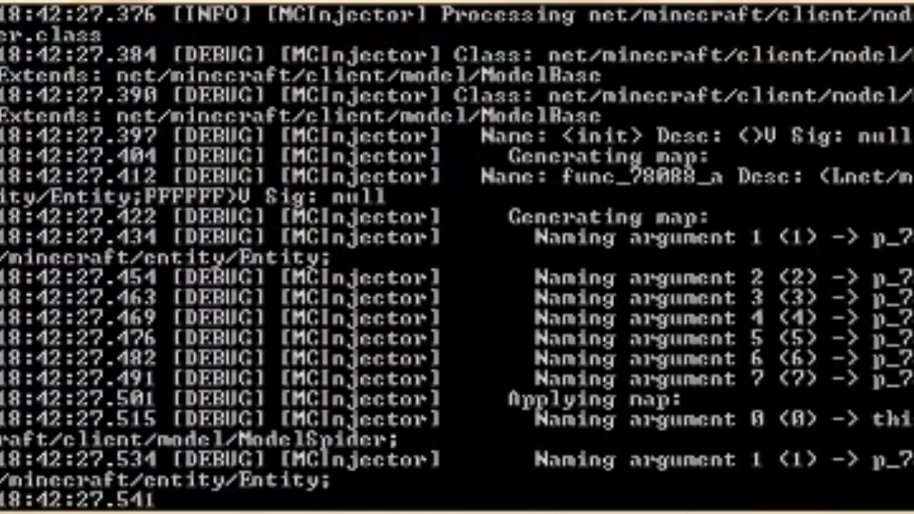
Let the gradlew workspace setup run in the command window until the build completes.
scroll(down, 3)
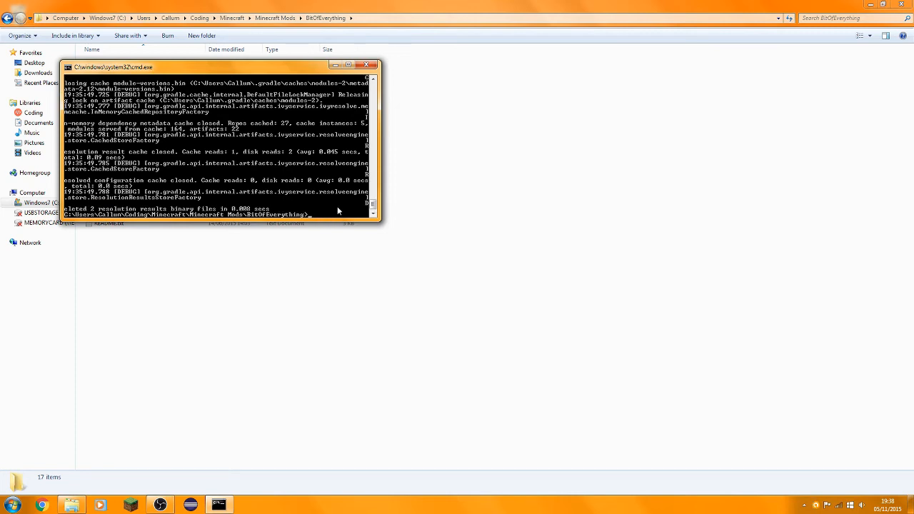
mouse_move(337, 212)
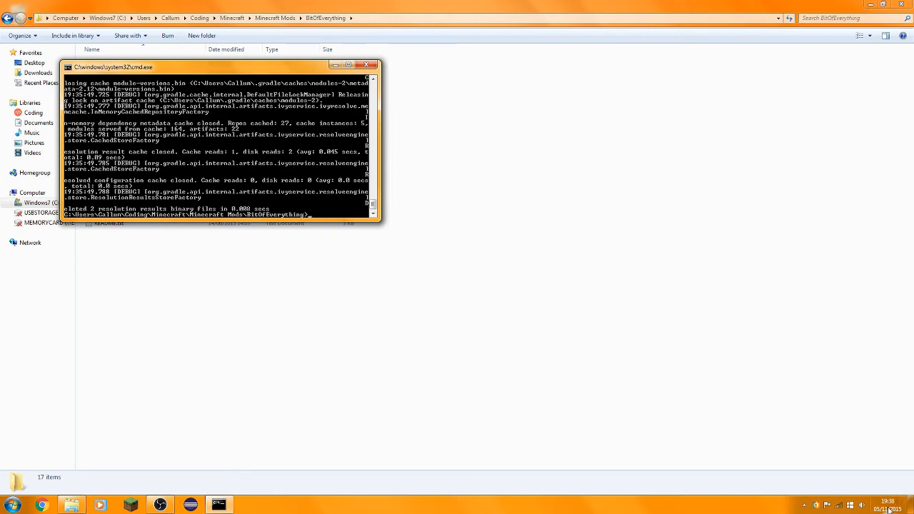
mouse_move(270, 147)
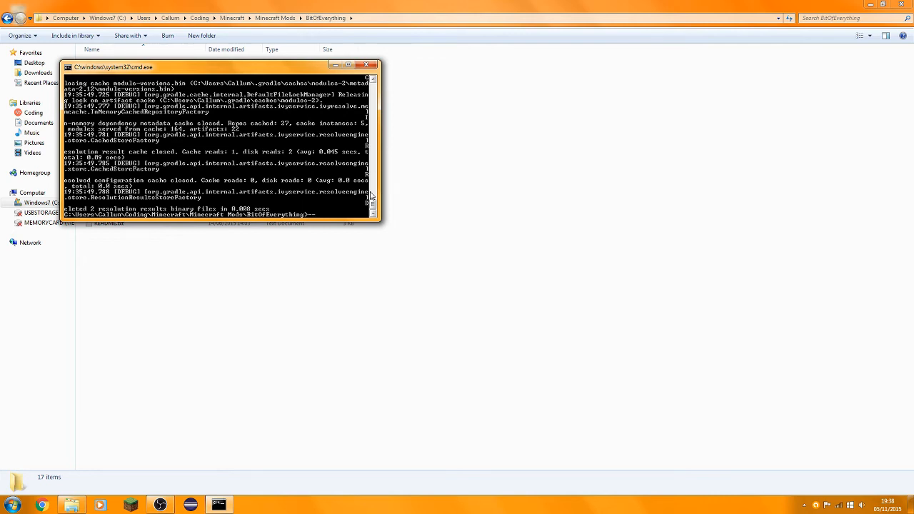
Close the command window and launch Eclipse.
text(deb)
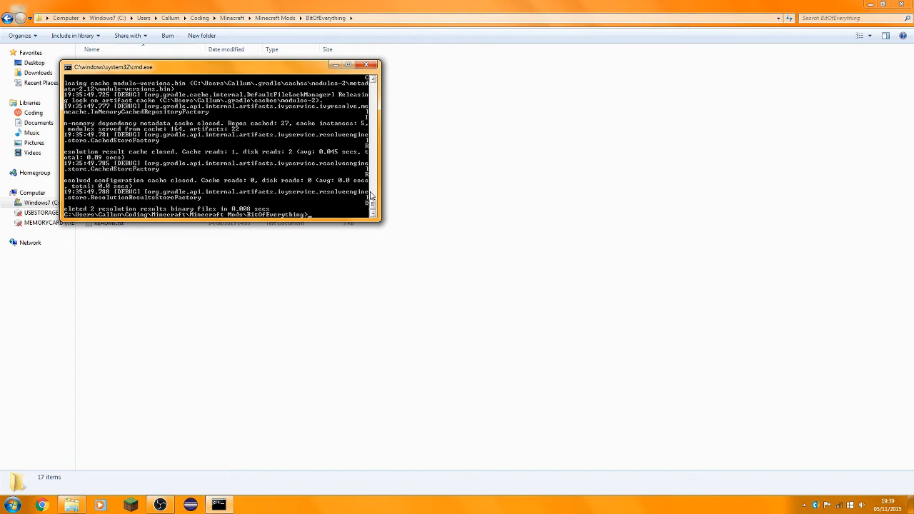
click(365, 64)
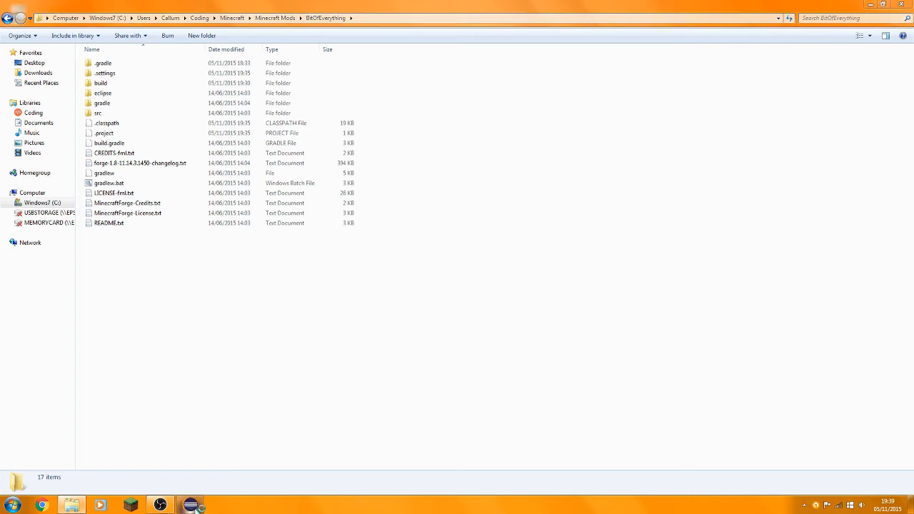
click(188, 506)
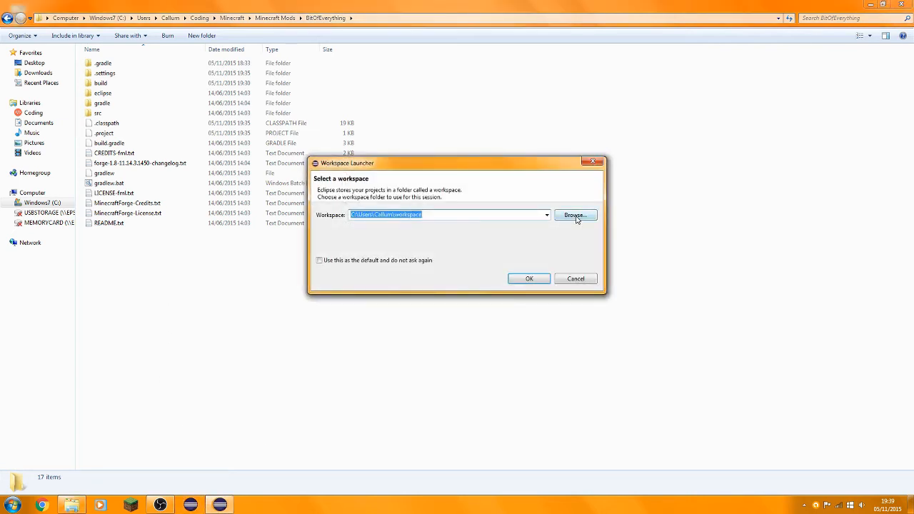
Choose BitOfEverything\eclipse as the workspace and start Eclipse with it.
click(576, 215)
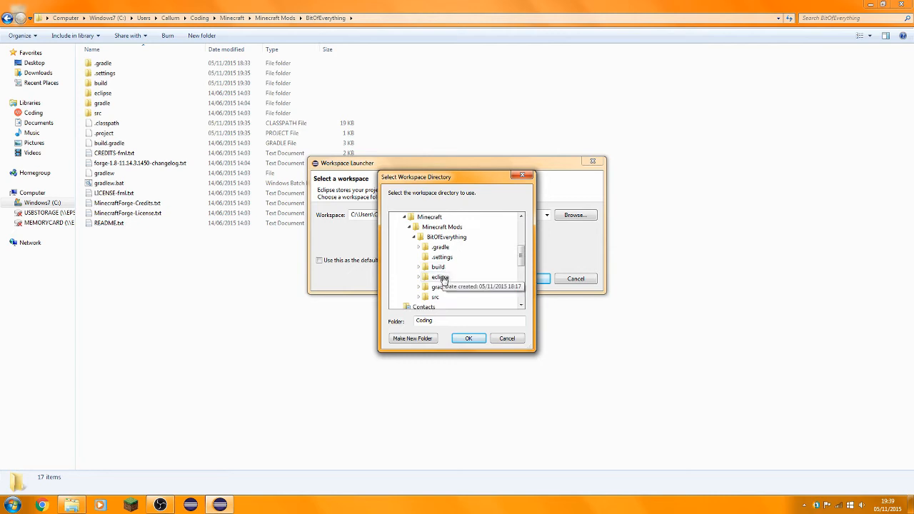
click(425, 277)
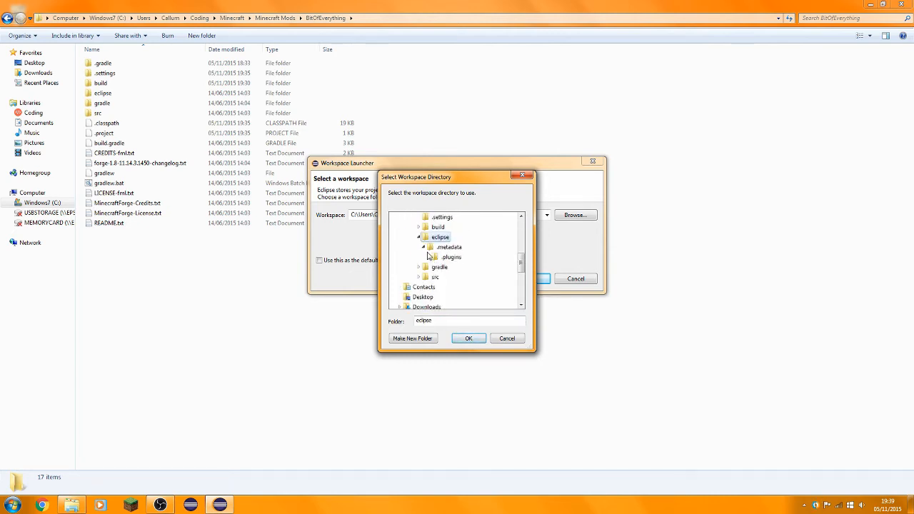
click(468, 337)
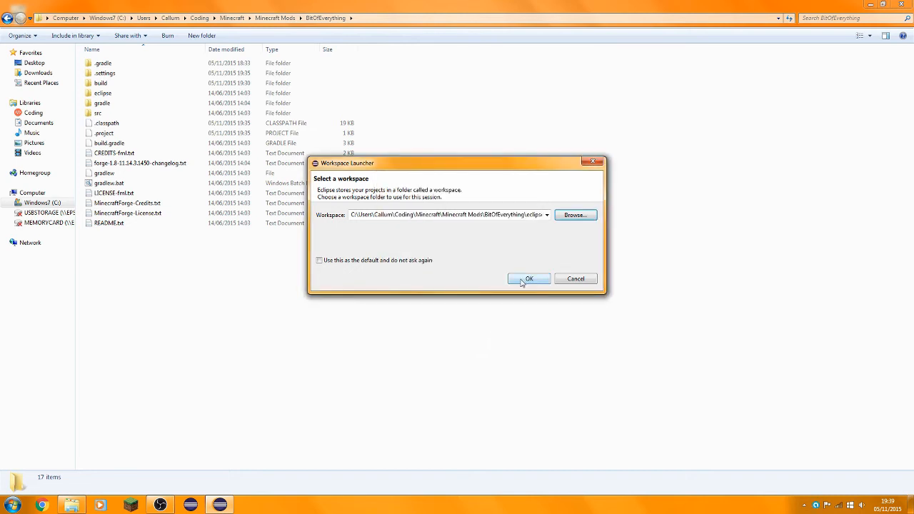
click(529, 278)
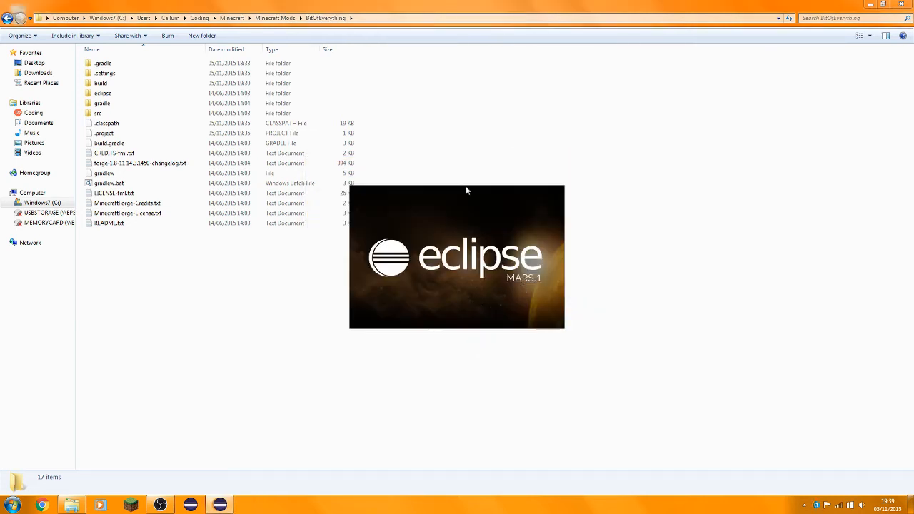
Maximize Eclipse and close the Task List, Problems and Declaration panels.
click(106, 73)
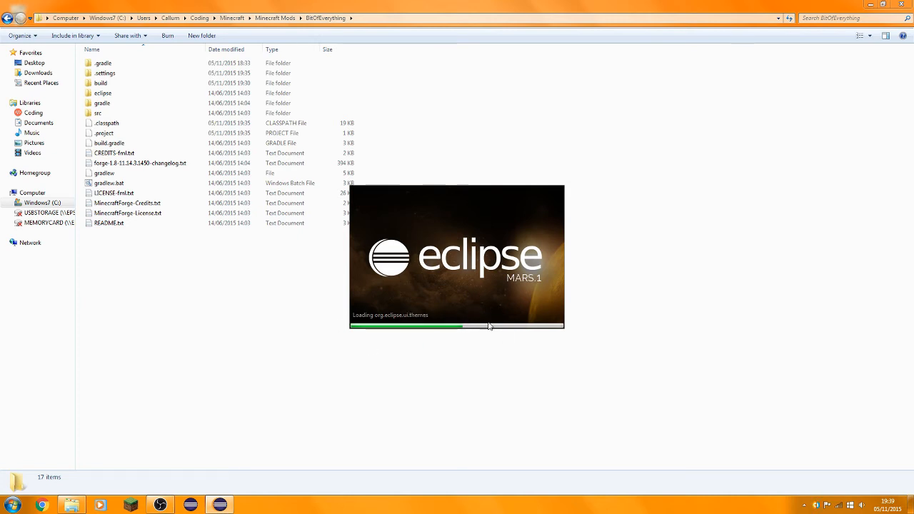
mouse_move(450, 317)
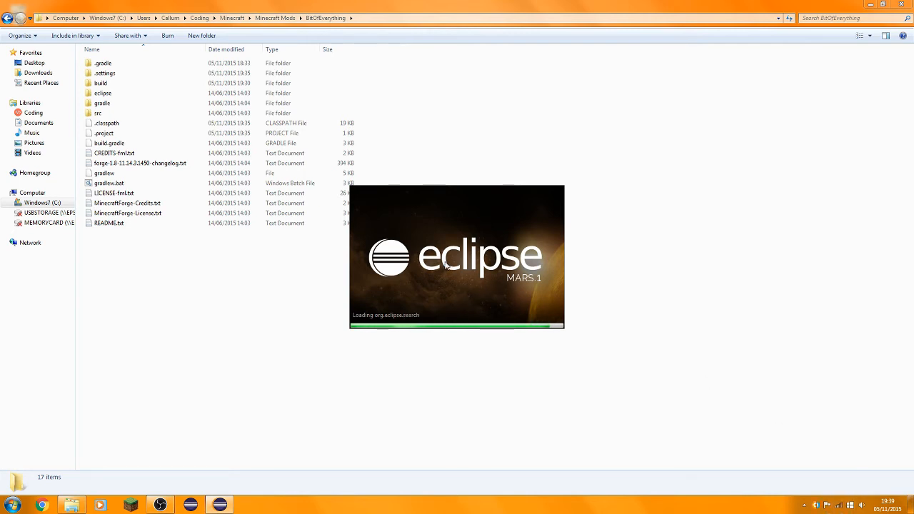
mouse_move(534, 310)
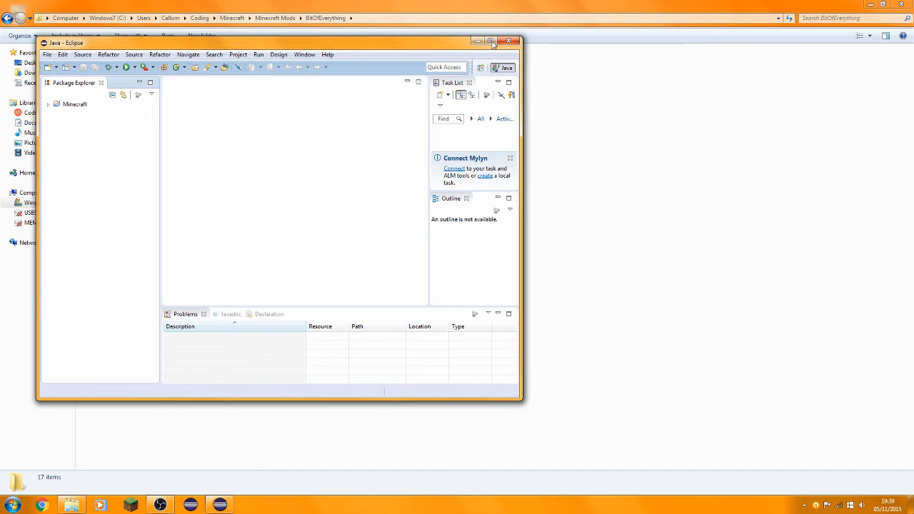
click(491, 41)
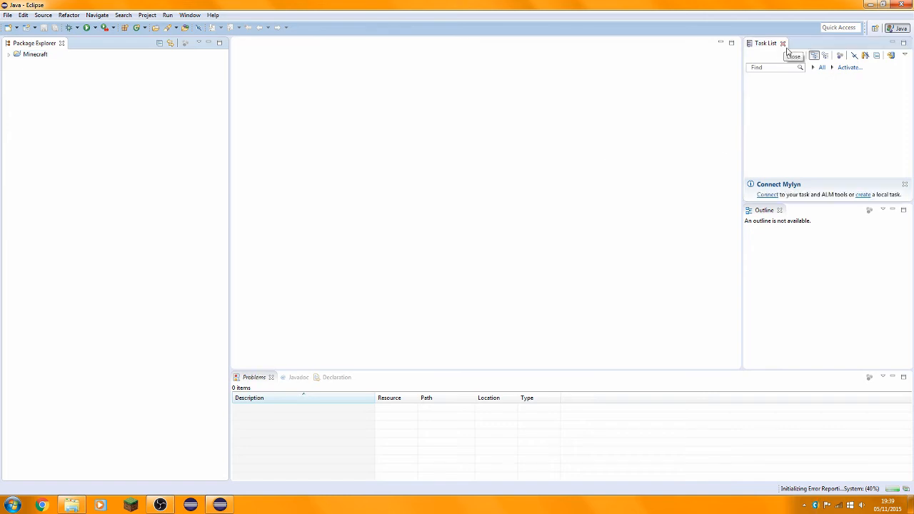
click(782, 42)
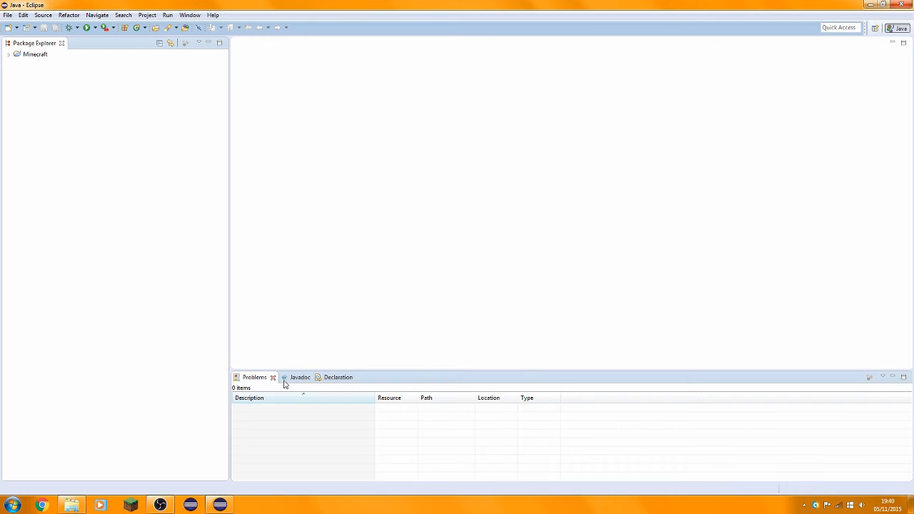
click(300, 377)
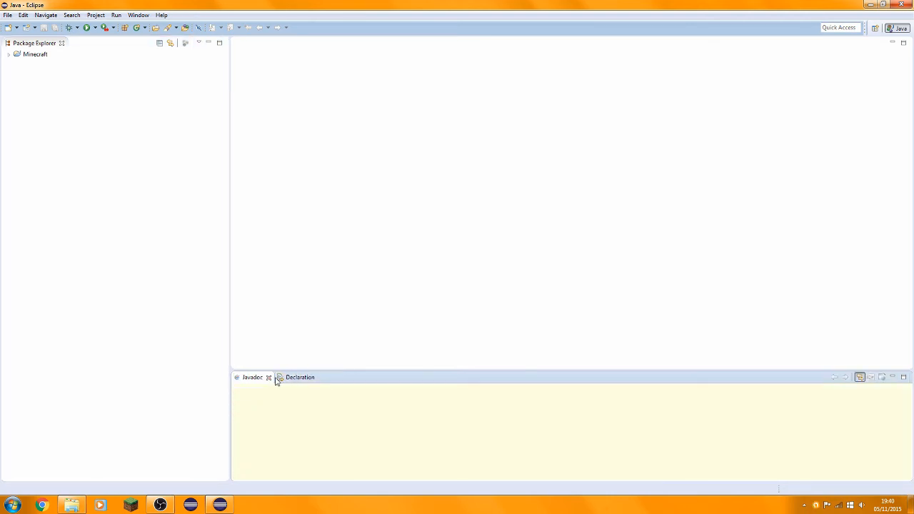
click(269, 377)
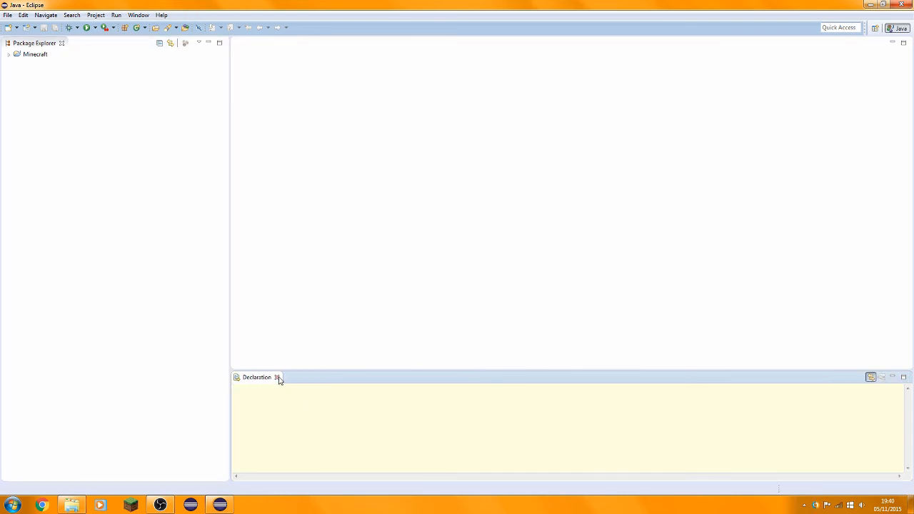
click(277, 377)
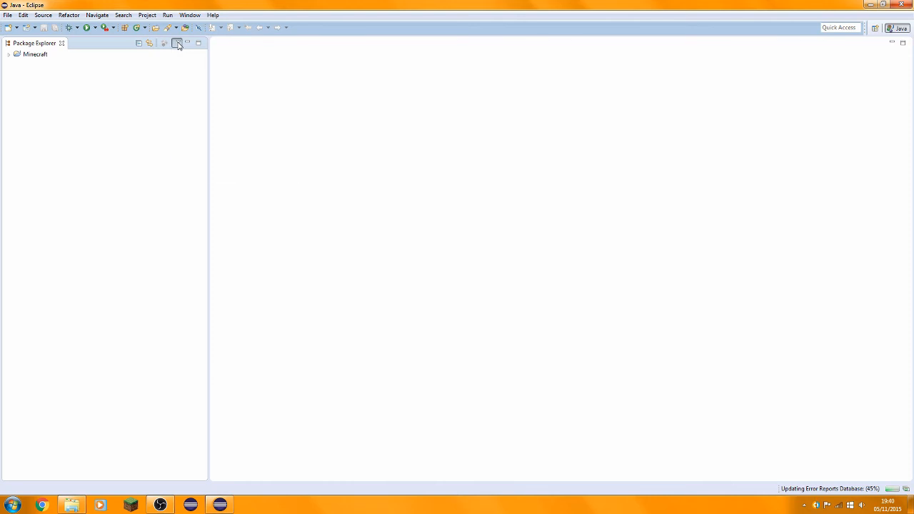
click(177, 42)
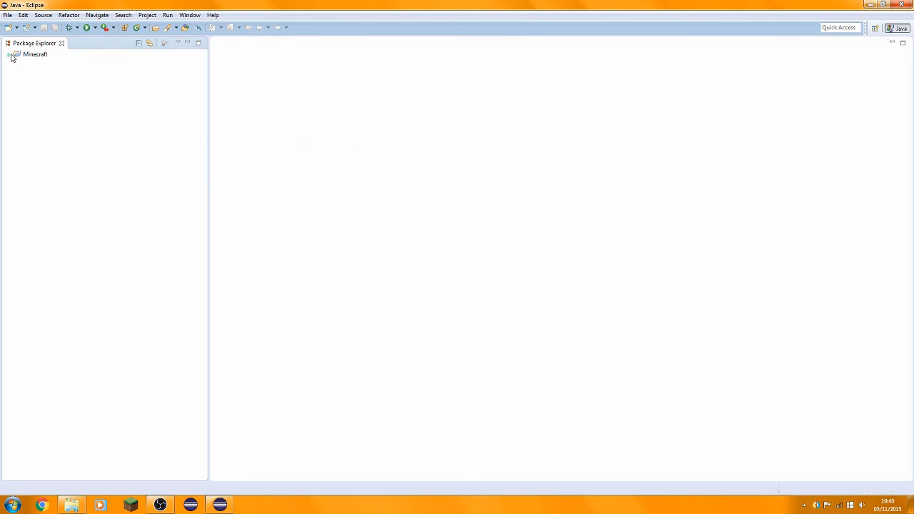
Delete the com.example.examplemod package from Minecraft's src/main/java and select that source folder.
click(8, 54)
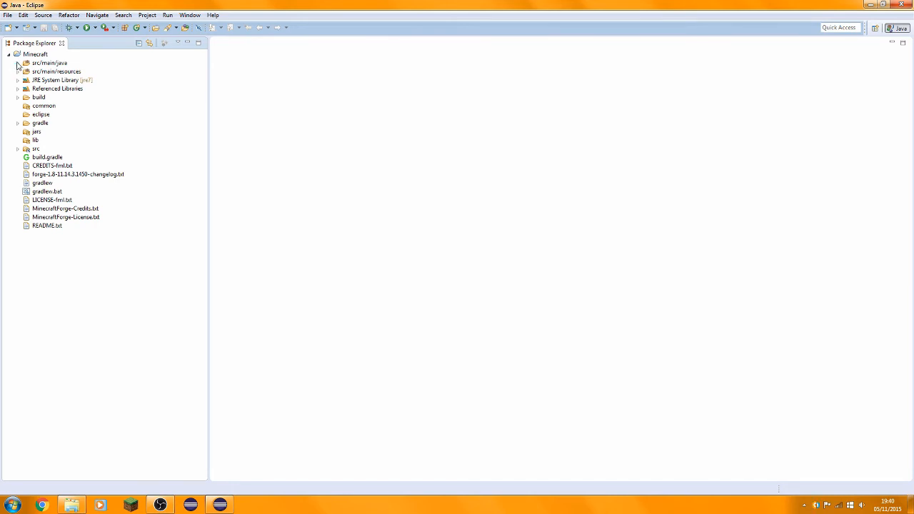
click(17, 63)
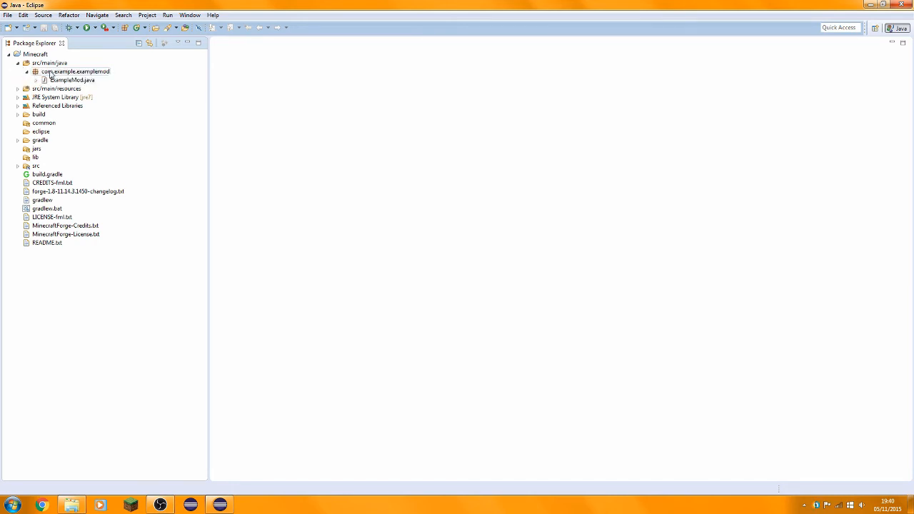
right_click(76, 71)
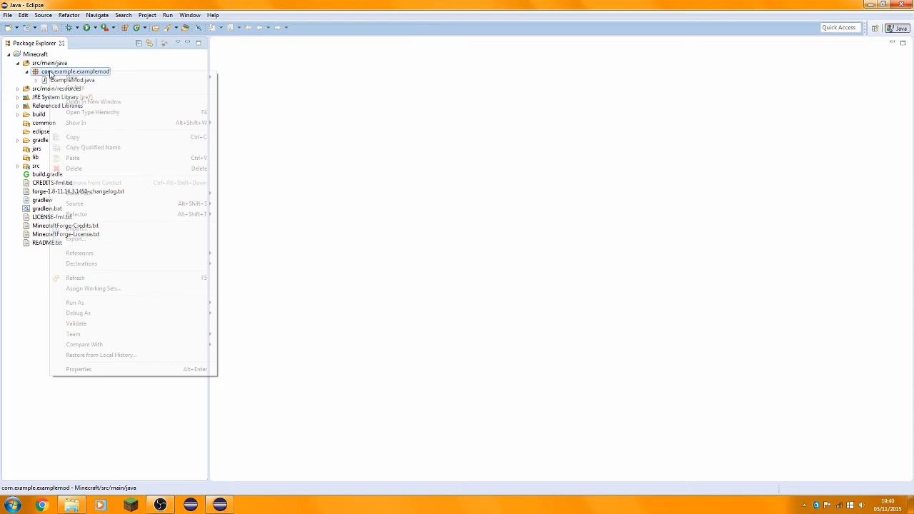
click(74, 169)
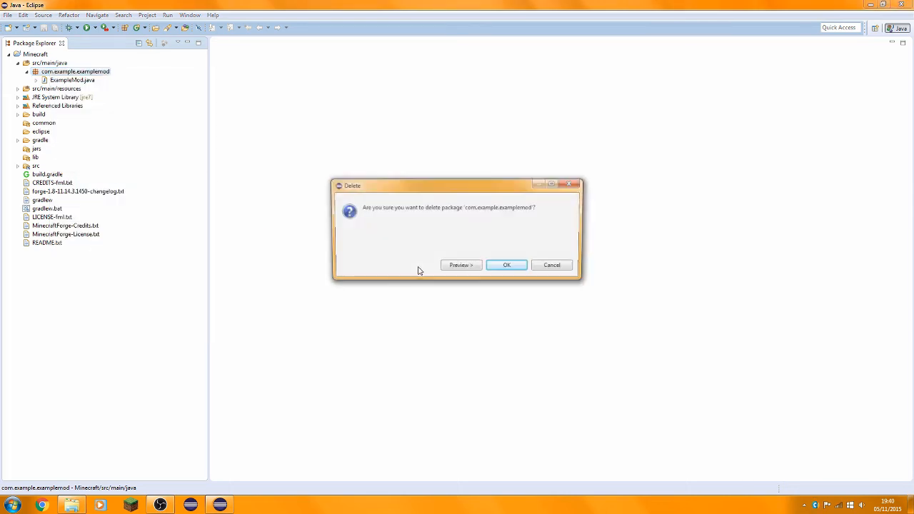
click(506, 264)
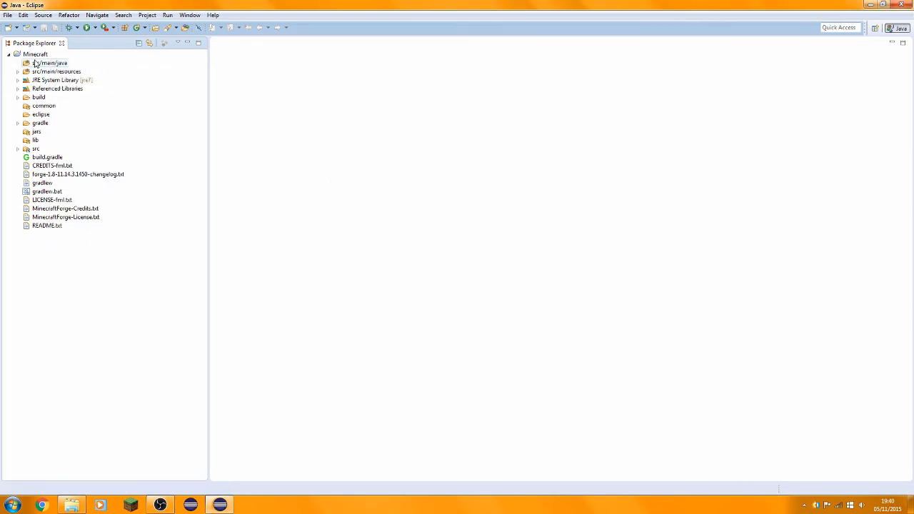
click(48, 63)
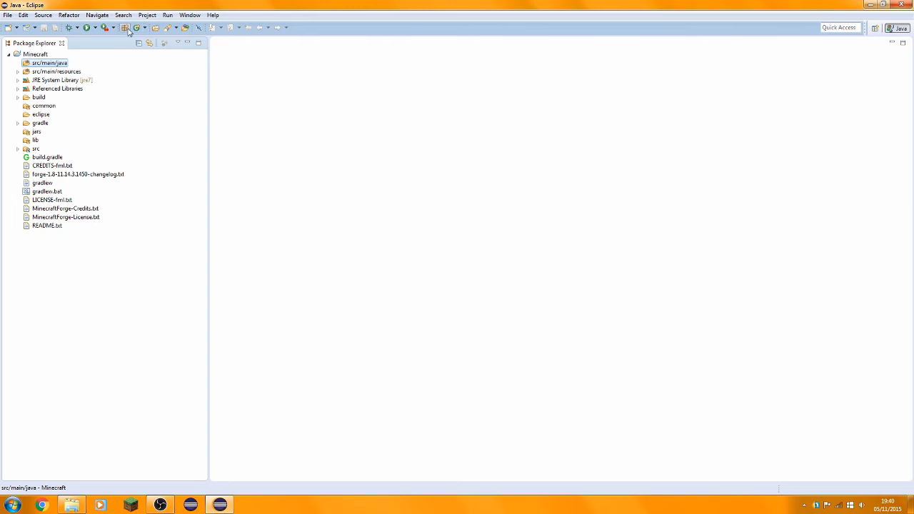
Create a new package named cjminecraft.bitofeverything in src/main/java.
click(126, 27)
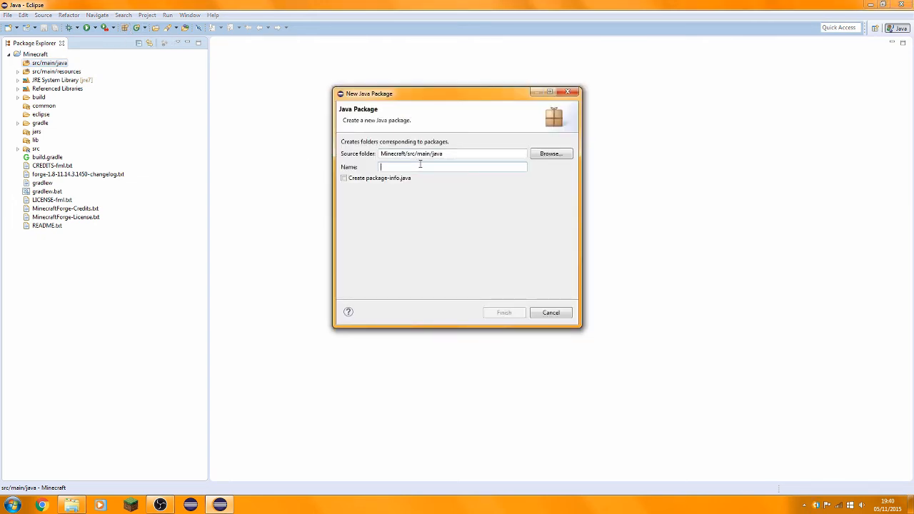
text(u)
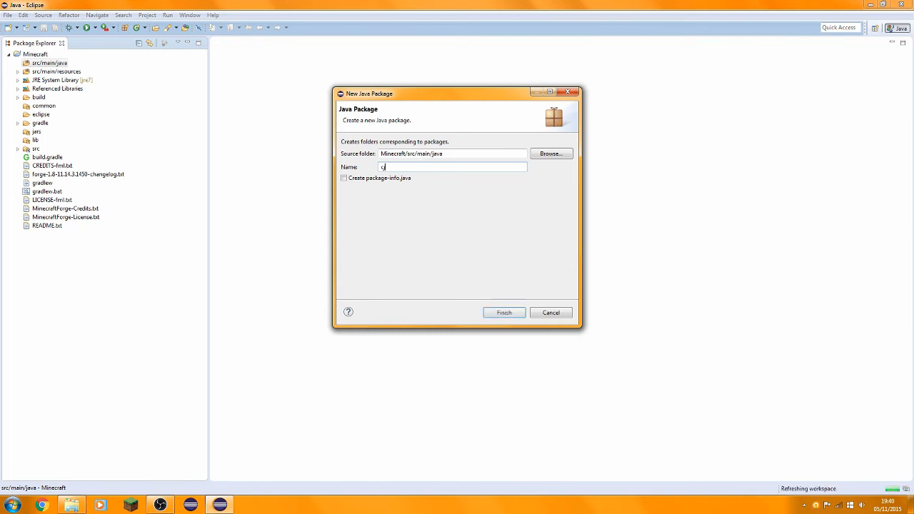
text(jminecraft)
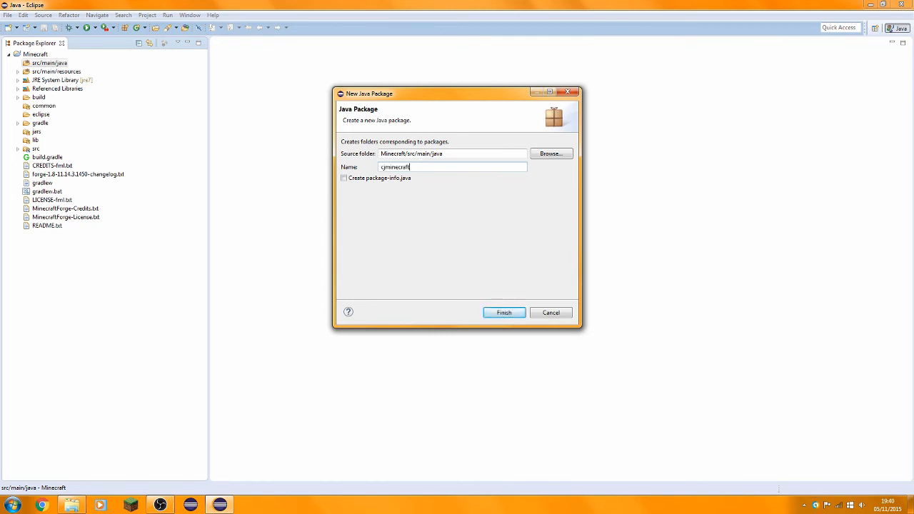
text(.)
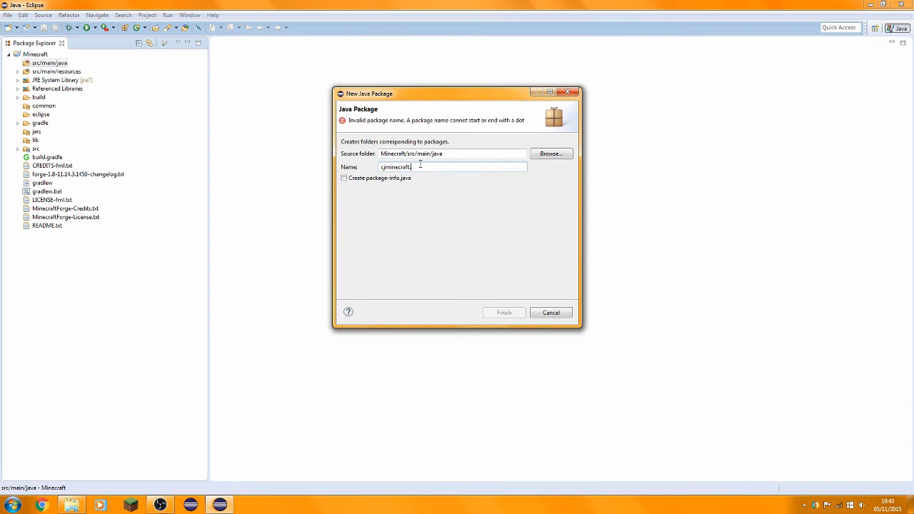
text(bitofev)
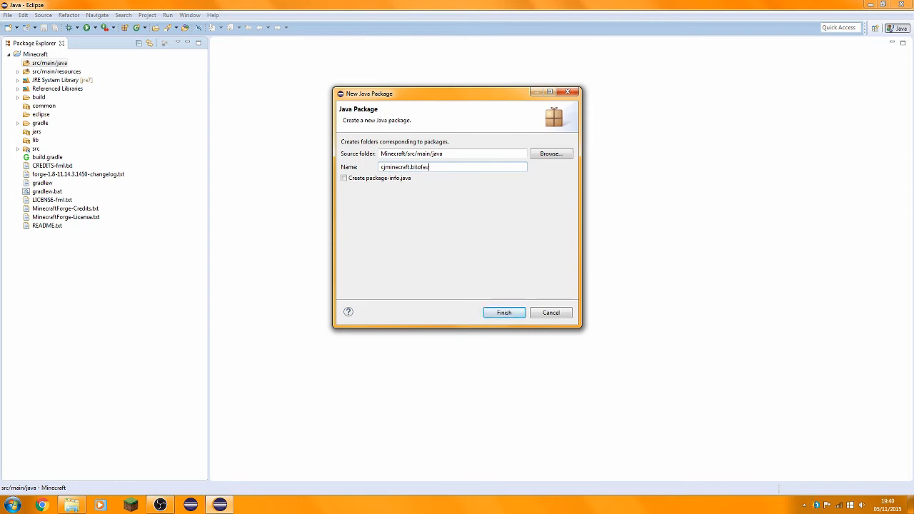
text(everything)
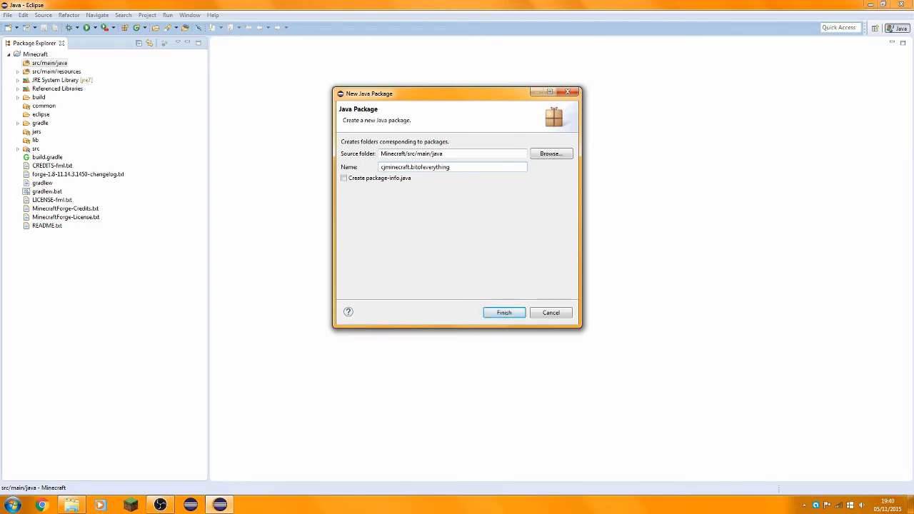
click(503, 311)
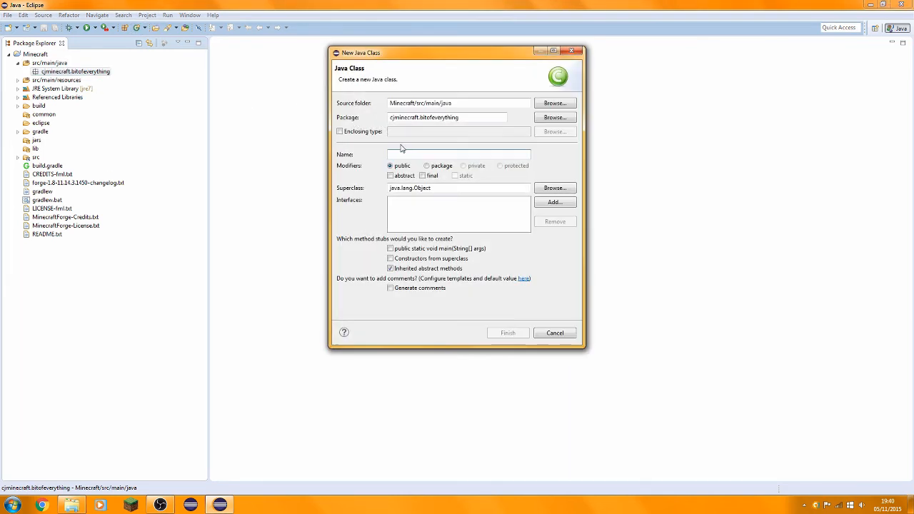
Create the BitOfEverything class and open BitOfEverything.java in the editor.
text(BitOfEverythi)
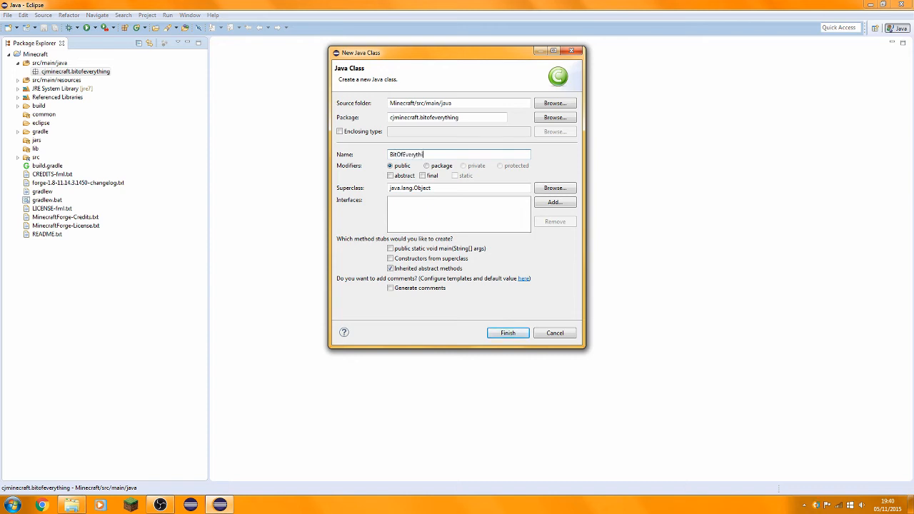
click(508, 333)
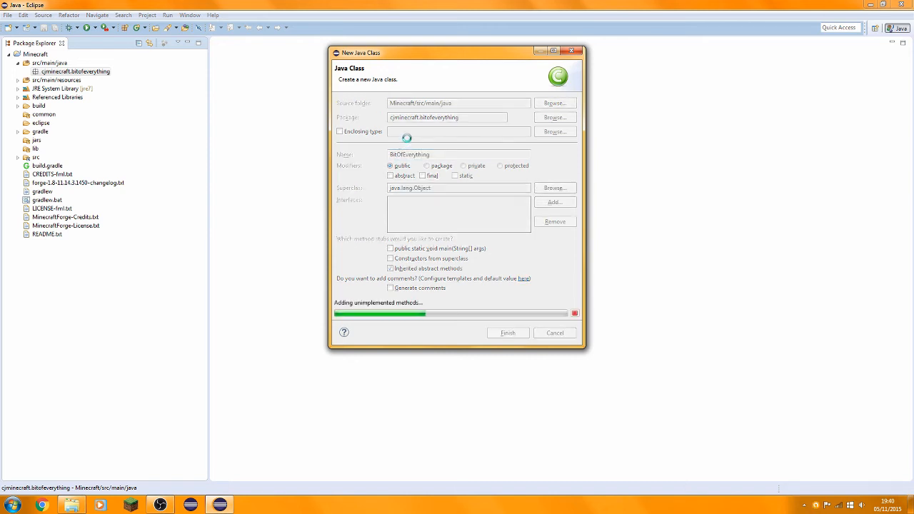
click(508, 333)
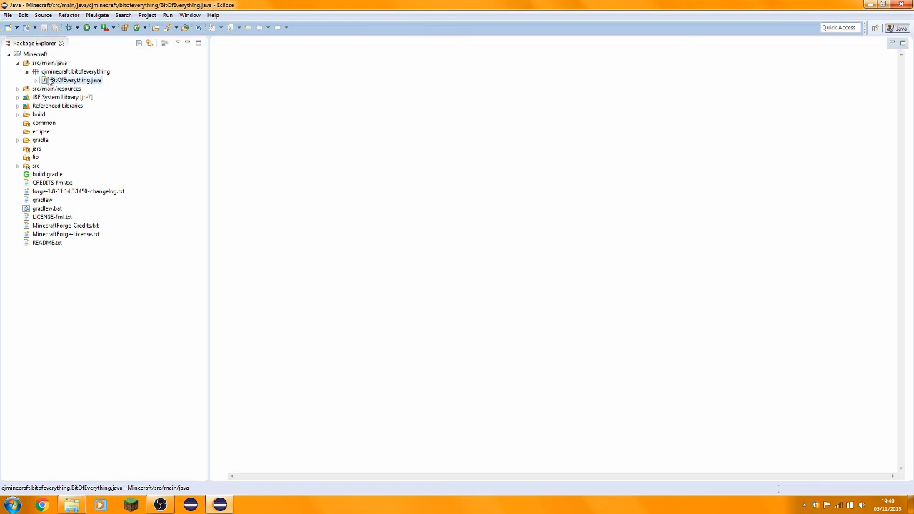
double_click(75, 80)
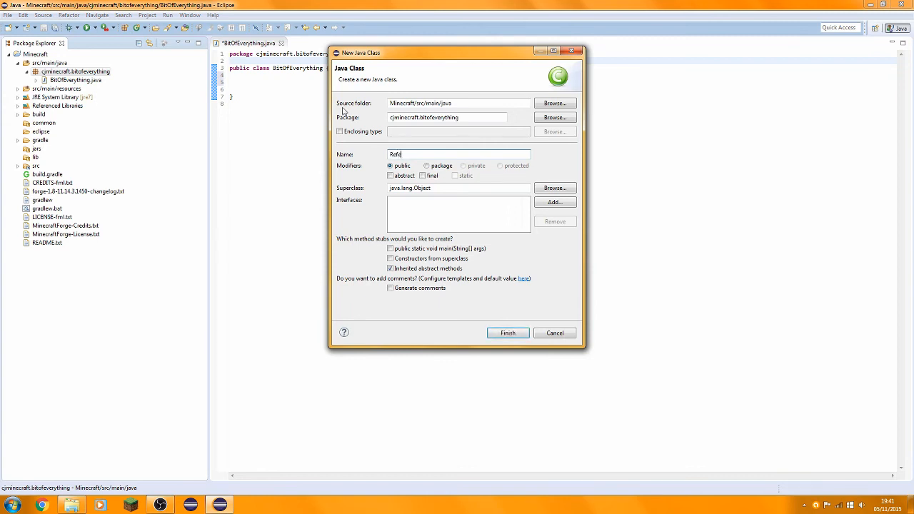
Create the Reference class and declare a public static final String MODID constant.
click(507, 333)
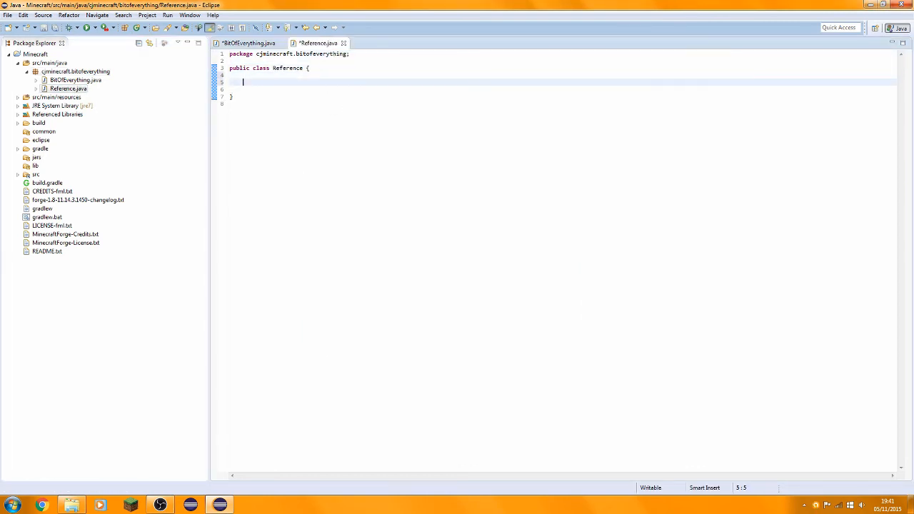
text(pub)
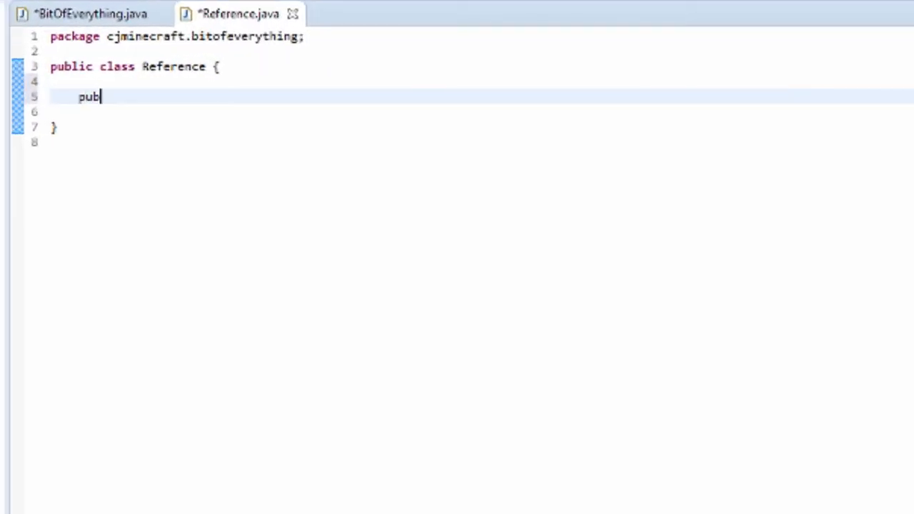
text(lic stat)
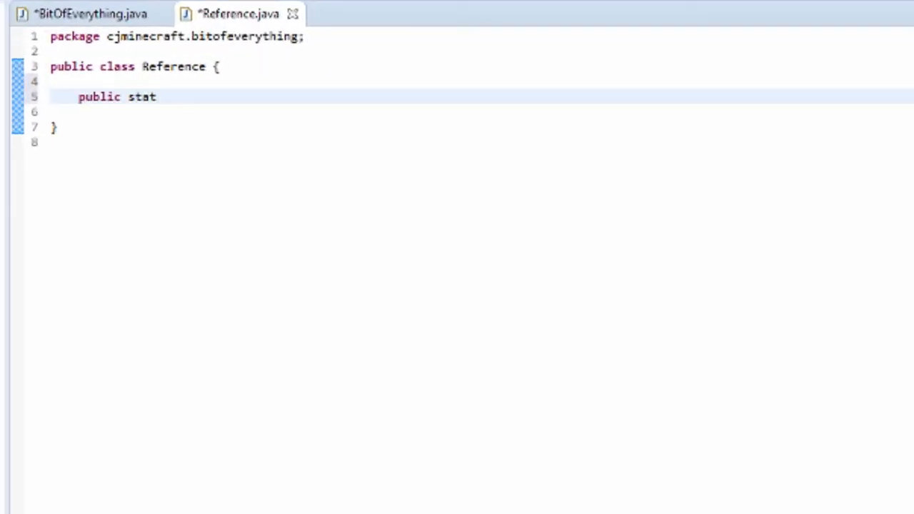
text(ic final)
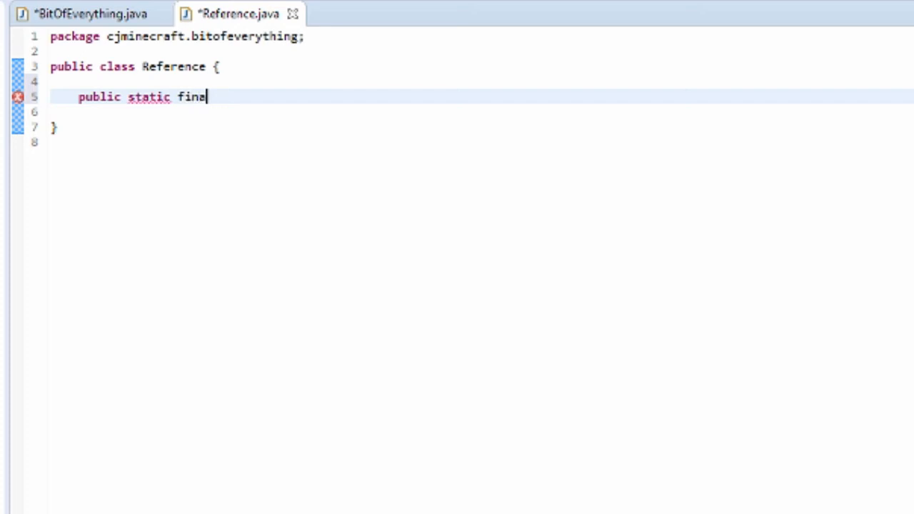
text(l String)
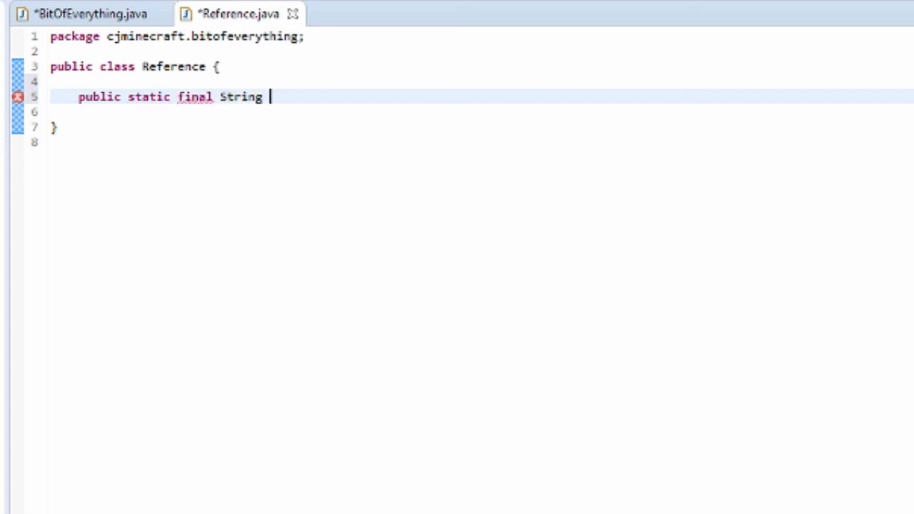
text(MODID)
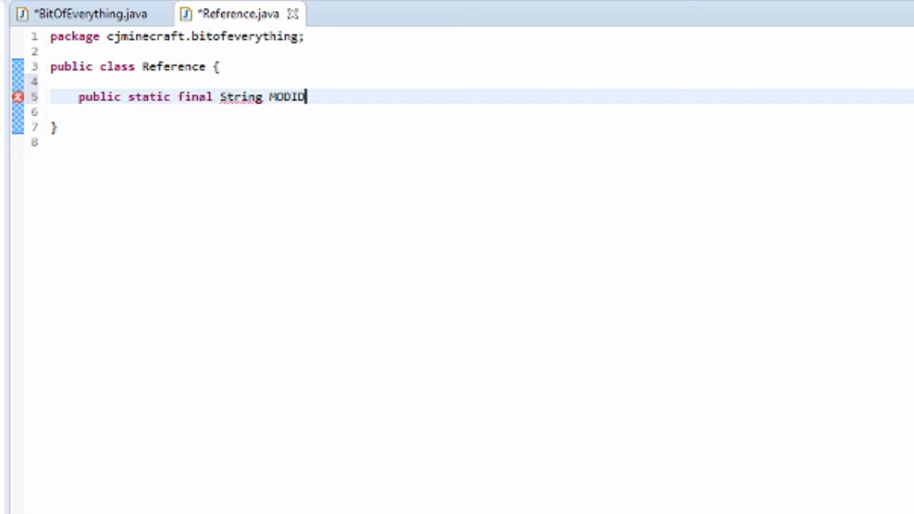
text(= "";)
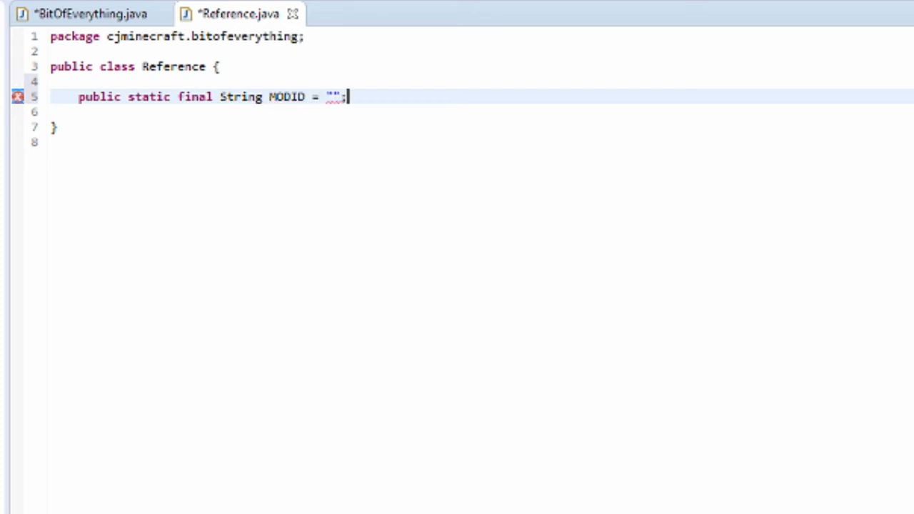
Duplicate the MODID line into NAME and VERSION constants.
drag(127, 97, 348, 97)
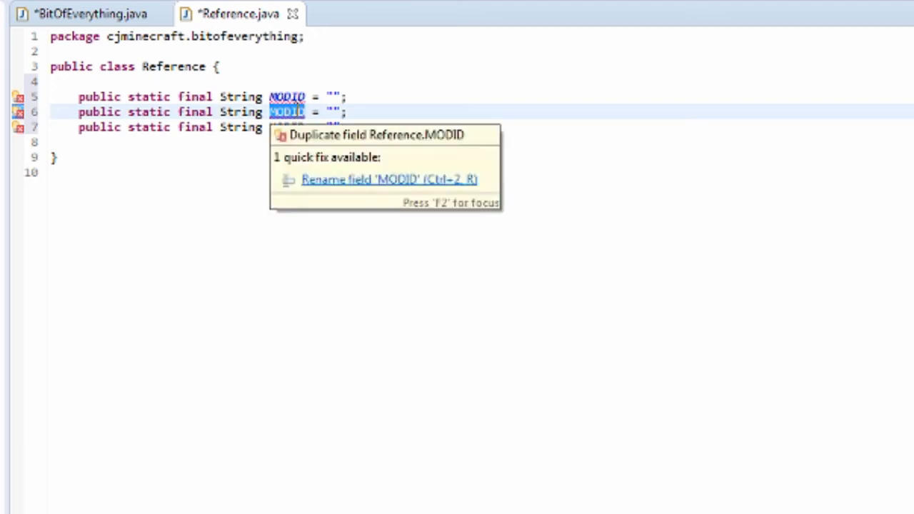
text(NAME)
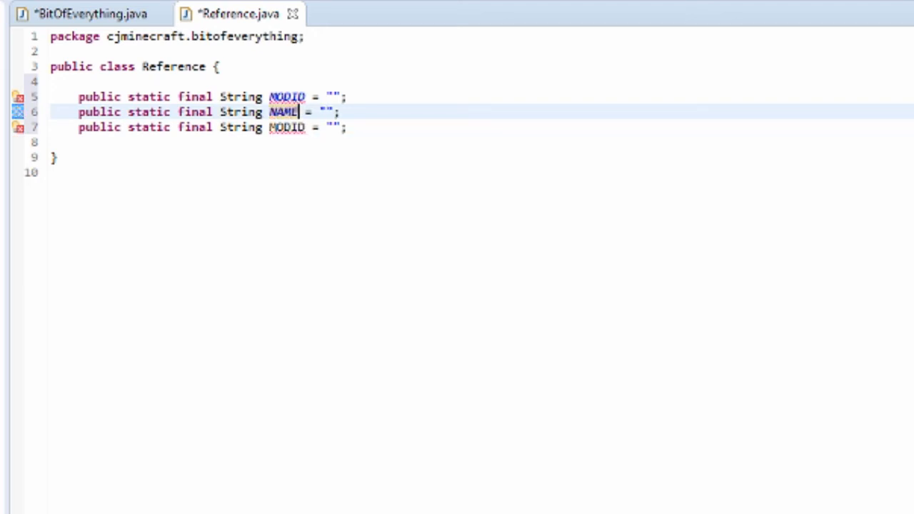
double_click(286, 127)
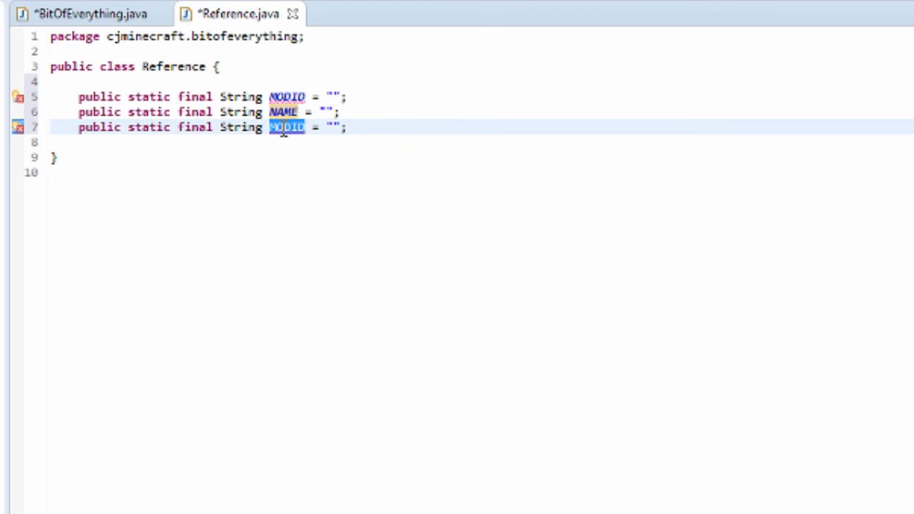
text(VERSION)
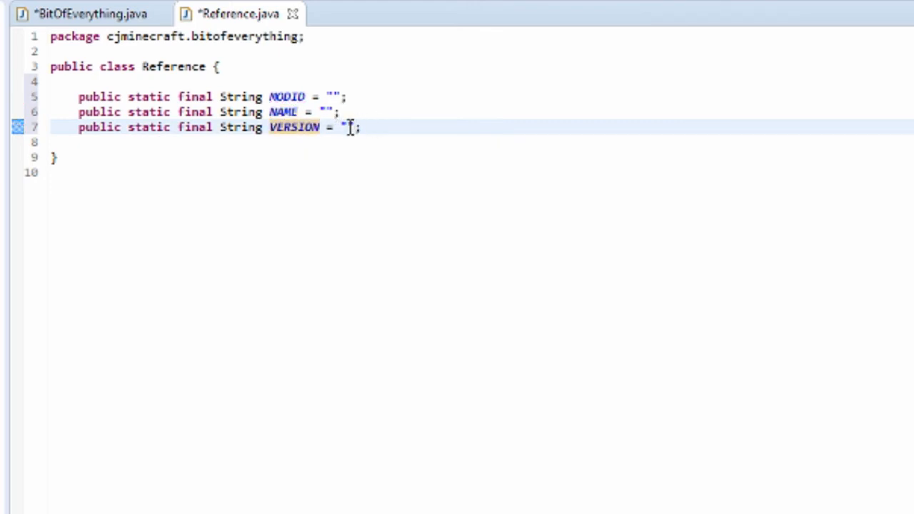
Set VERSION to "1.0", NAME to "BitOfEverything" and MODID to "boe", then return to BitOfEverything.java.
text(1.0)
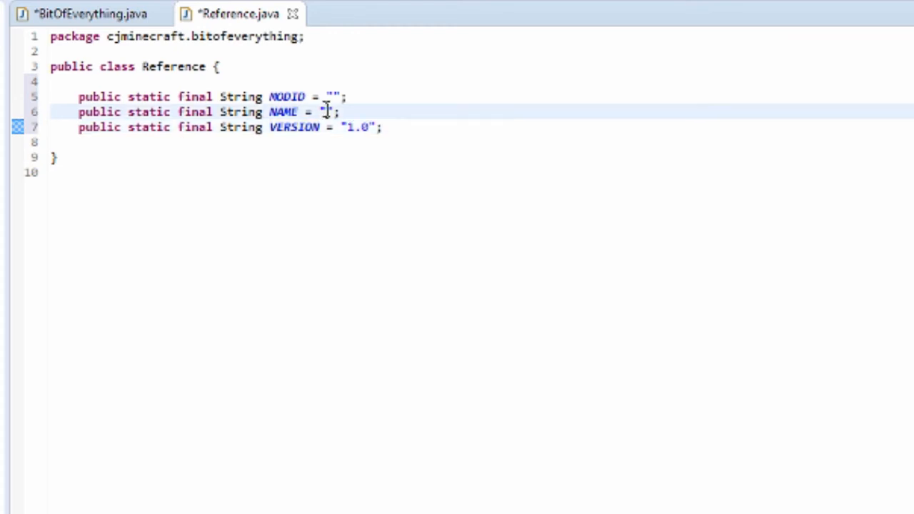
text(Bit)
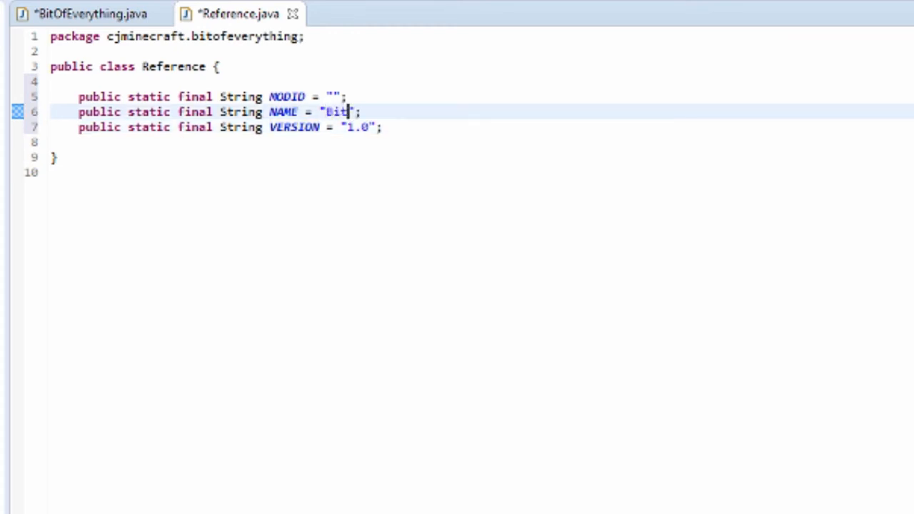
text(OfEver)
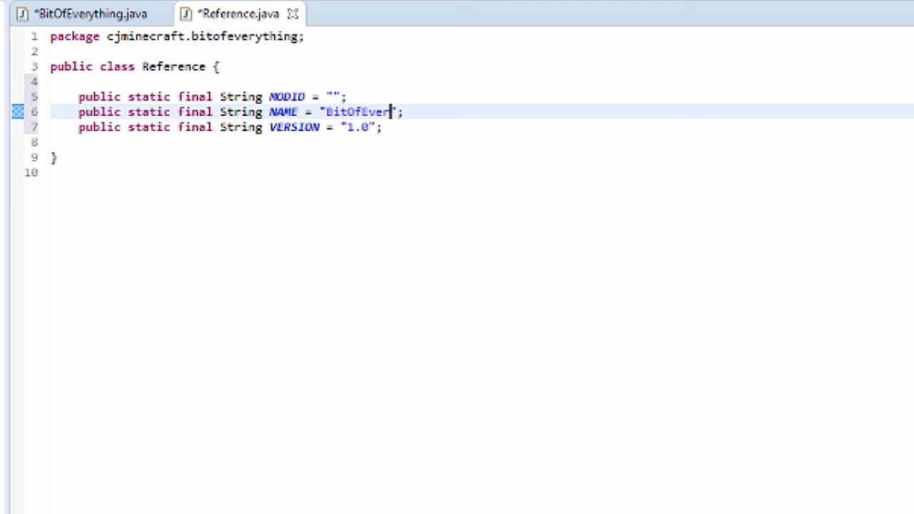
text(ything)
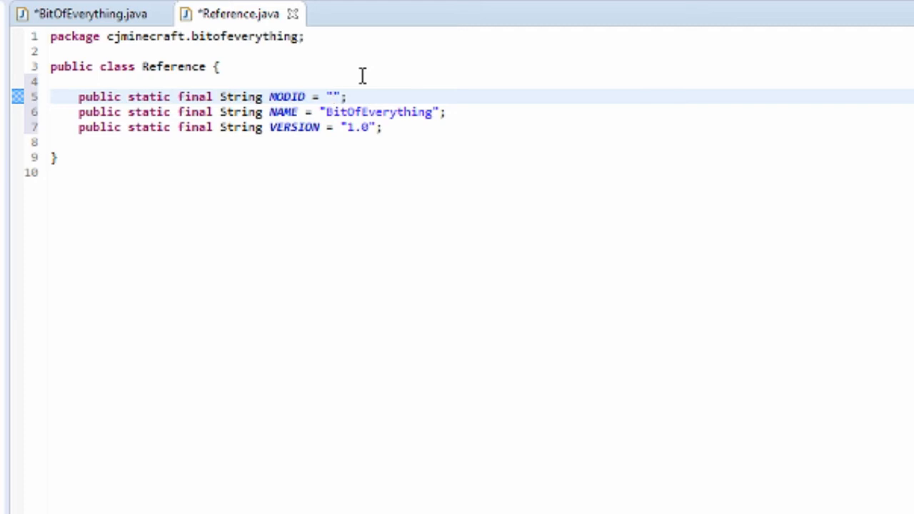
text(boe)
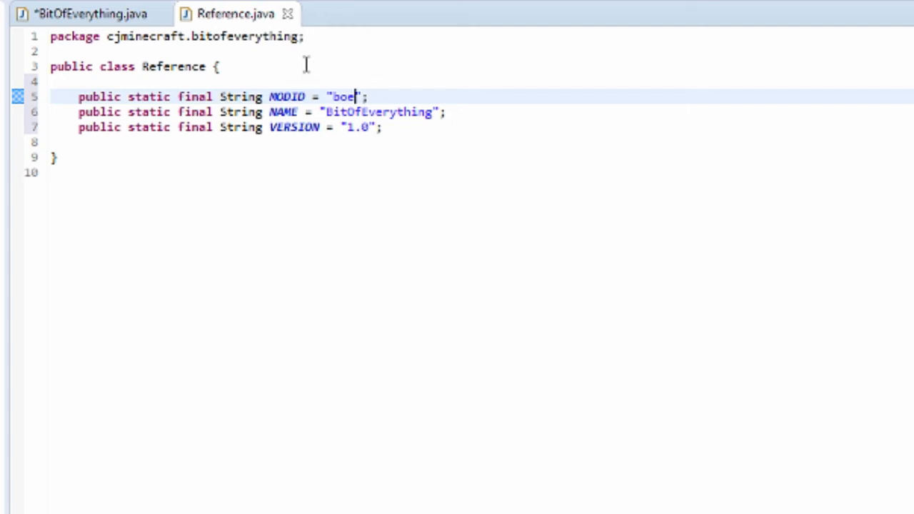
click(86, 15)
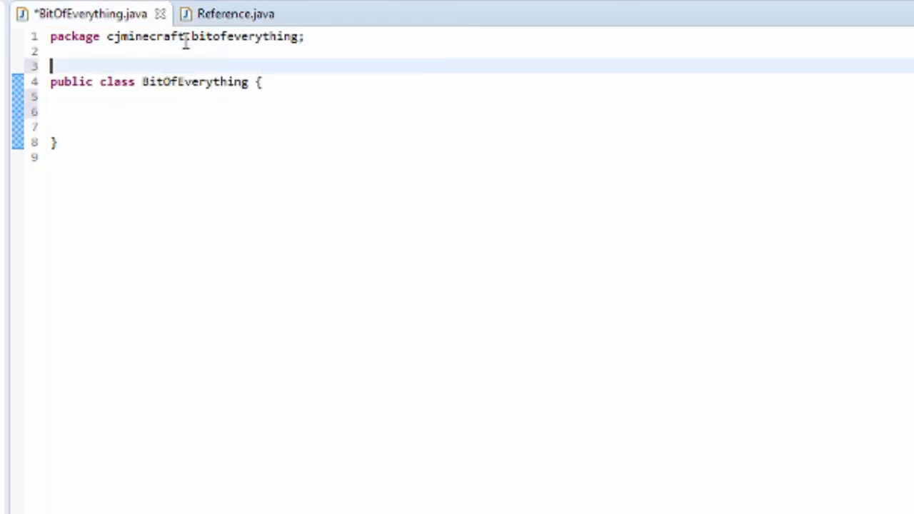
text(@M)
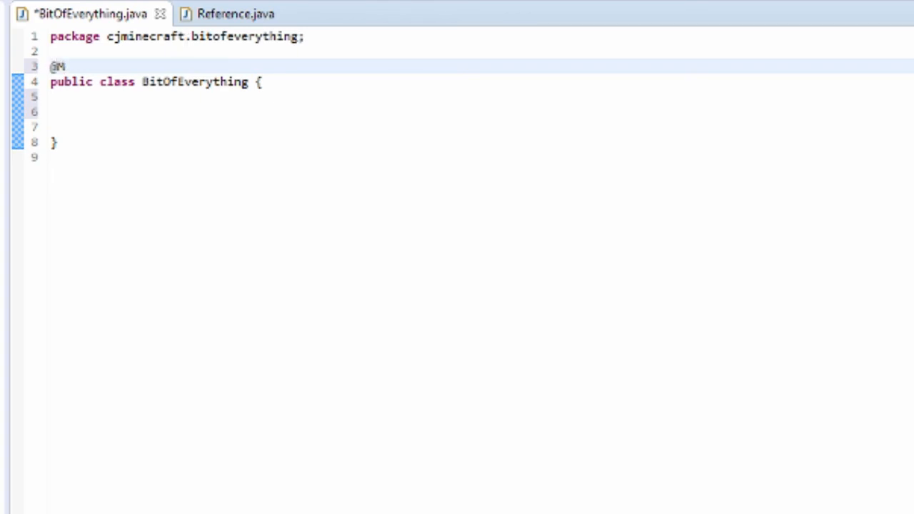
text(od)
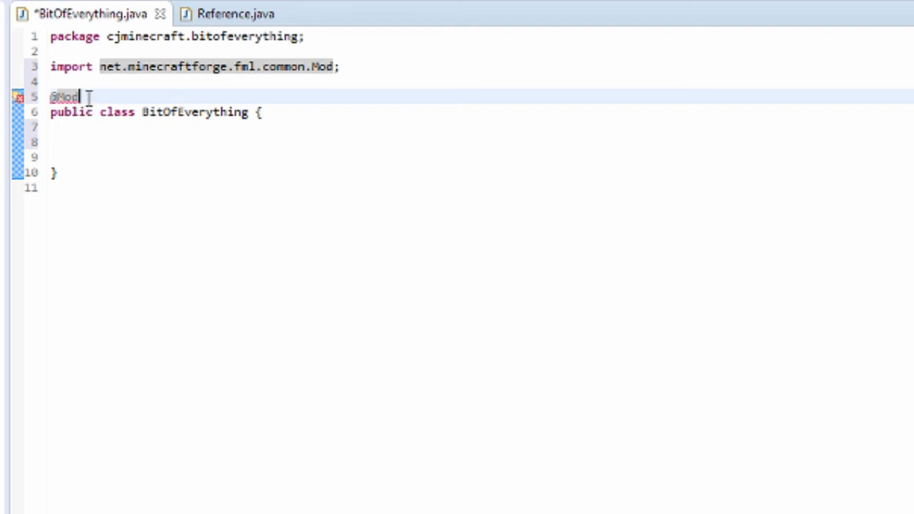
text(())
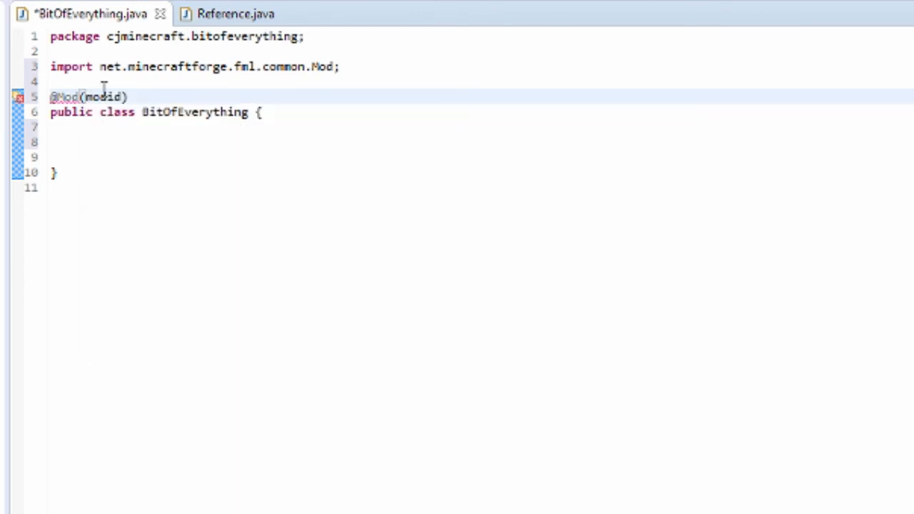
text(= R)
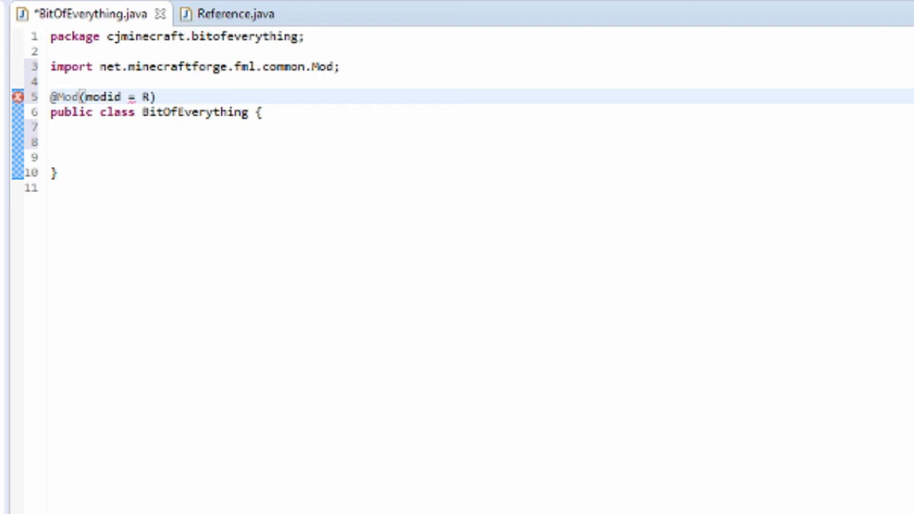
text(eference.MODID, name = Ref)
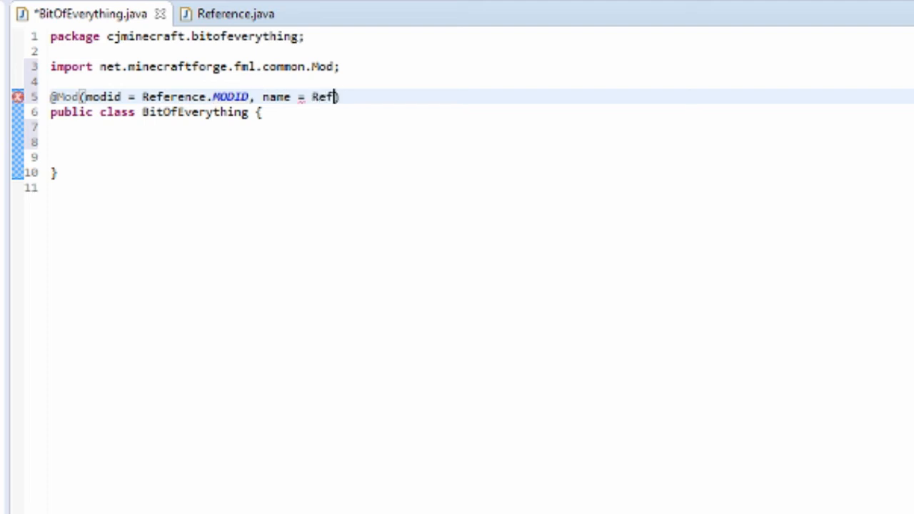
text(erence.NAME)
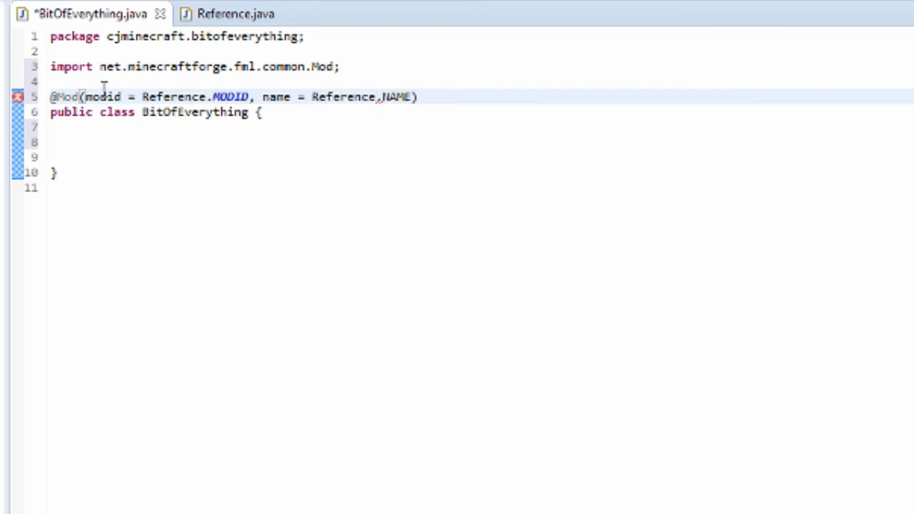
text(, versi)
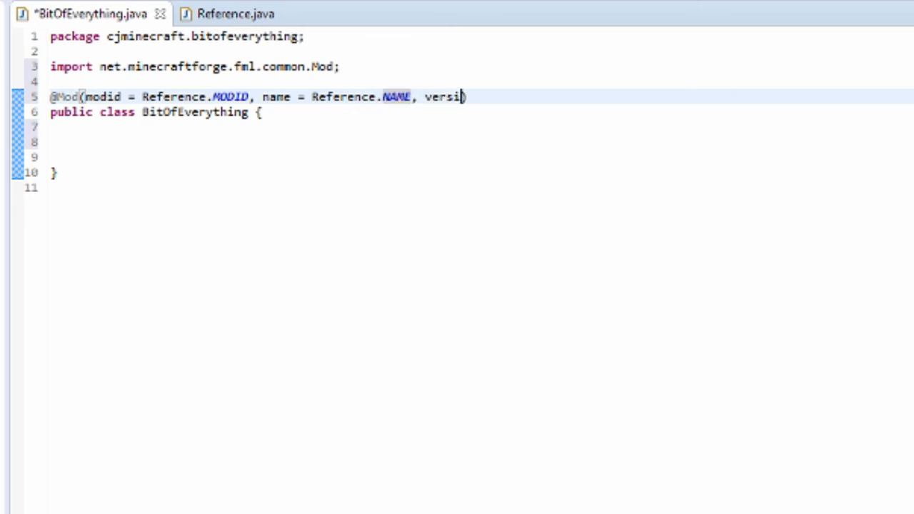
text(on = Reference.VERSION)
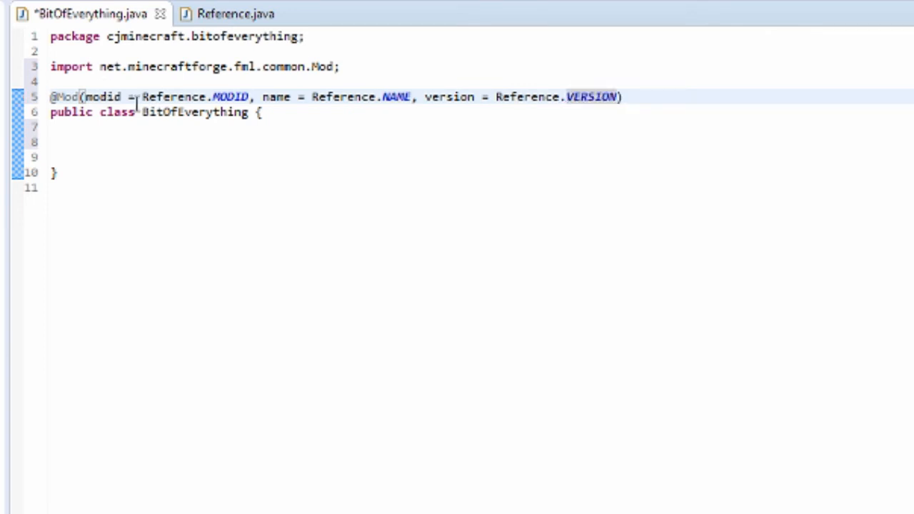
click(254, 142)
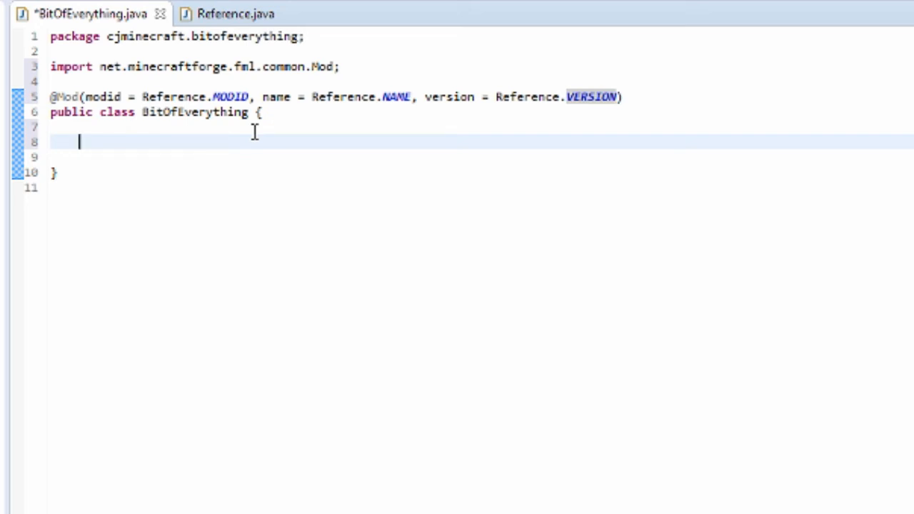
Write a public static void preInit method taking an FMLPreInitializationEvent event.
text(public st)
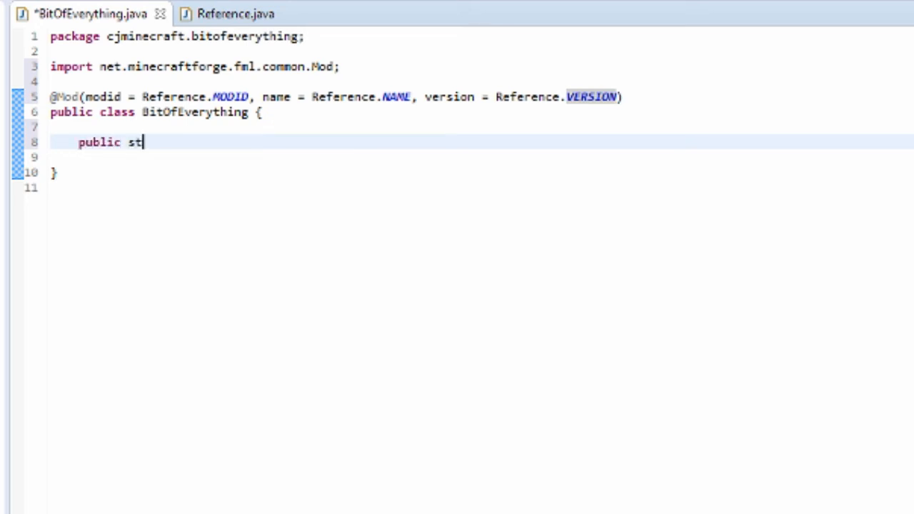
text(atic)
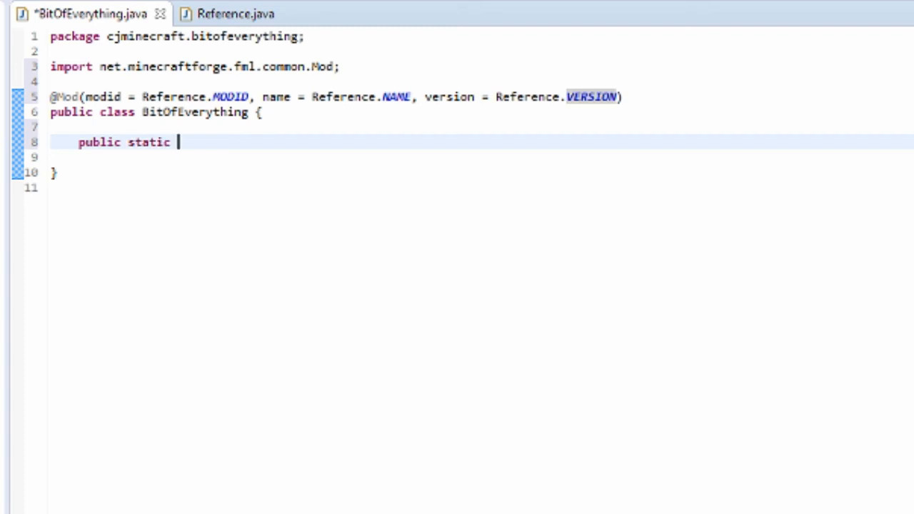
text(void pre)
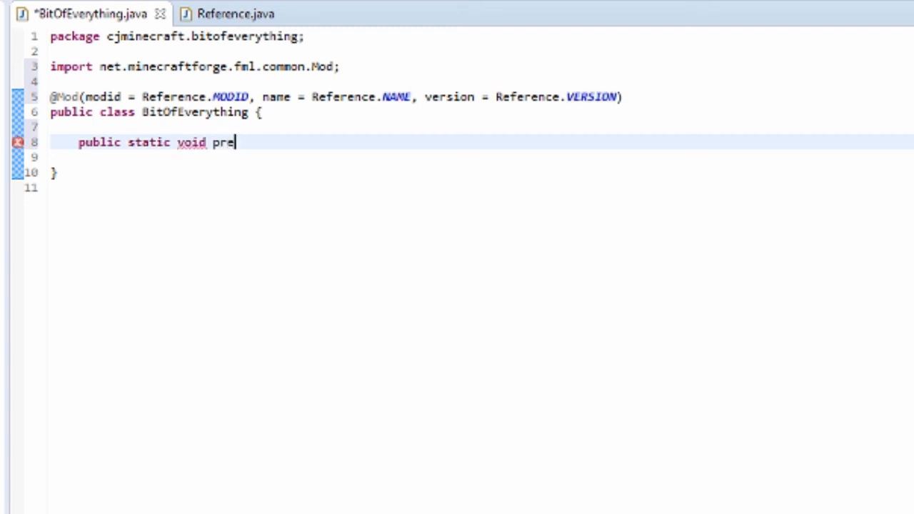
text(Init())
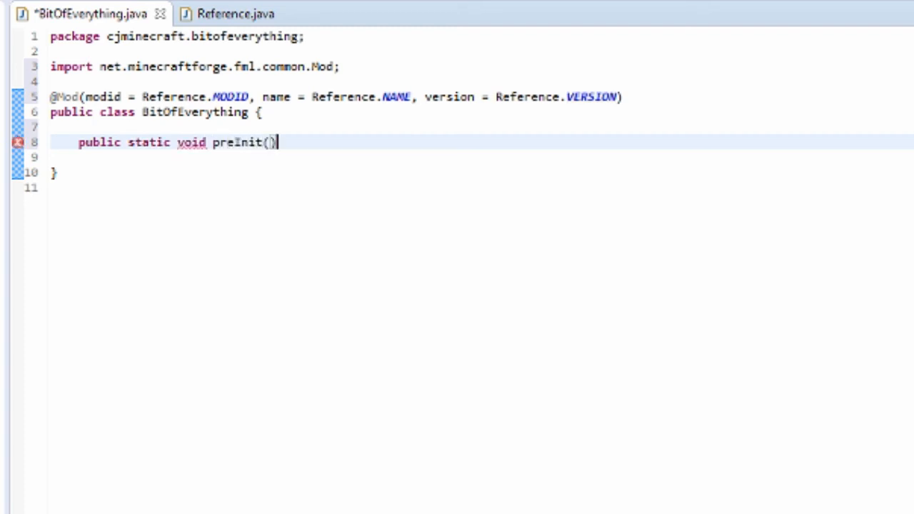
text({)
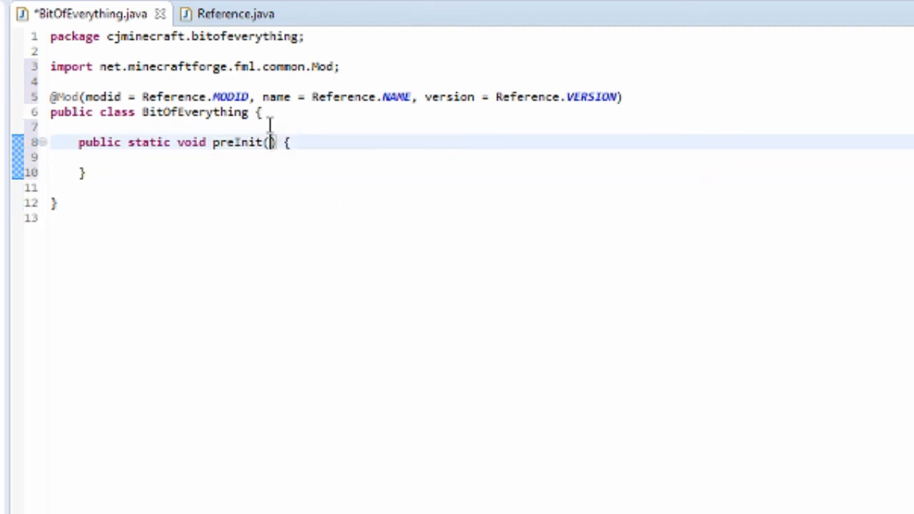
text(FMLP)
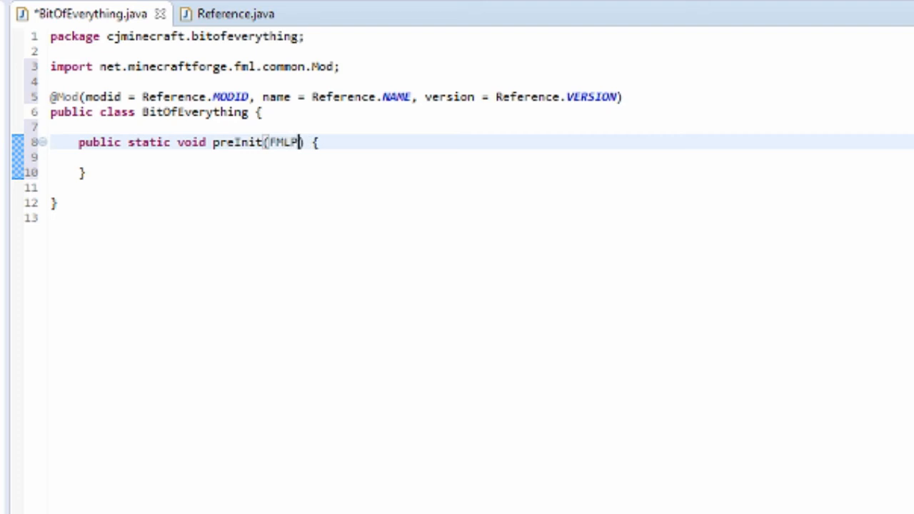
text(reInitializationEvent)
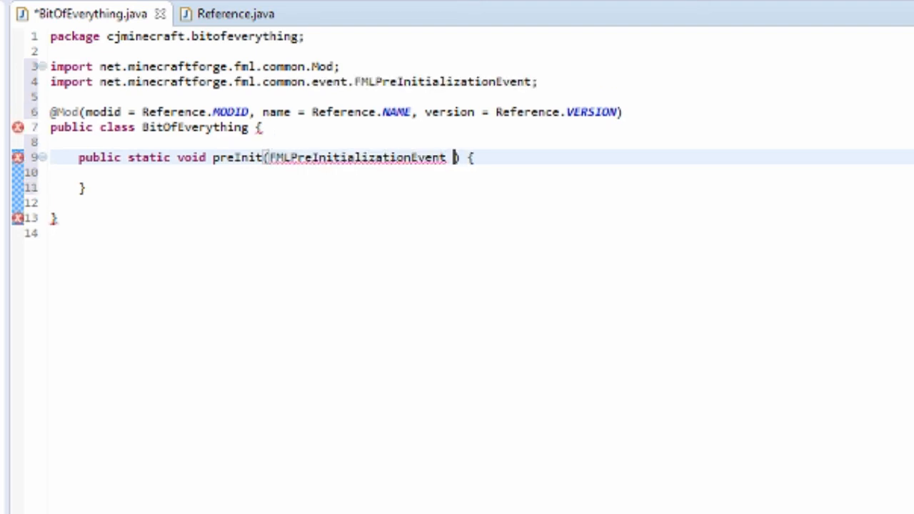
text(event)
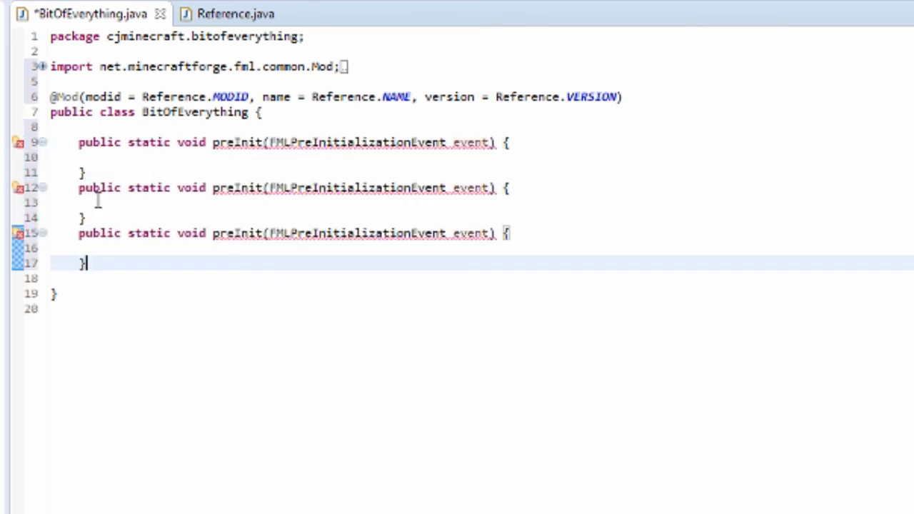
Turn the copied methods into init and postInit, the latter taking FMLPostInitializationEvent.
key(enter)
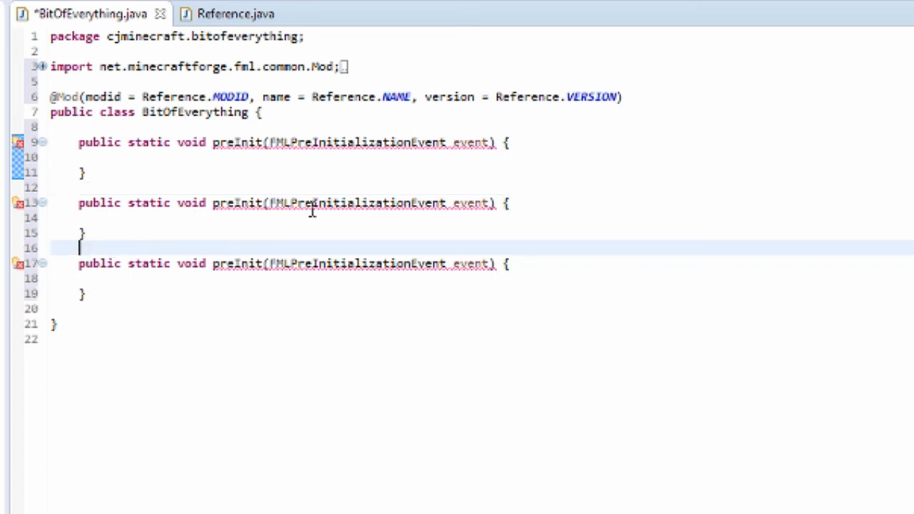
double_click(221, 202)
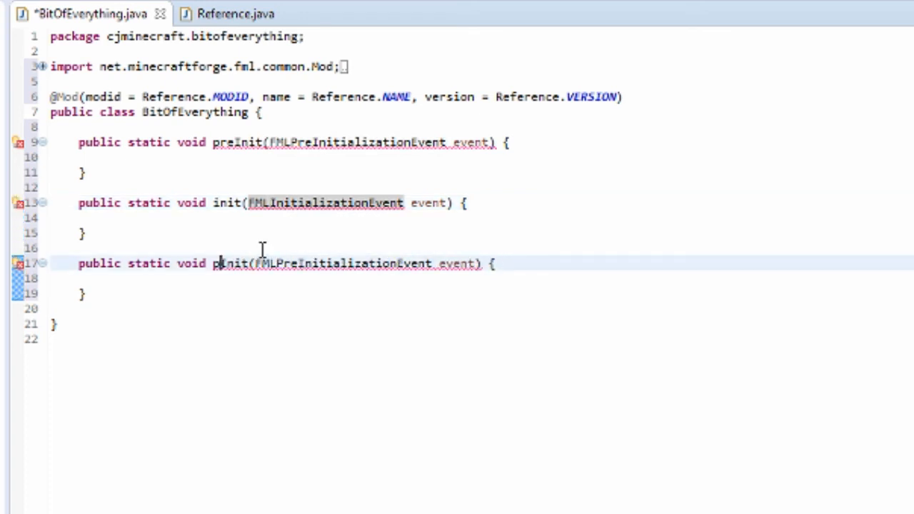
text(ostInit)
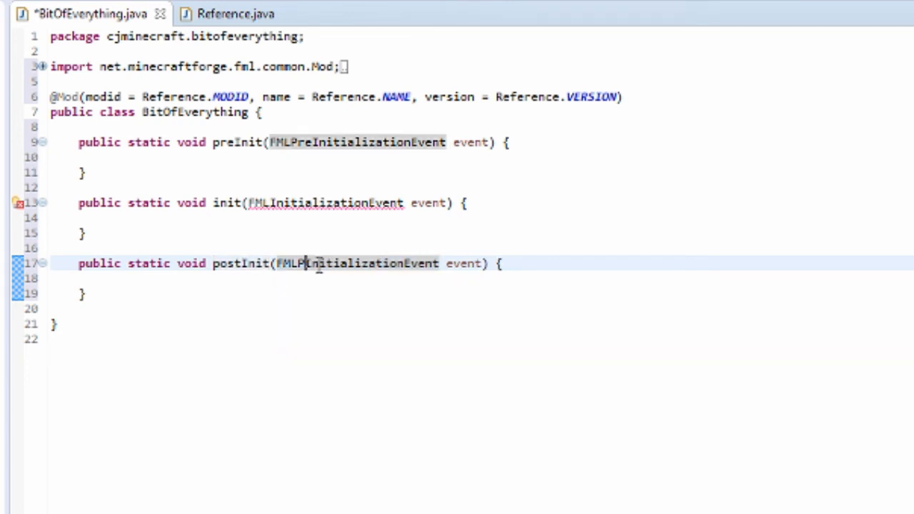
text(Post)
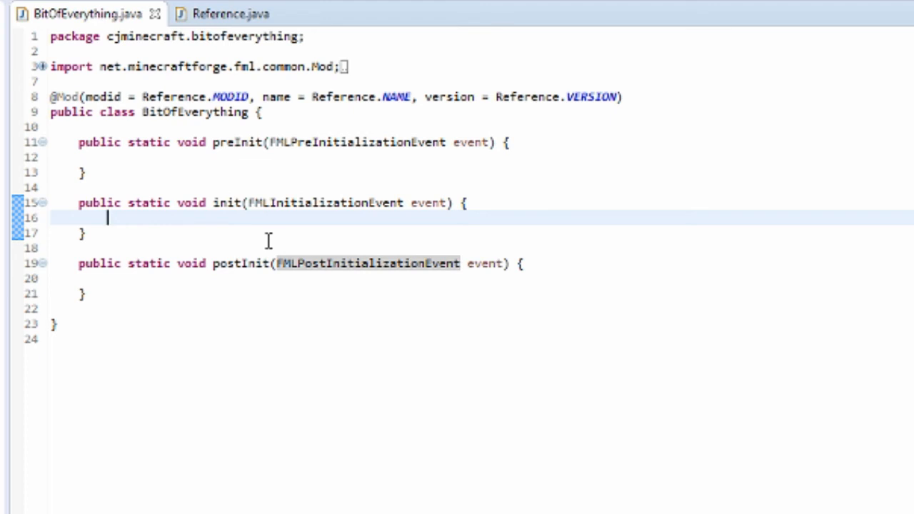
Add System.out.println("BitOfEverything Init") inside the init method.
text(AS)
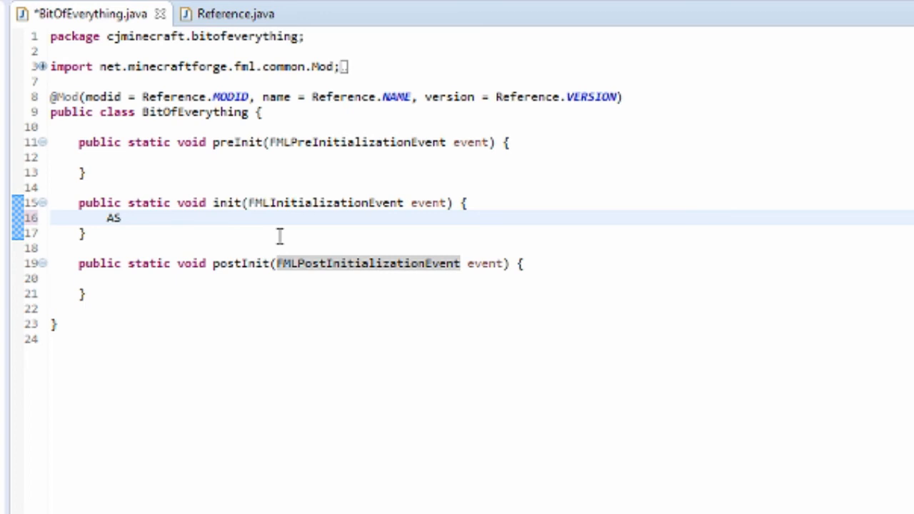
key(Backspace)
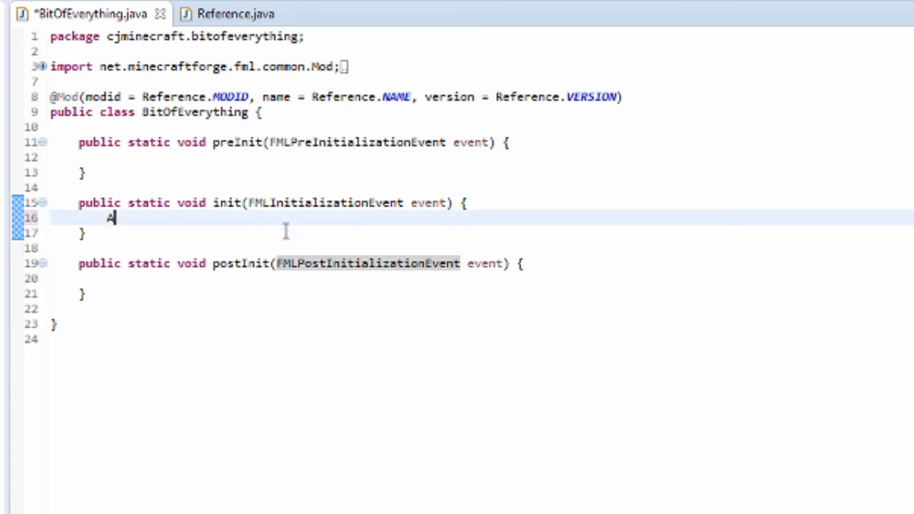
text(System)
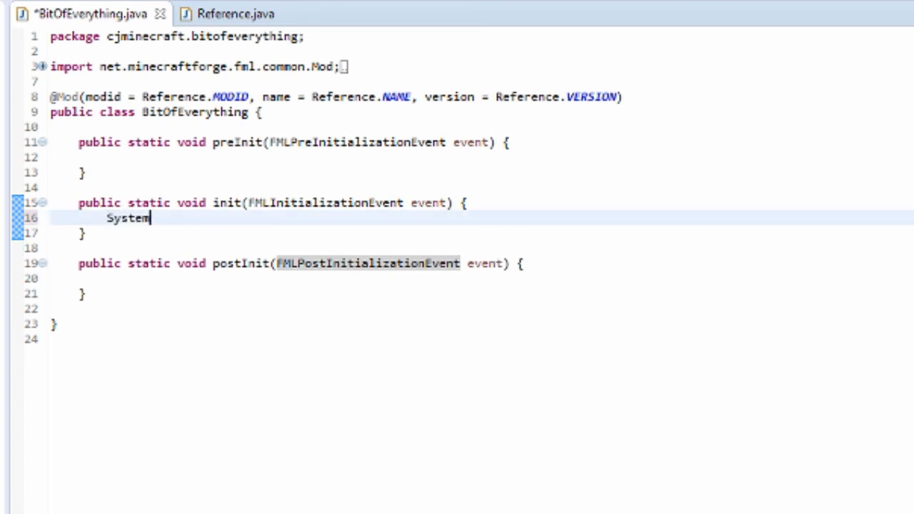
text(.out)
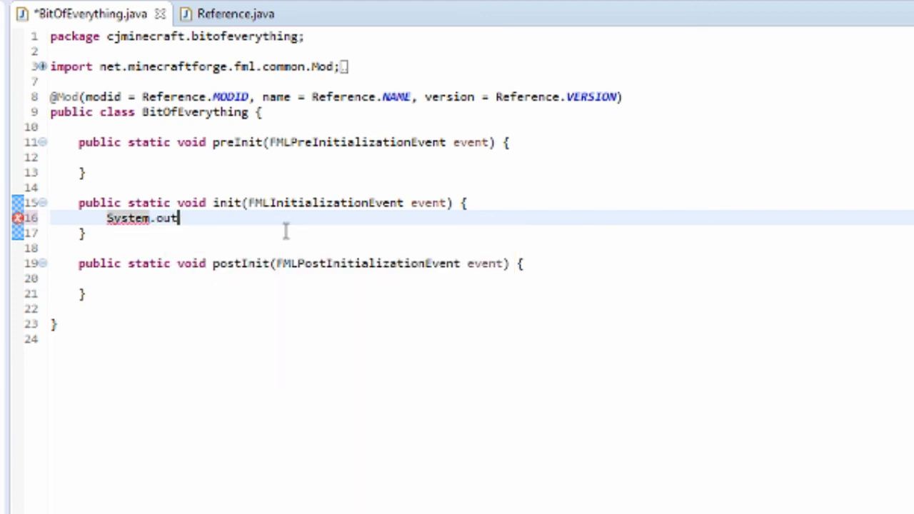
text(.print)
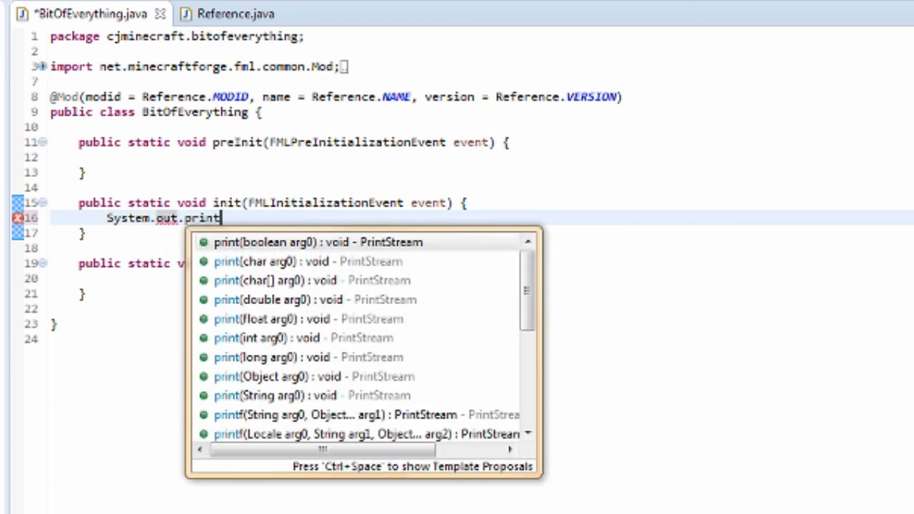
text(ln("");)
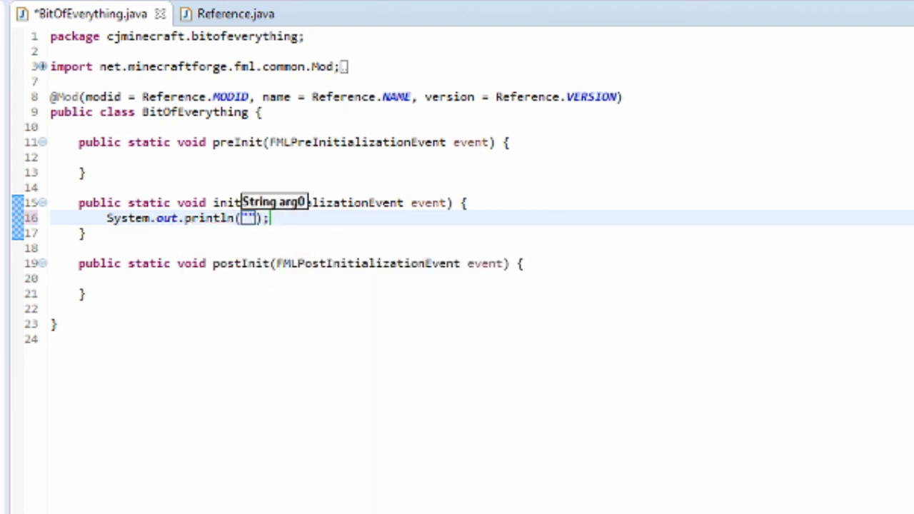
text(Hi)
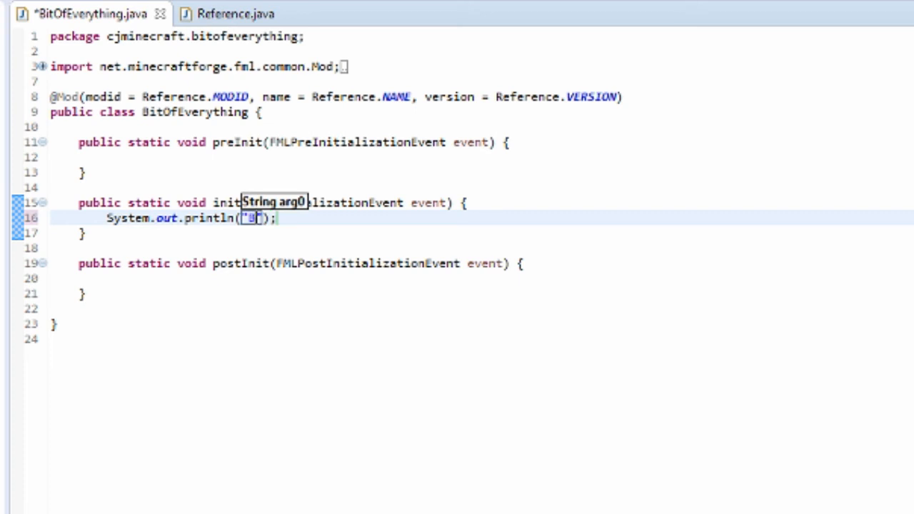
text(BitOfEv)
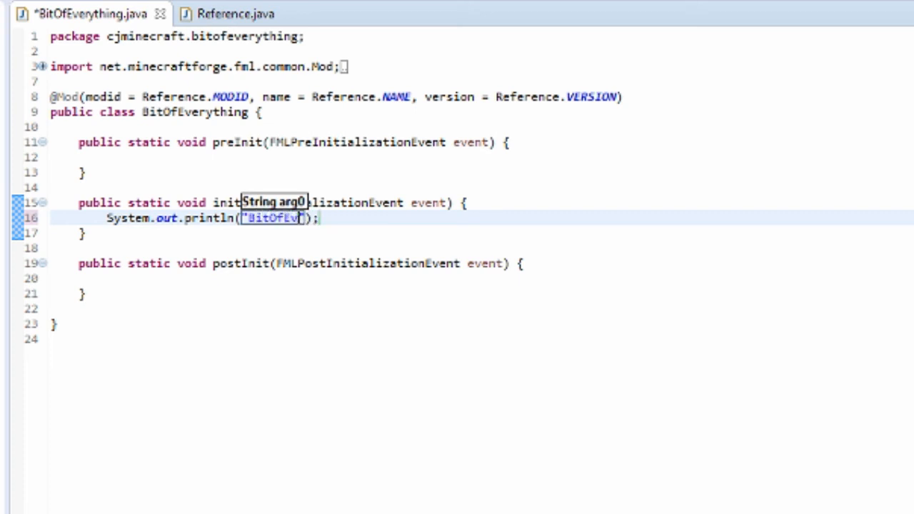
text(erything)
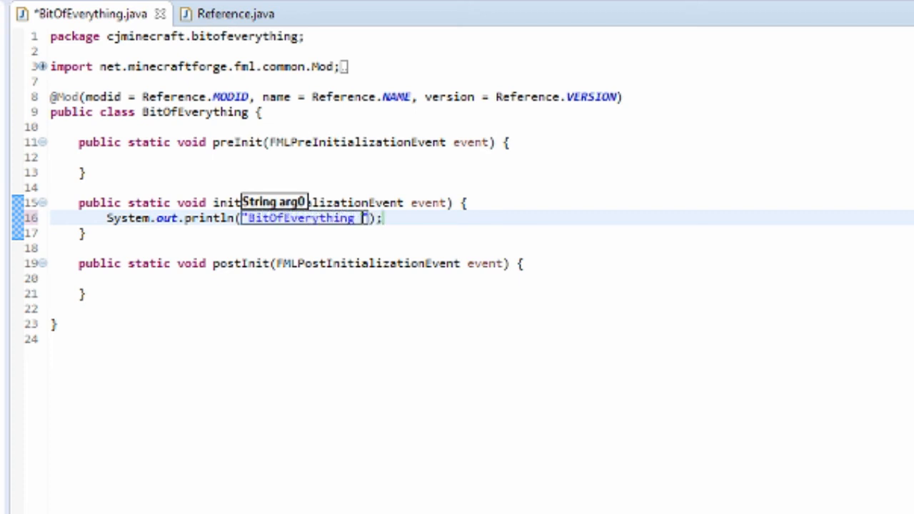
text(Init)
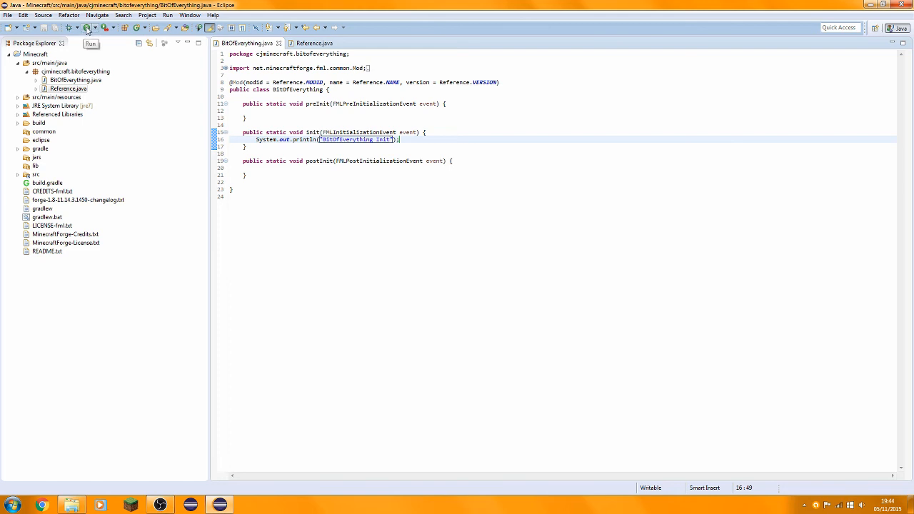
Run the mod so the Minecraft client starts and reaches the world selection screen.
click(86, 27)
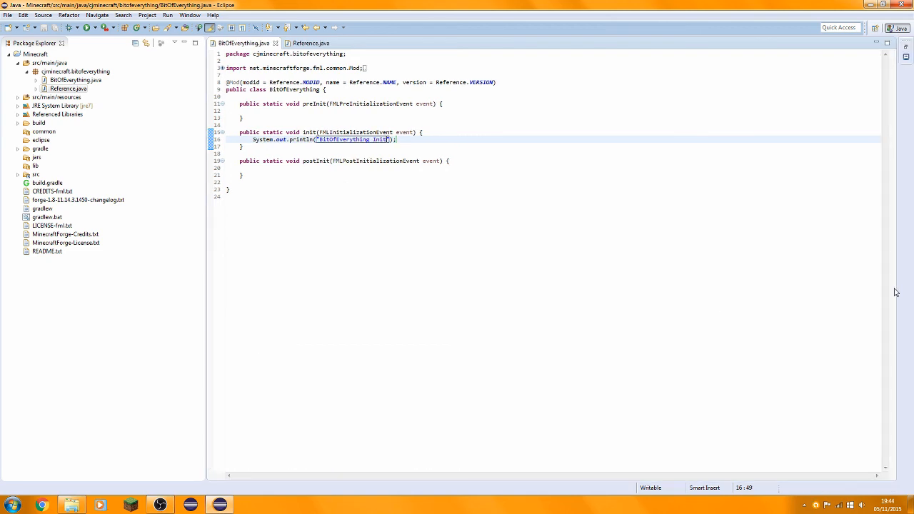
click(86, 27)
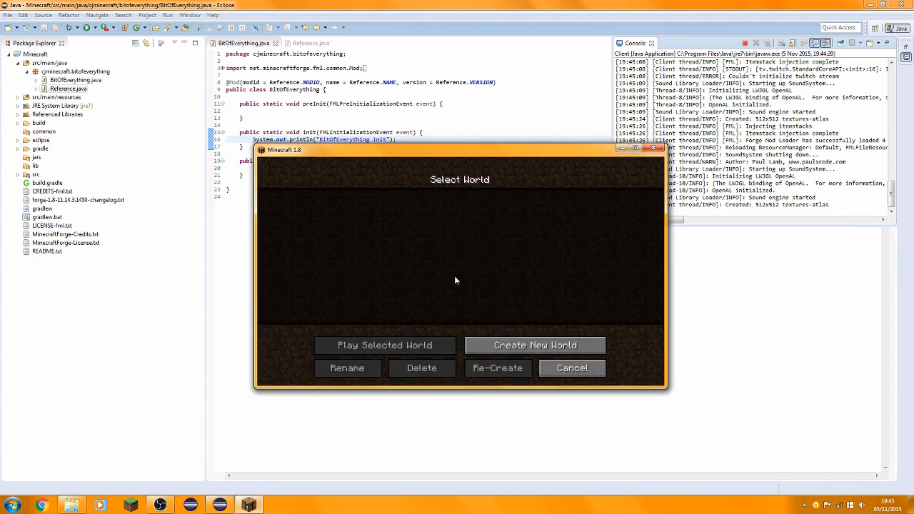
Create a new world named Test with the Superflat world type and enter it.
click(534, 344)
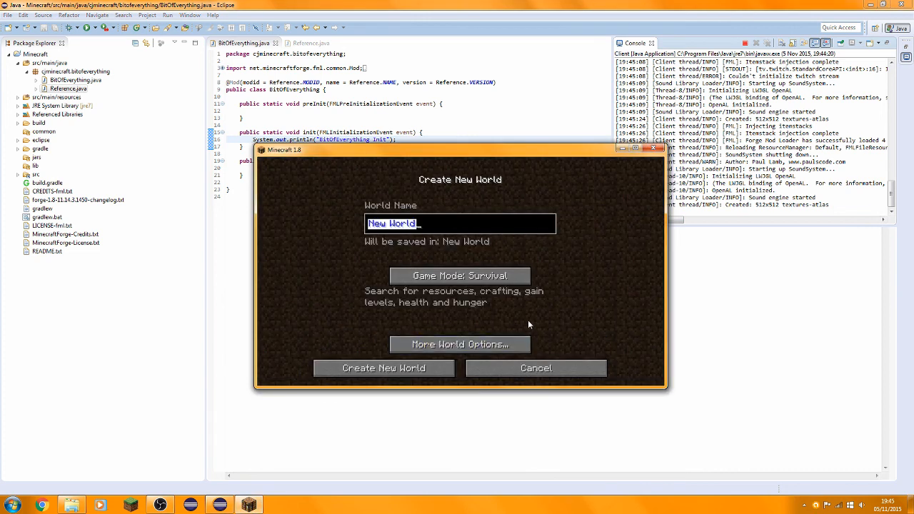
text(Test)
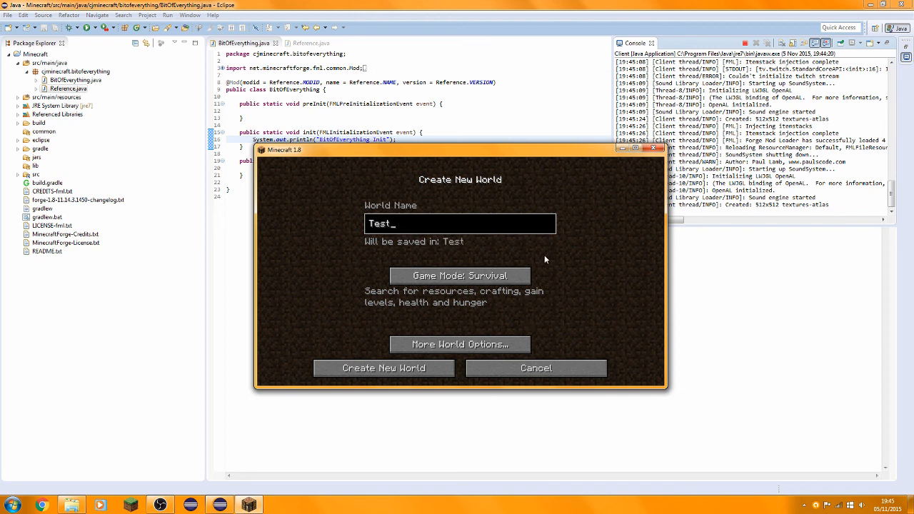
click(460, 344)
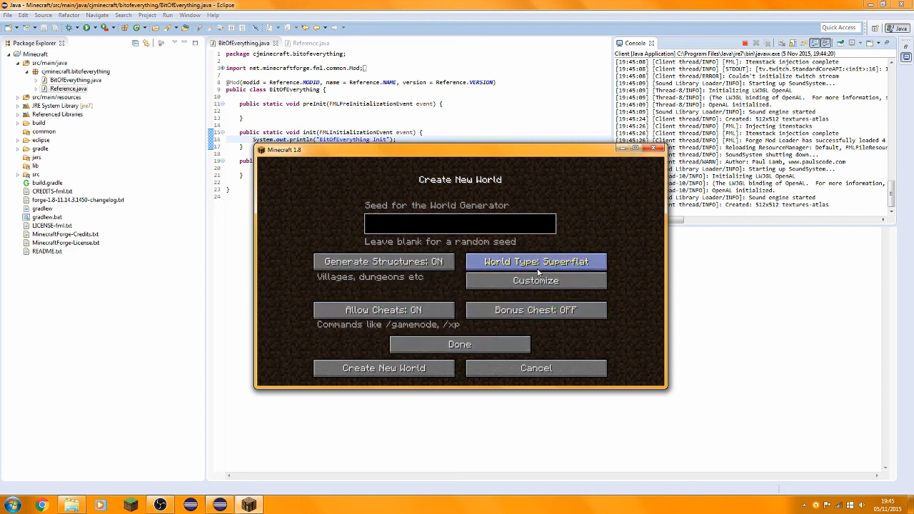
click(534, 280)
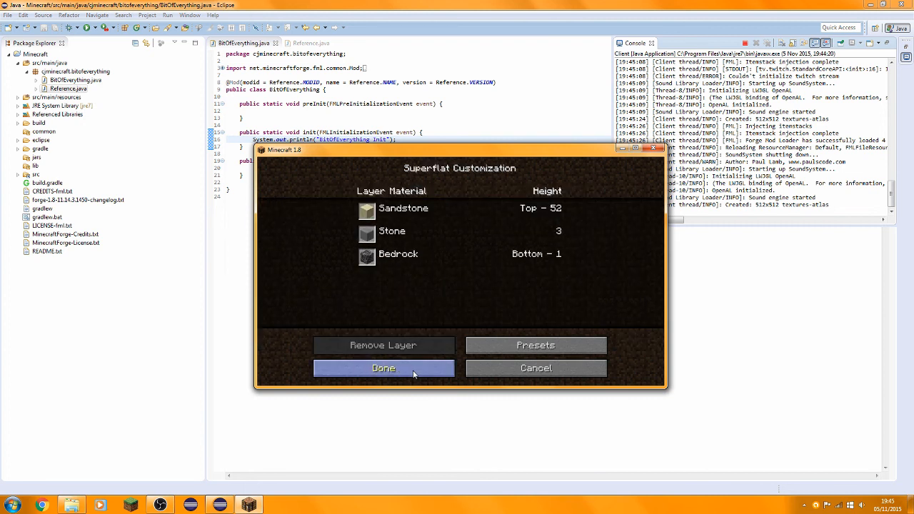
click(383, 369)
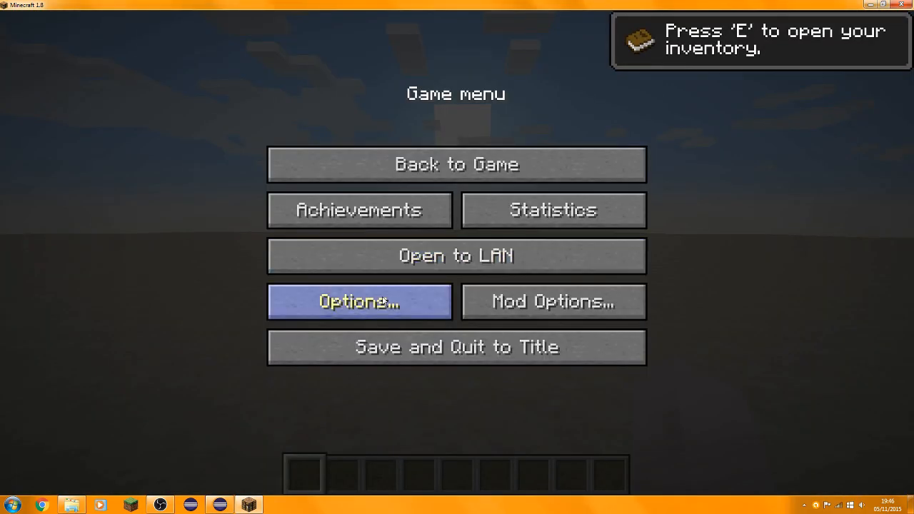
Set difficulty Peaceful, view bobbing off and brightness Bright, then show the block inventory with E.
click(360, 301)
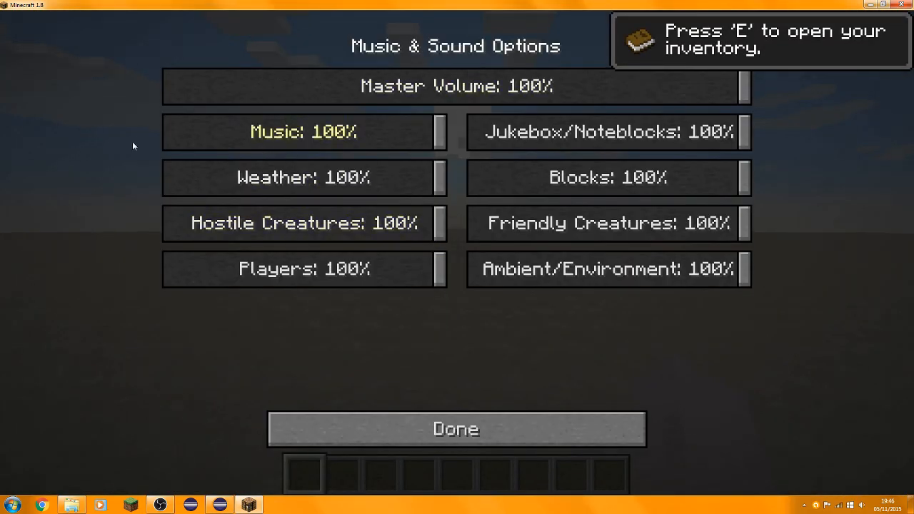
click(455, 429)
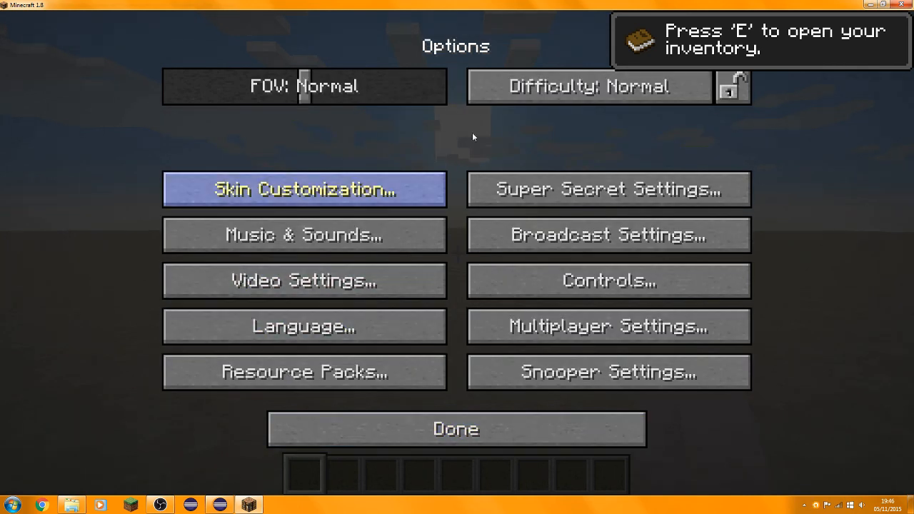
click(588, 86)
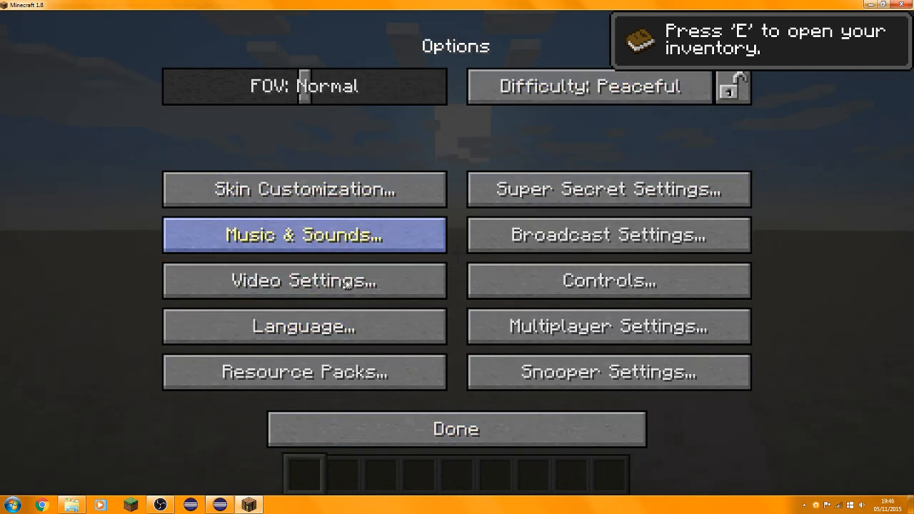
click(304, 280)
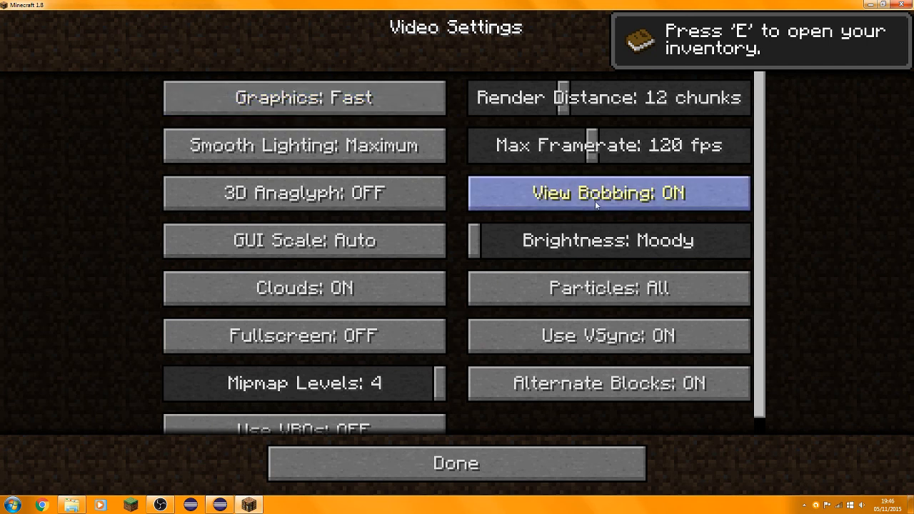
click(608, 193)
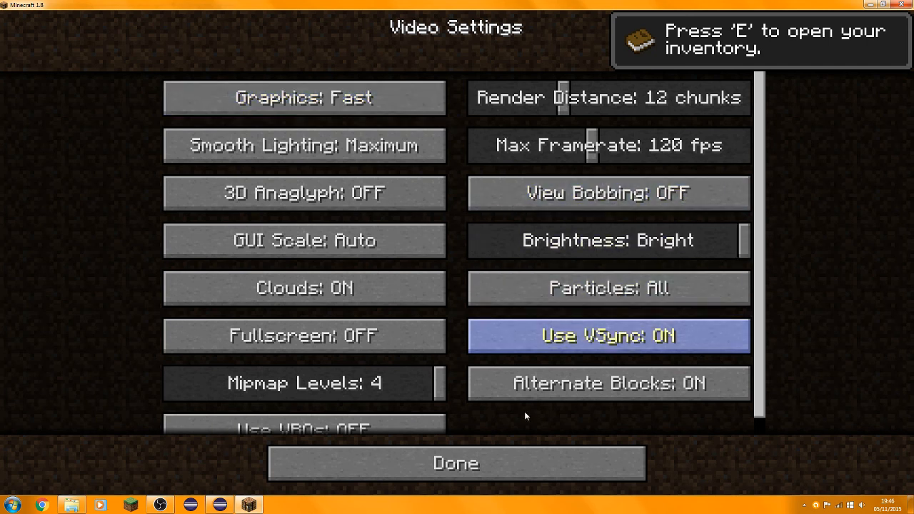
click(457, 463)
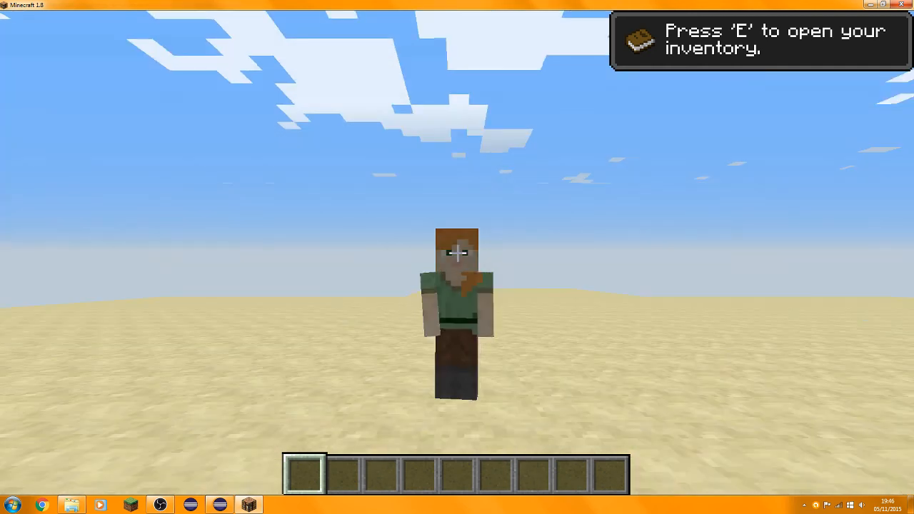
key(e)
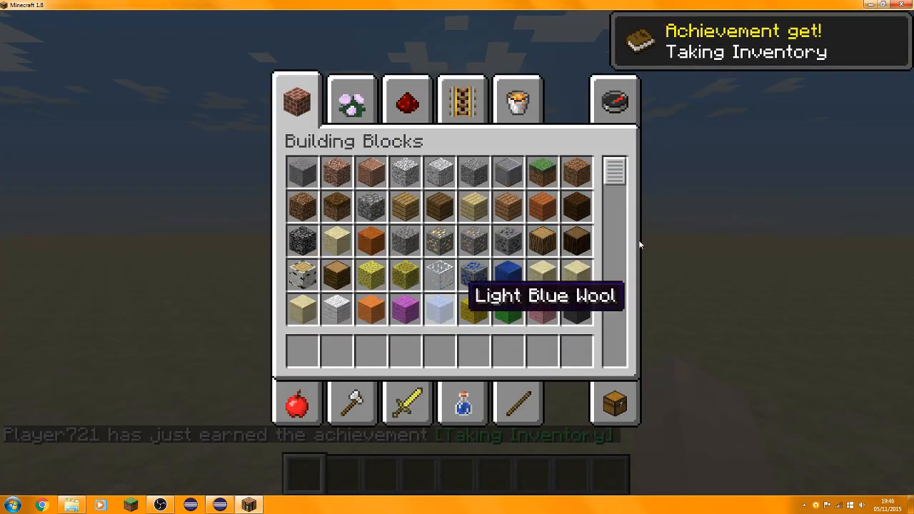